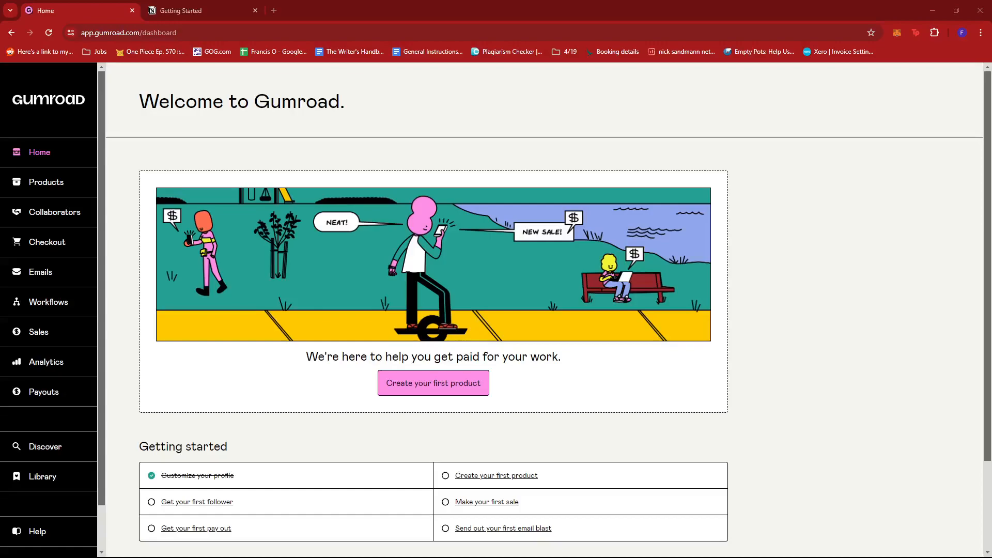
mouse_move(900, 116)
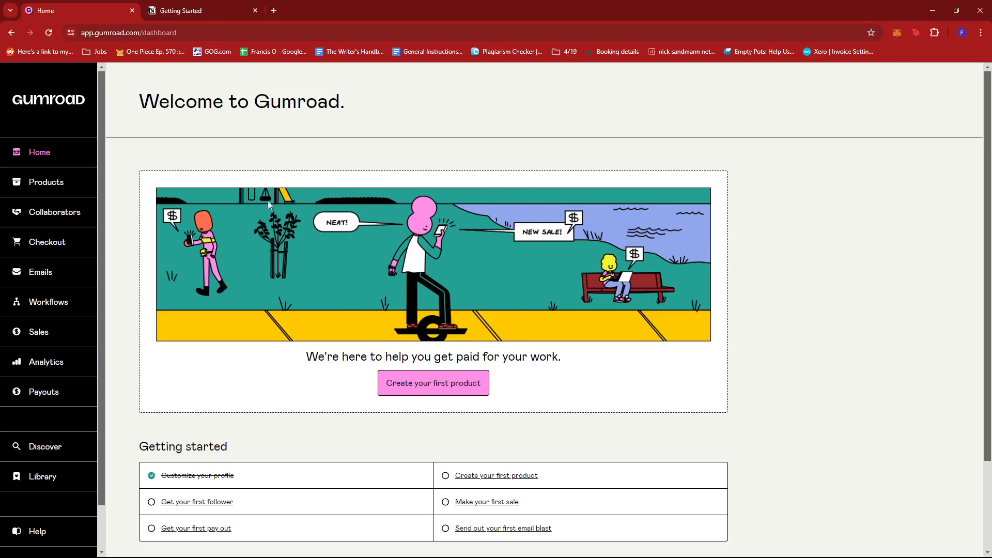
mouse_move(44, 190)
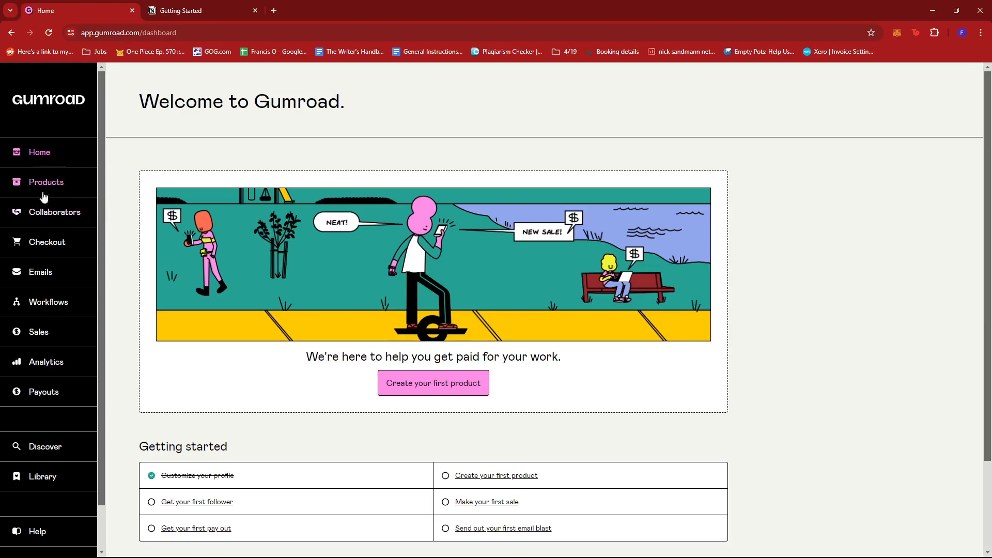
mouse_move(80, 196)
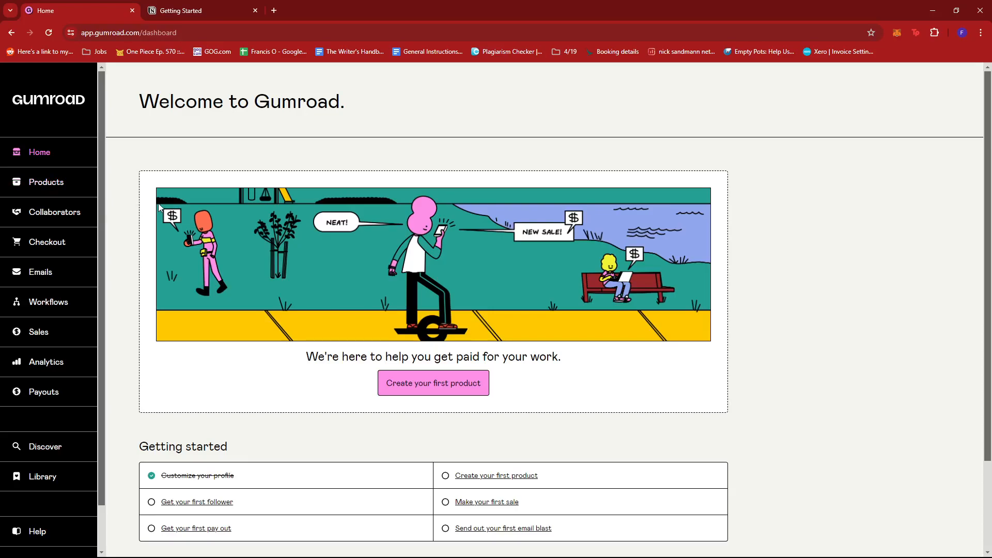
mouse_move(142, 222)
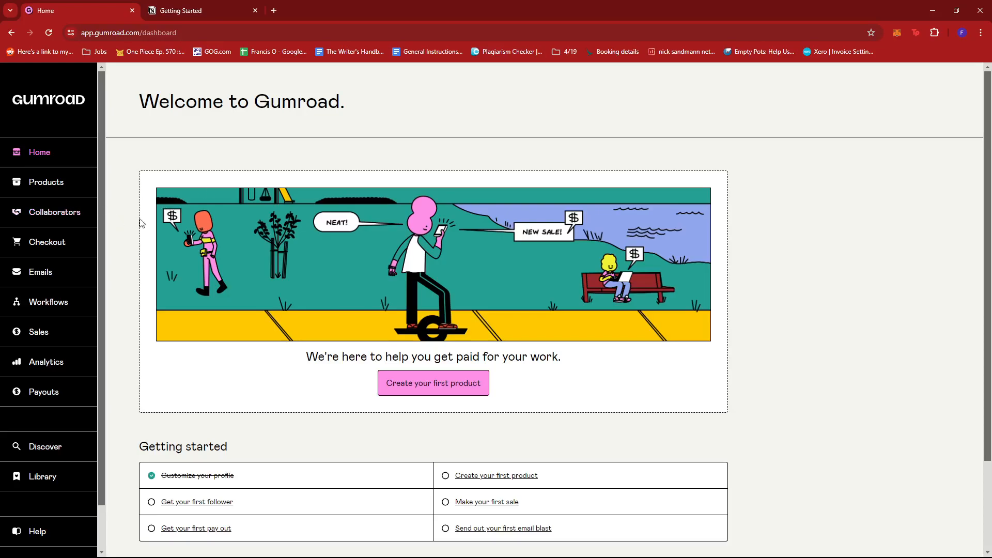
mouse_move(156, 238)
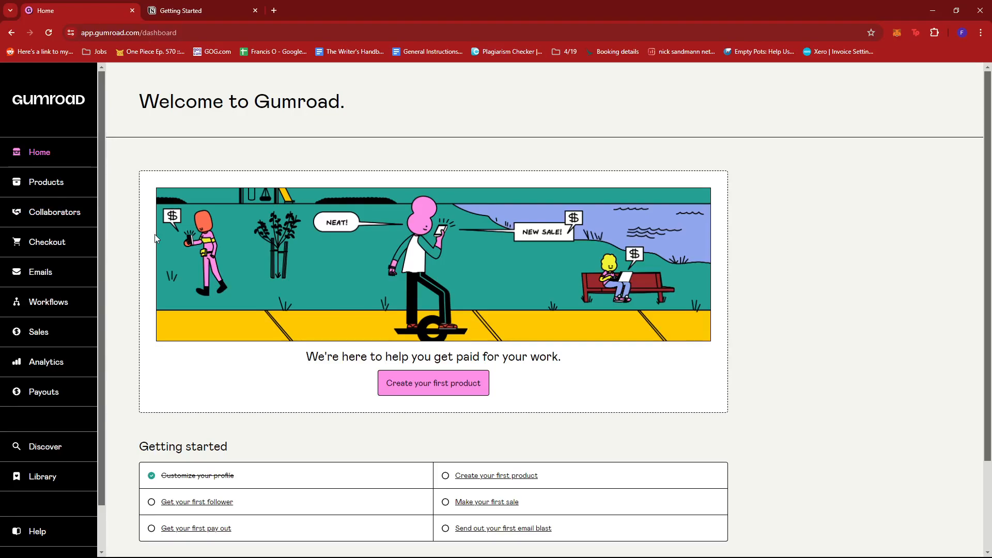
mouse_move(360, 257)
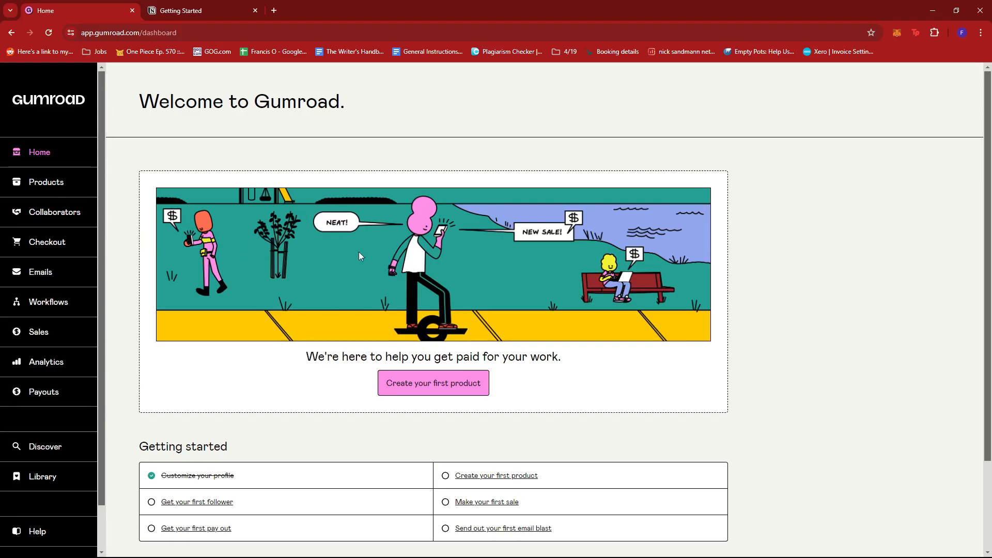
mouse_move(61, 112)
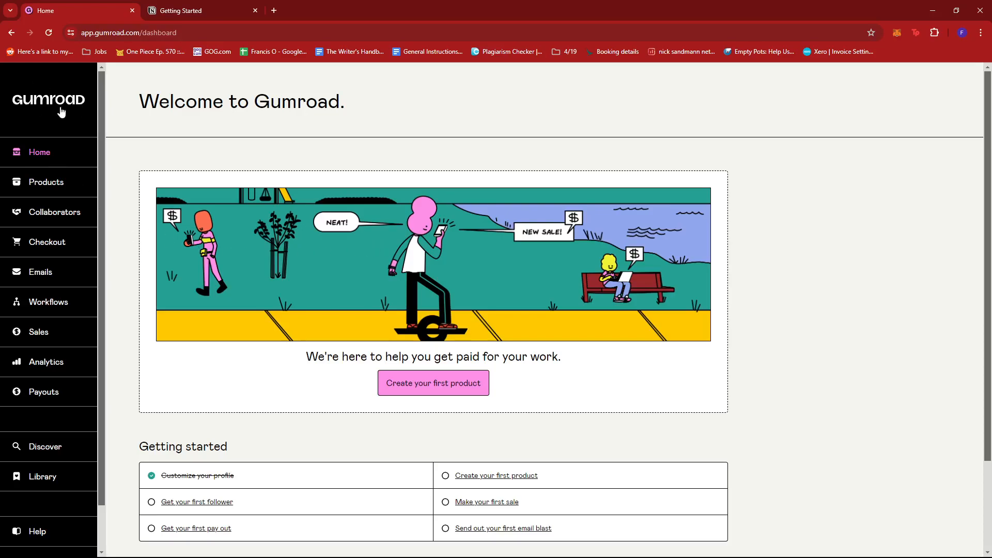
Step: Switch between the Gumroad dashboard and Notion tabs, ending on Notion's Getting Started page
click(184, 10)
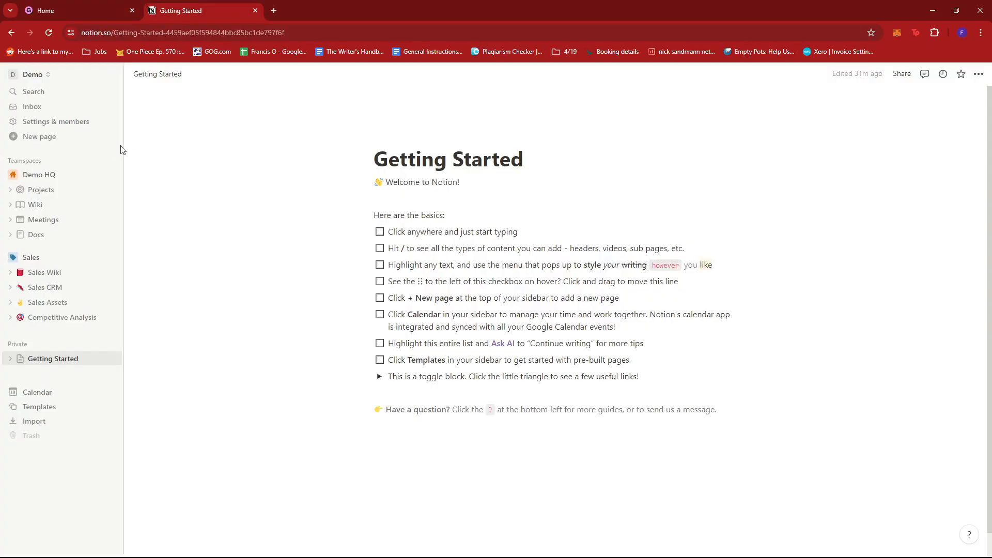
click(63, 10)
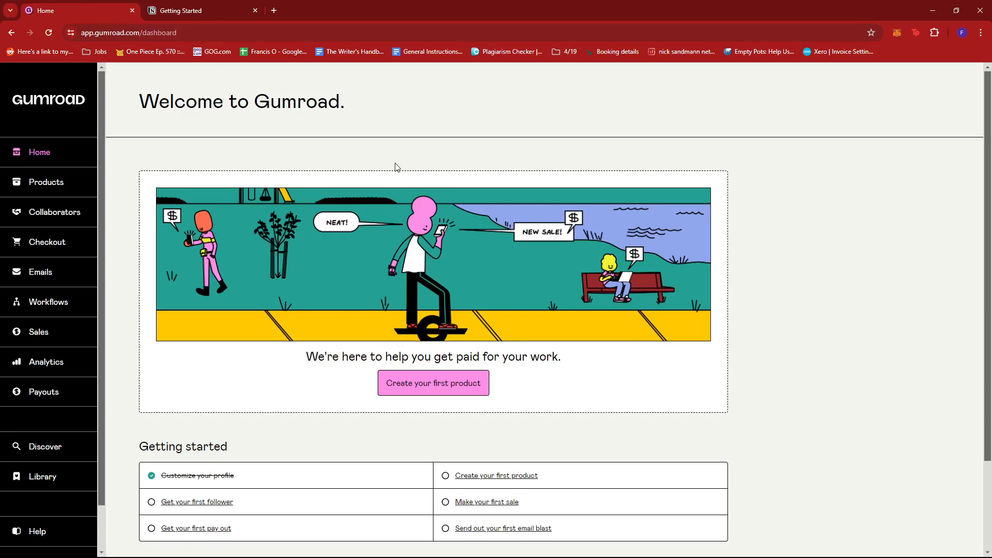
mouse_move(405, 151)
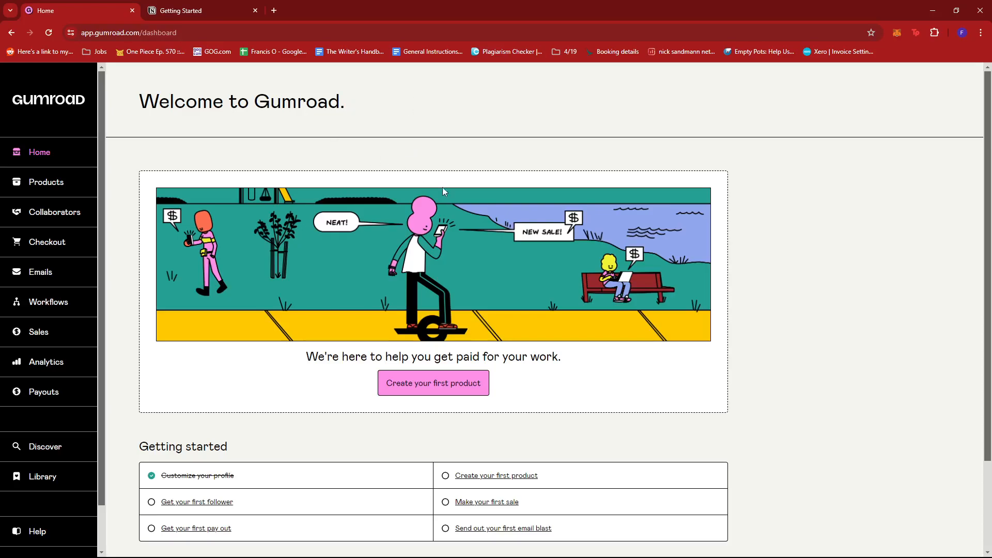
click(184, 11)
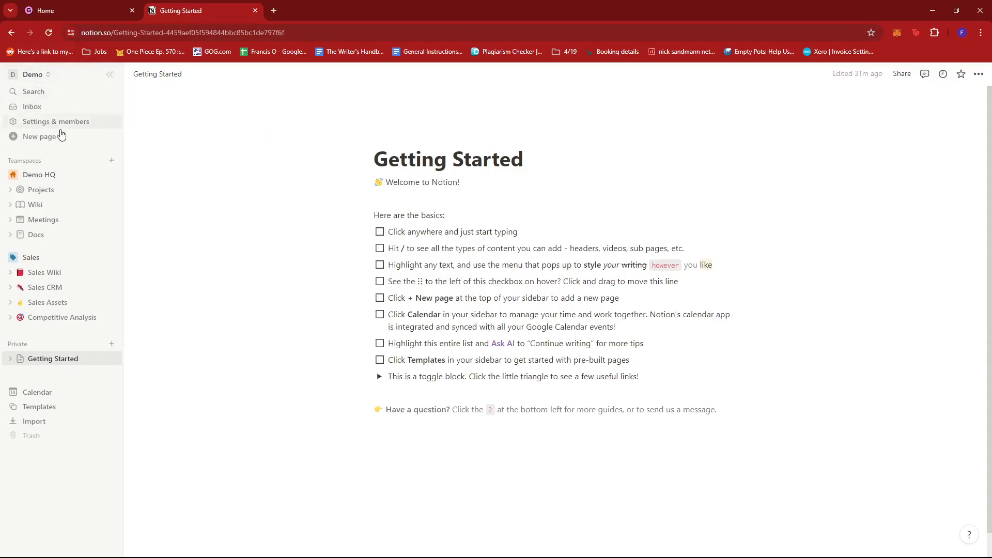
mouse_move(106, 192)
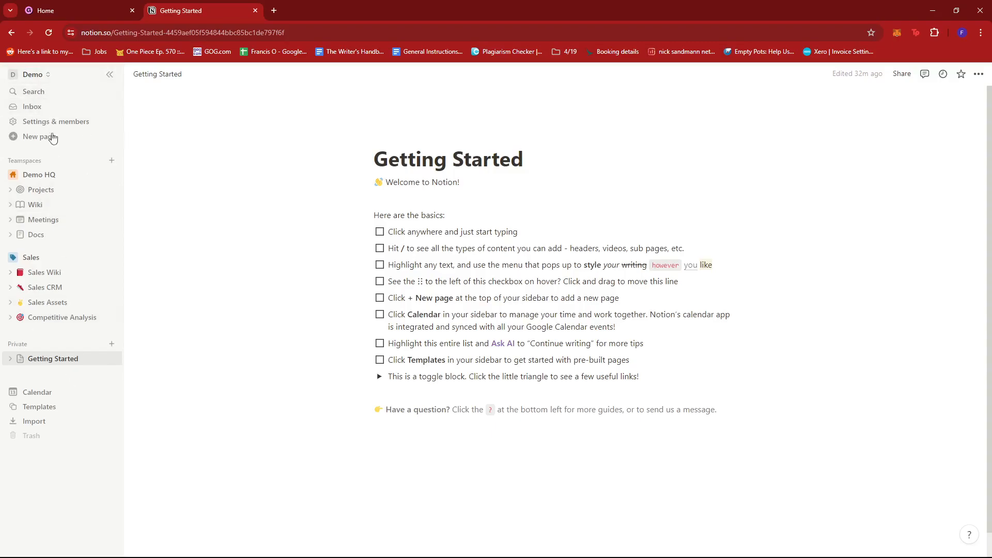
mouse_move(25, 246)
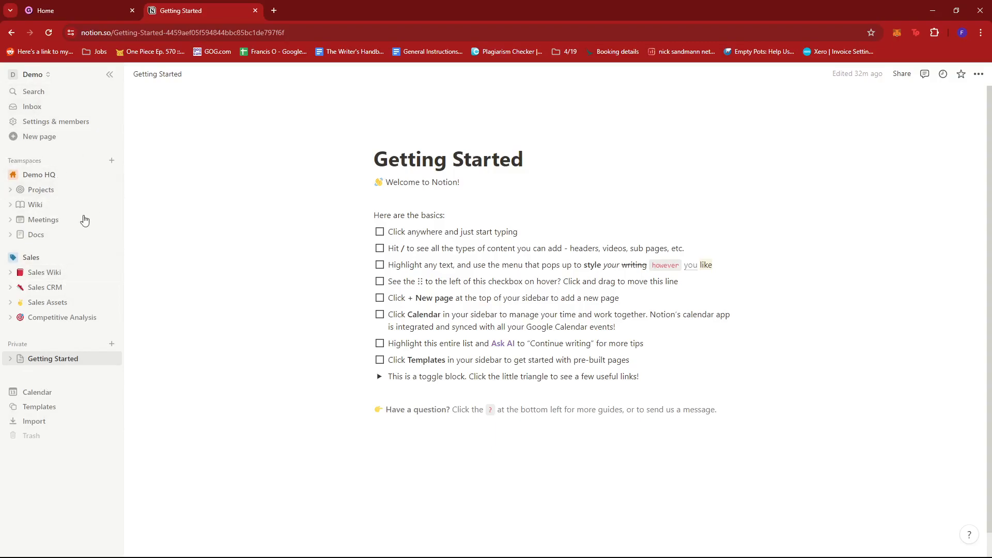
mouse_move(63, 222)
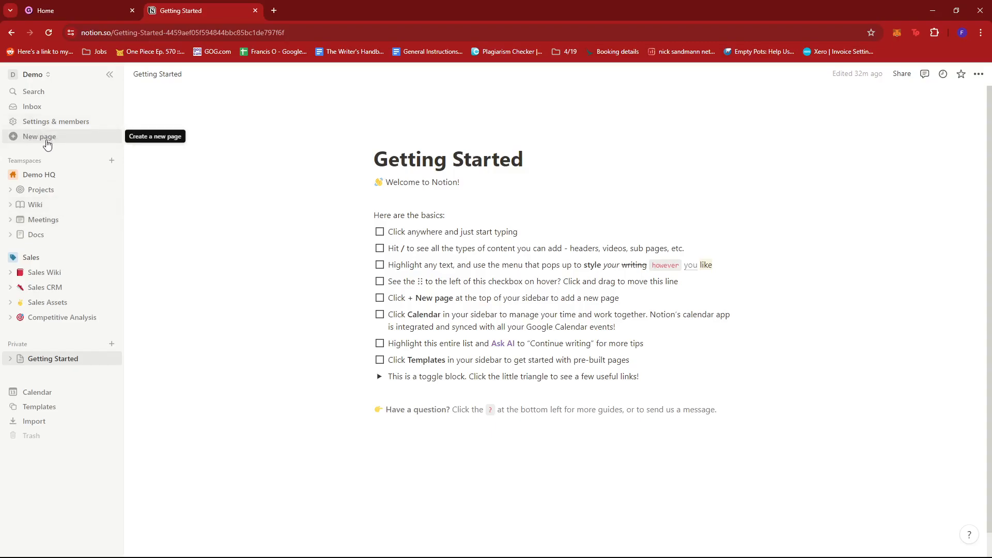
mouse_move(60, 142)
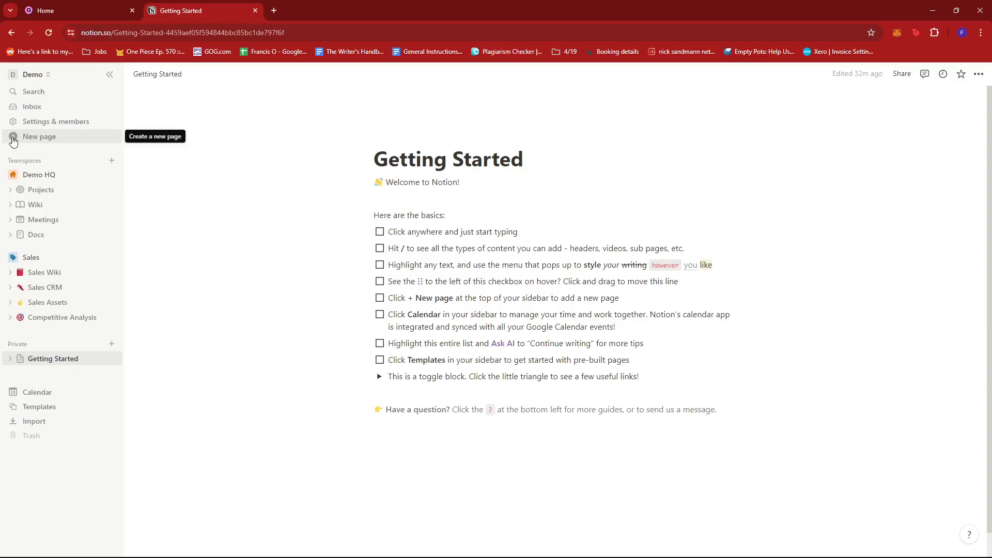
Step: Create a new private Notion page titled 'Book Outline' as an empty page
click(39, 136)
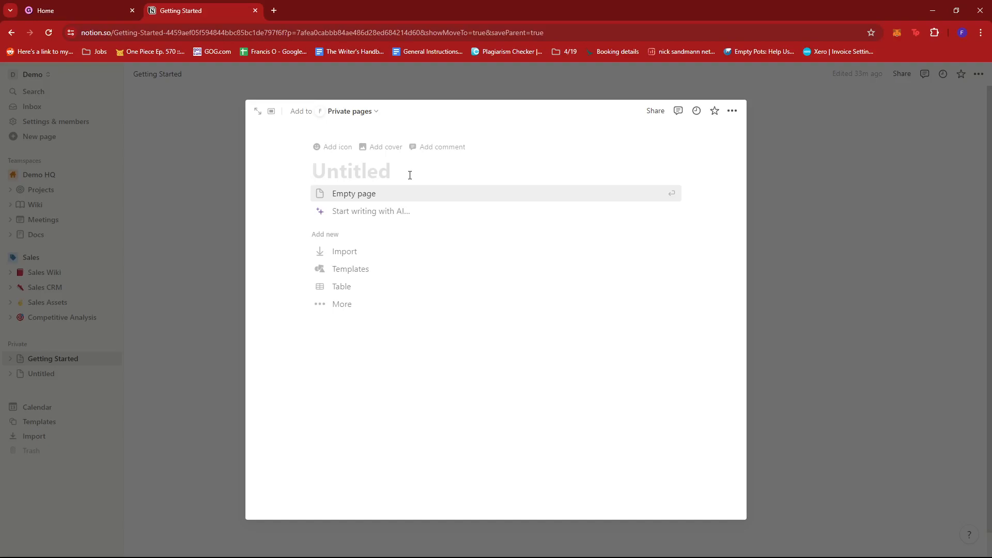
text(Book Out)
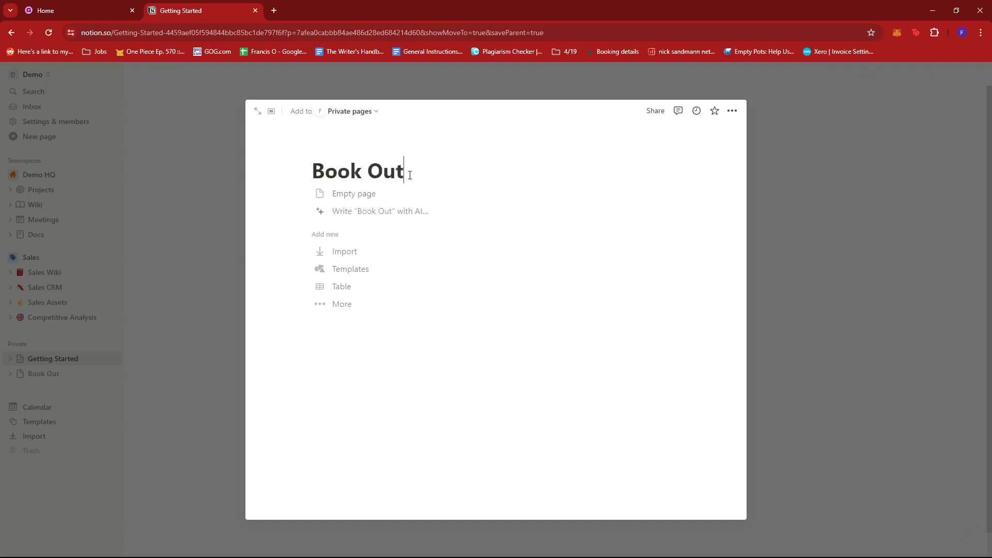
text(line)
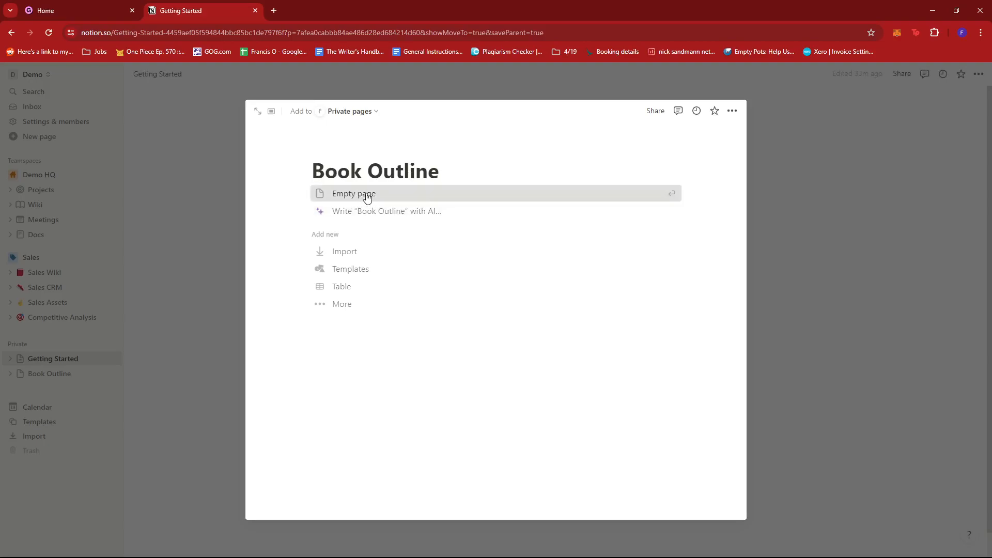
click(354, 194)
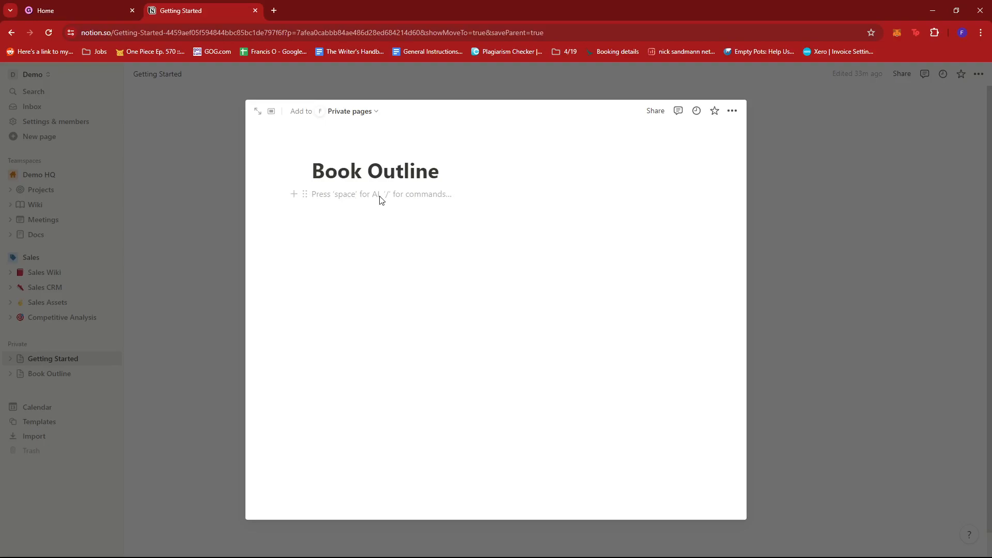
Step: Insert an untitled Page block inside Book Outline via the / menu and open it
text(/)
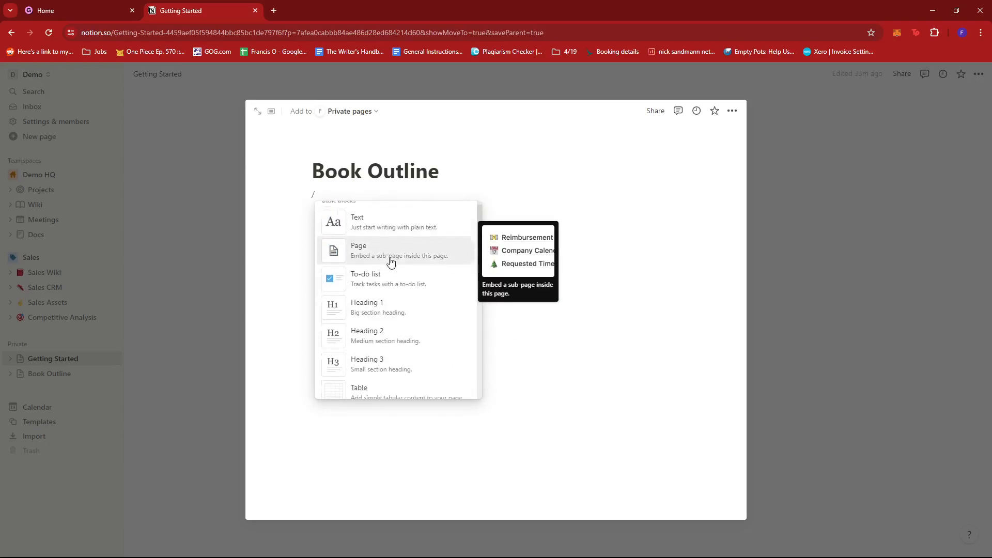
scroll(down, 3)
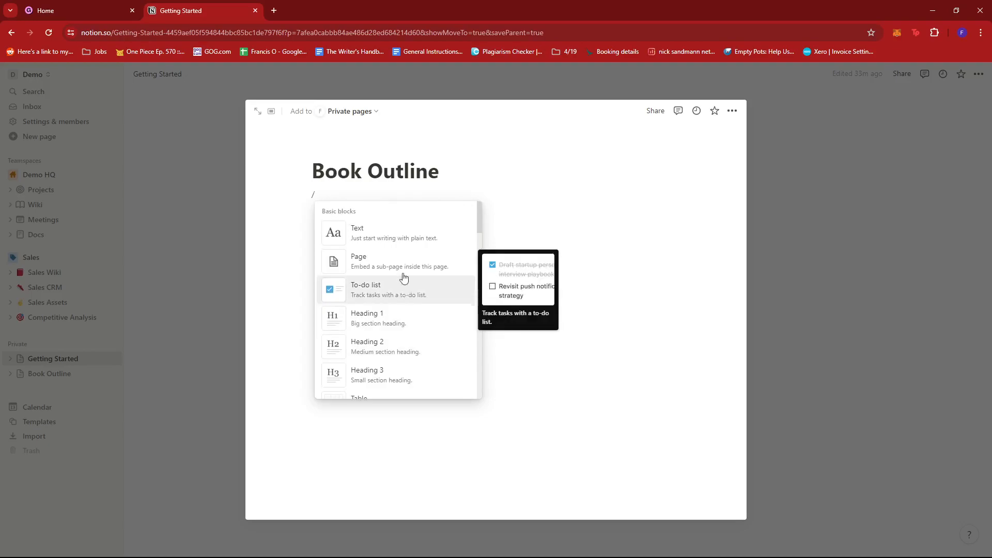
mouse_move(403, 261)
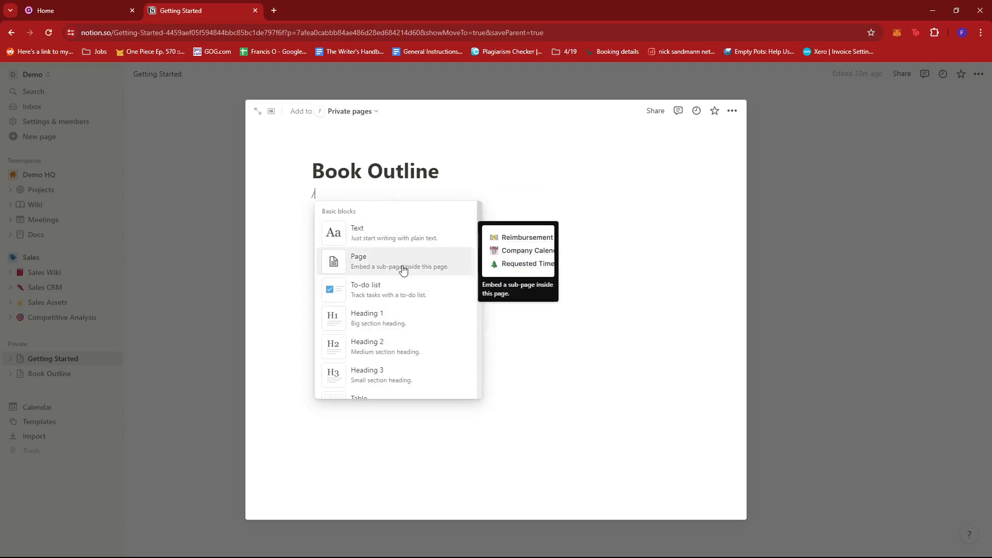
mouse_move(357, 272)
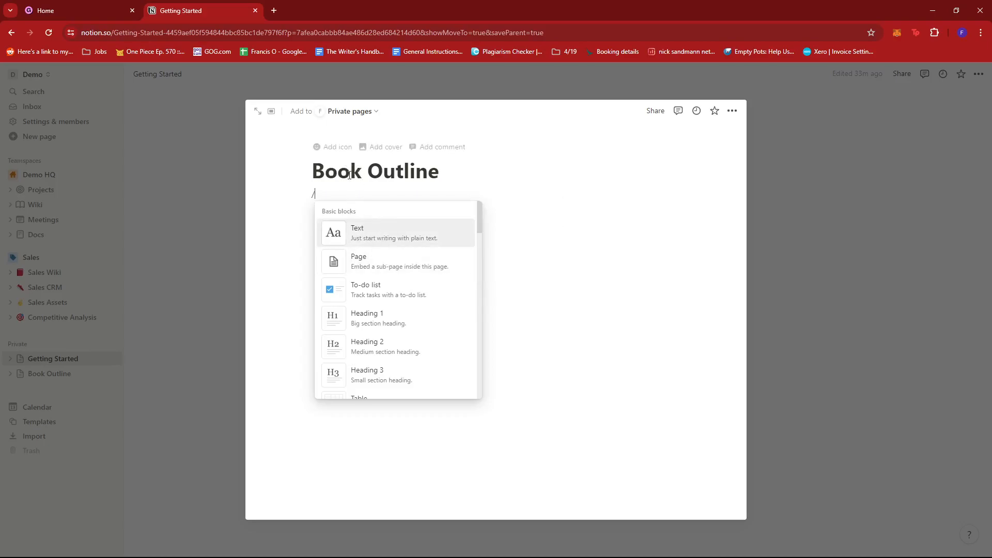
mouse_move(383, 261)
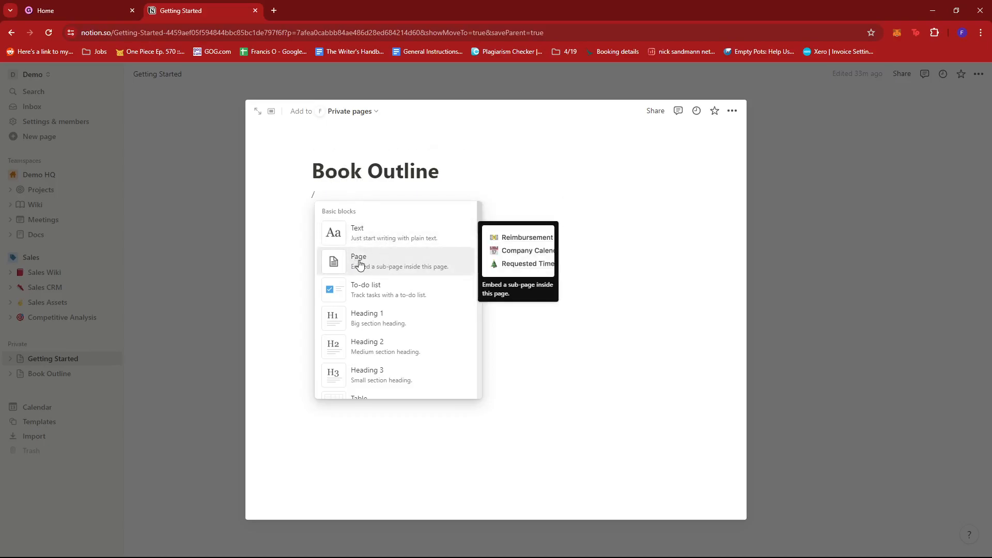
click(359, 261)
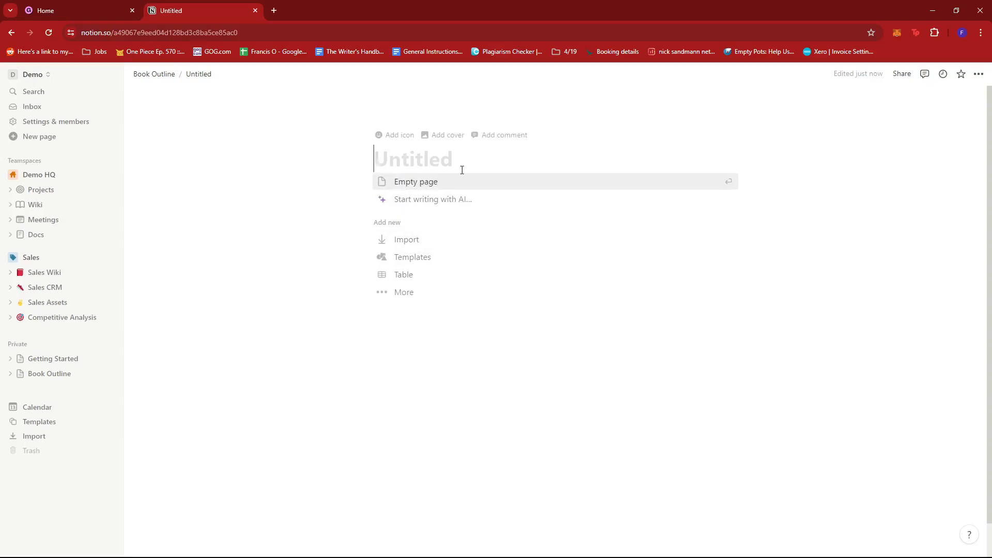
Step: Title the sub-page 'Chapter 1', start it empty and place the cursor in the body
text(C)
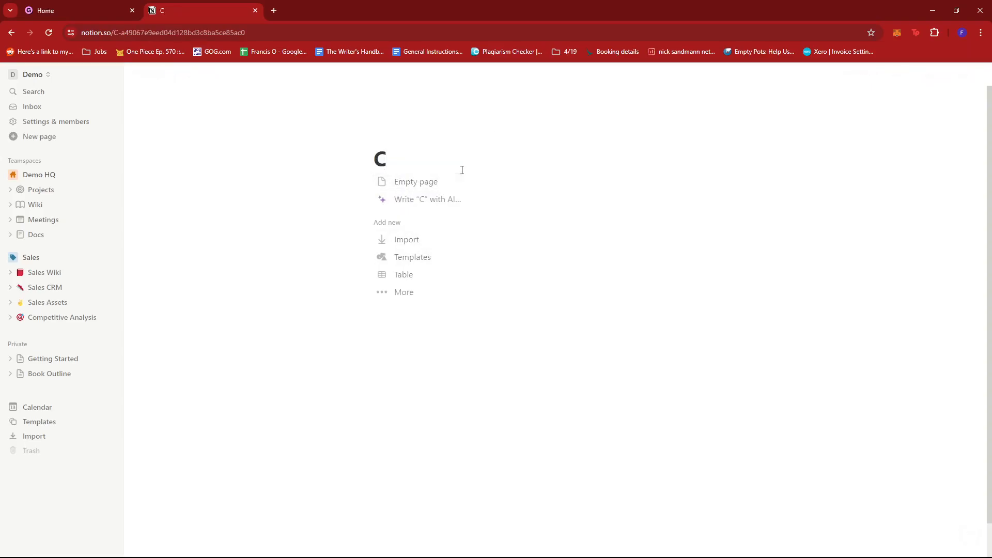
text(hapter 1)
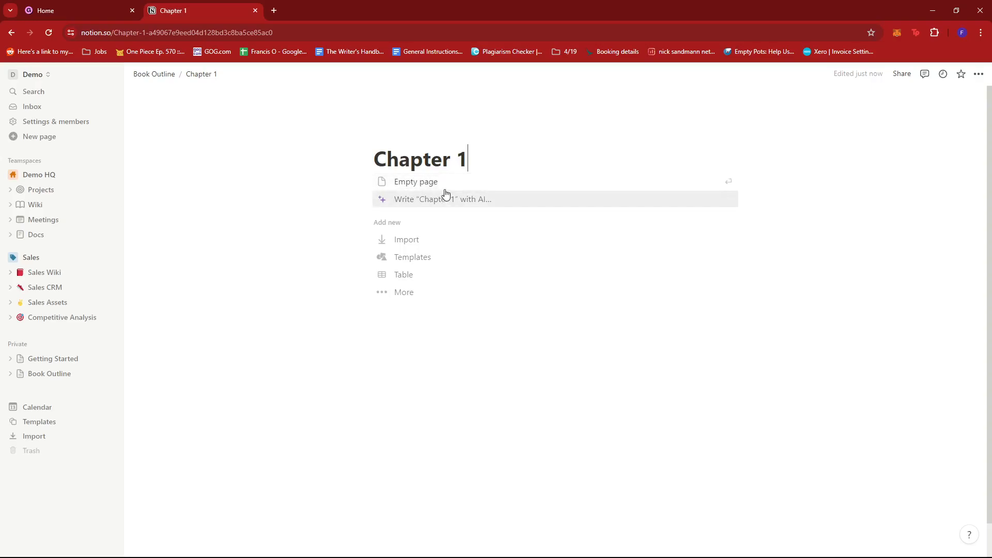
click(415, 182)
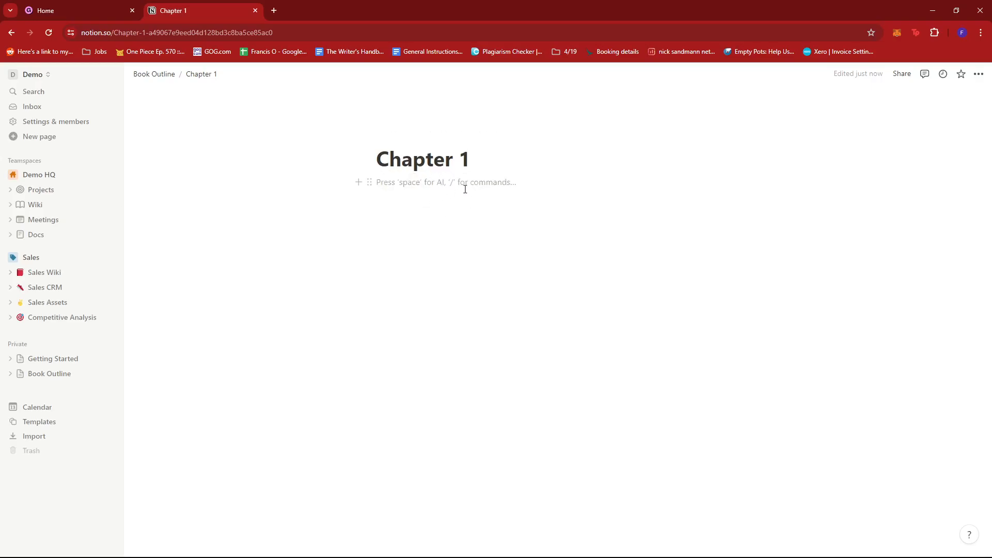
click(377, 181)
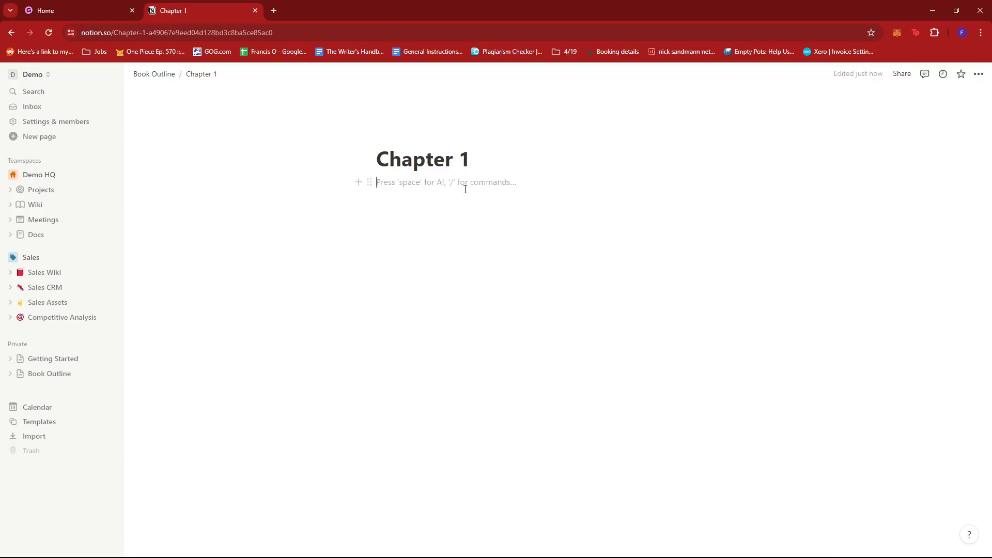
Step: Add a Heading 1 reading 'Chapter Title' at the top of Chapter 1
text(/)
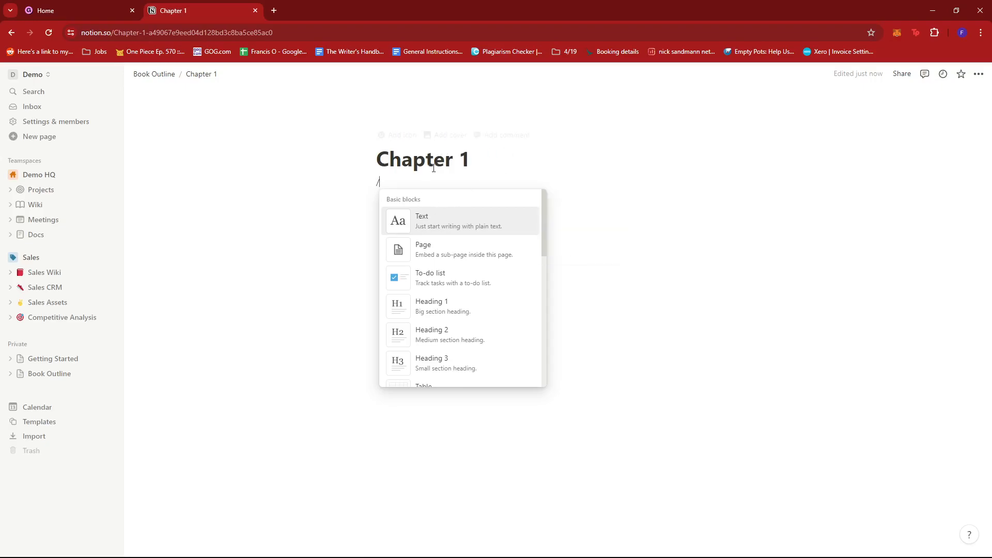
mouse_move(440, 221)
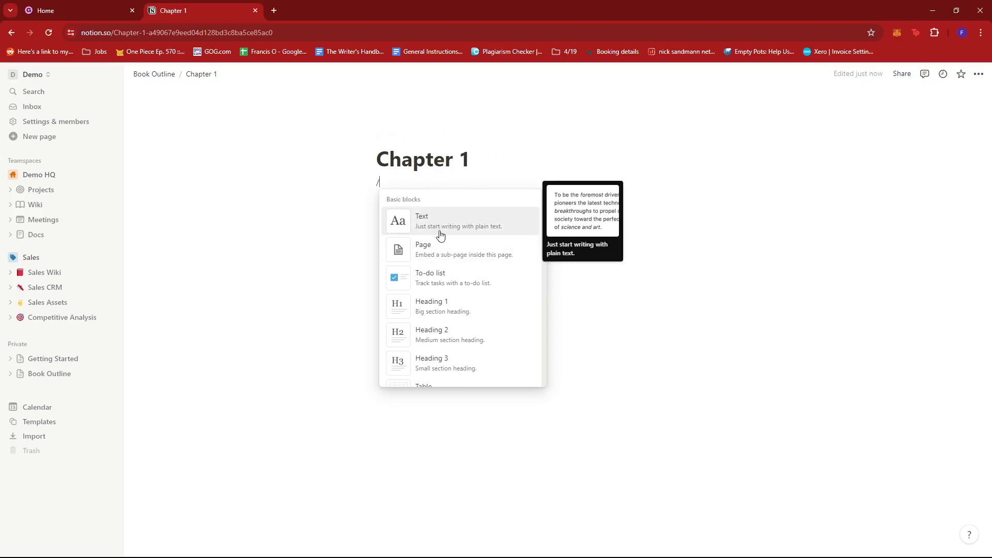
scroll(down, 3)
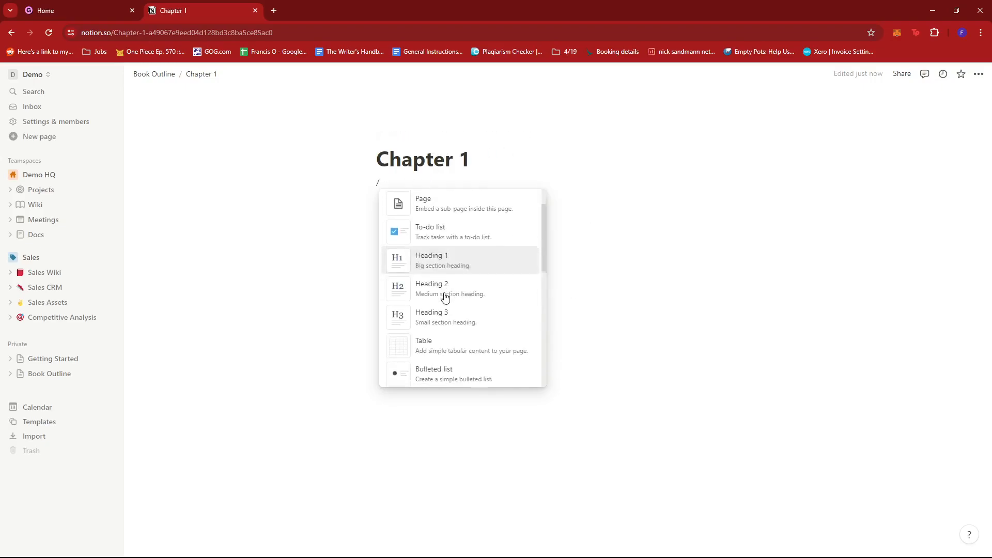
click(431, 259)
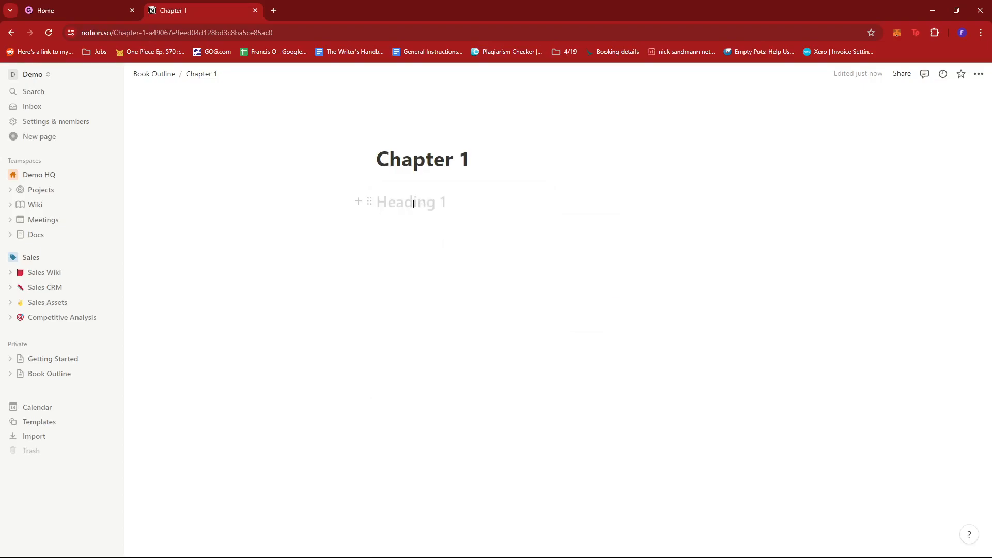
click(412, 202)
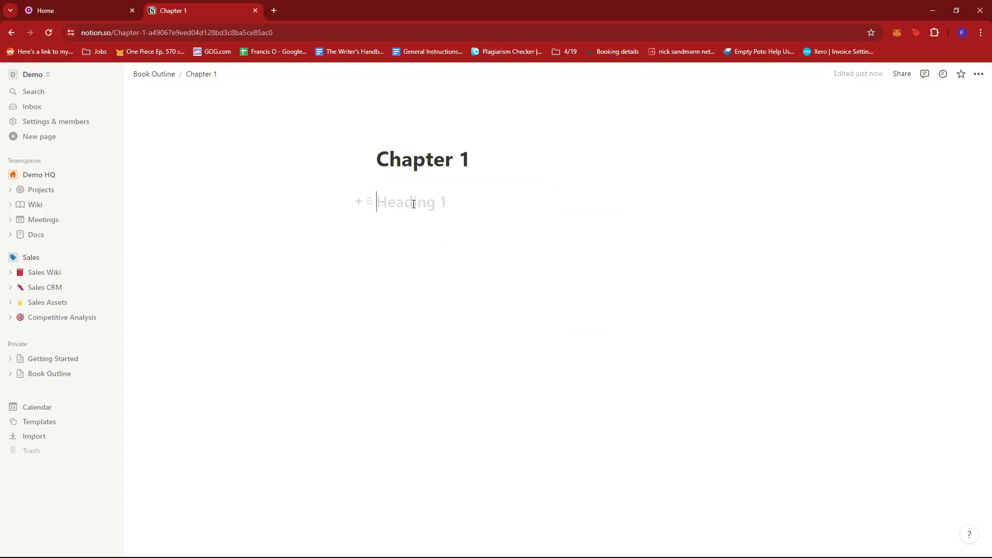
text(Chapter)
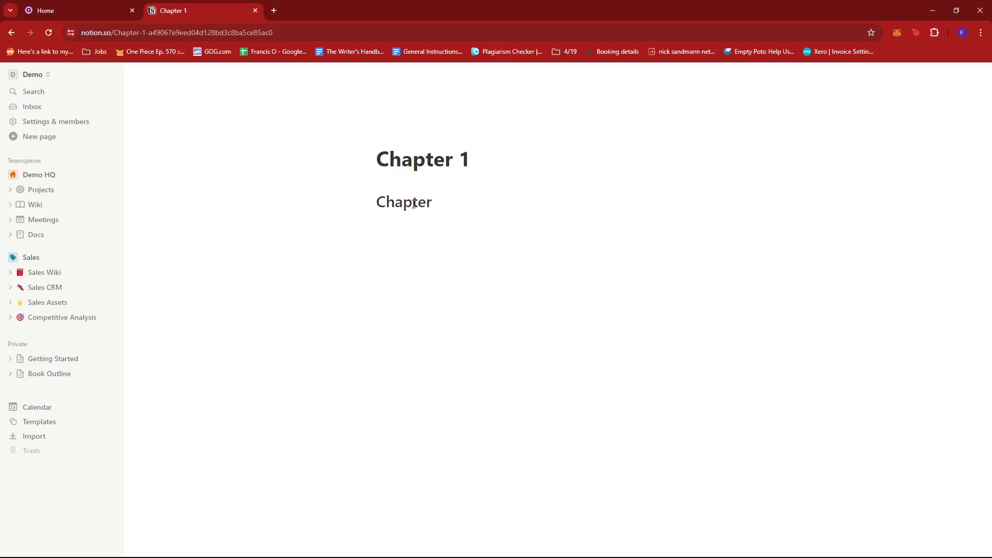
text(Title)
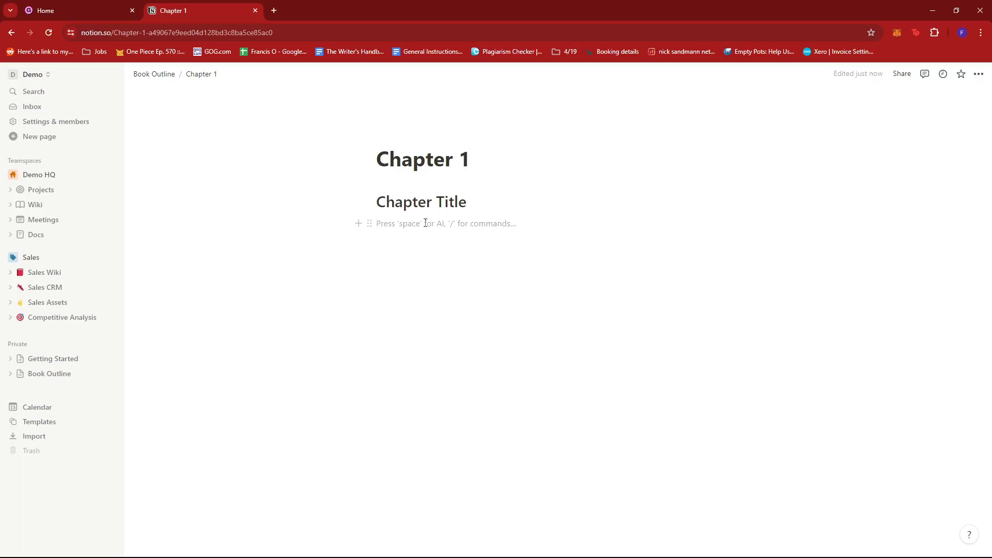
Step: Add the outline lines Characters:, Plot:, Setting:, Themes: and Conflict: under the heading
text(Characters)
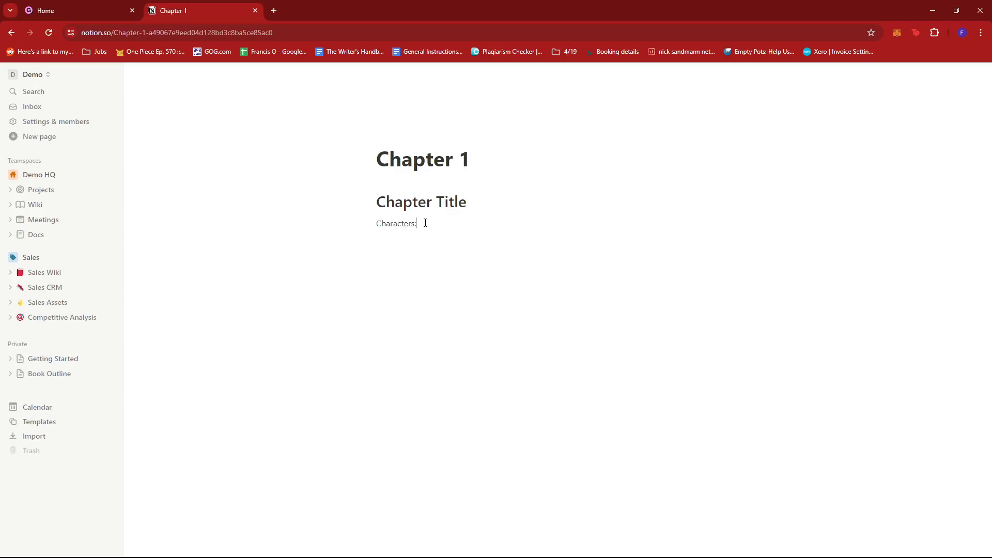
text(:)
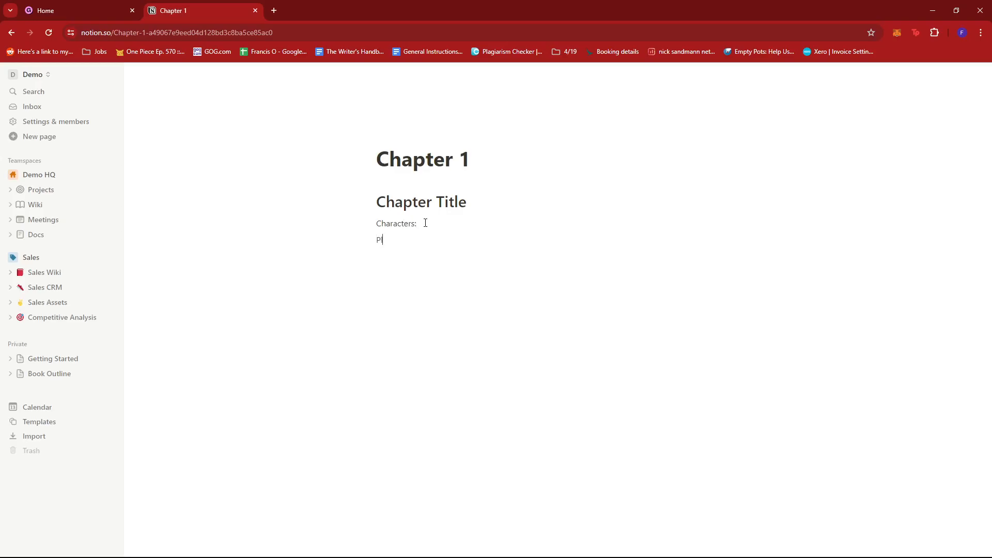
text(lot:)
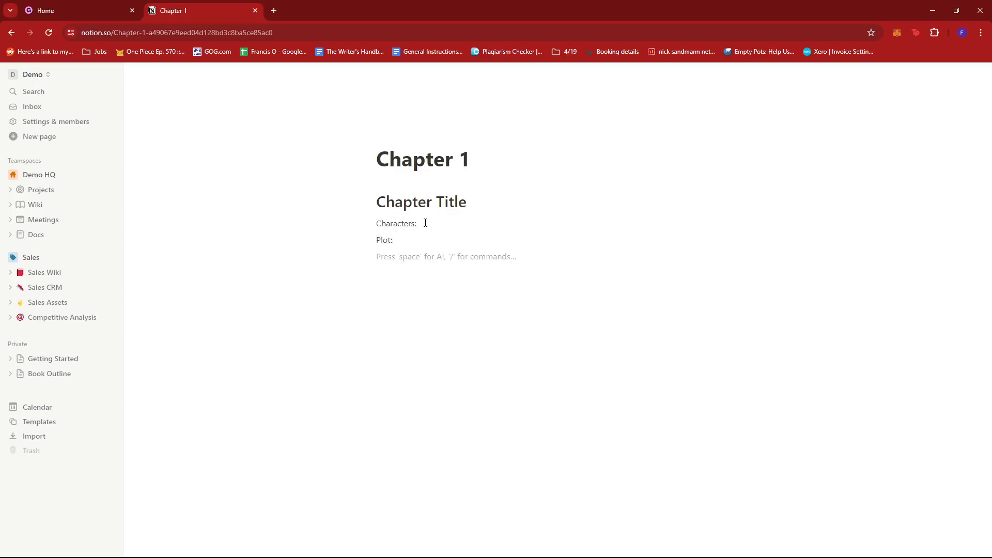
text(Setting:)
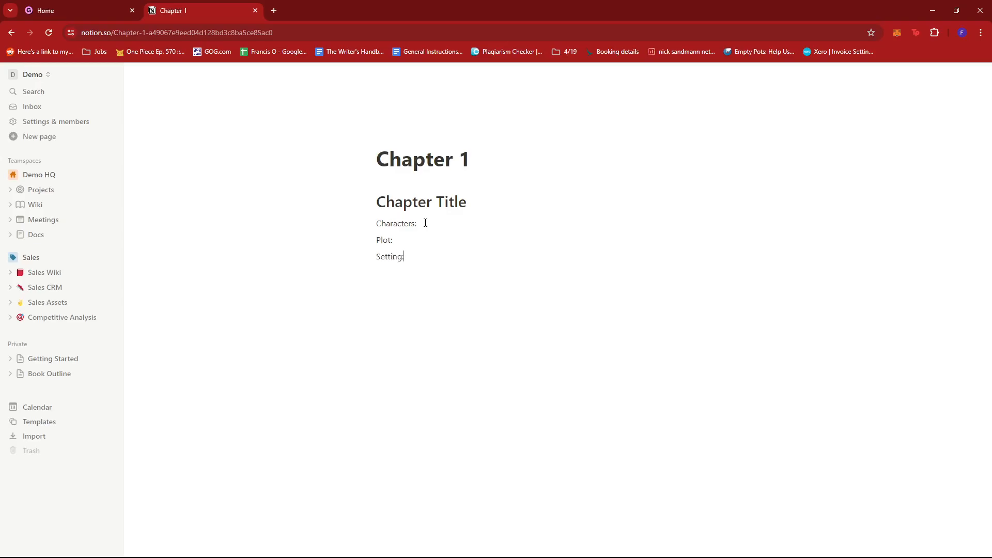
text(Themes:)
text(Co)
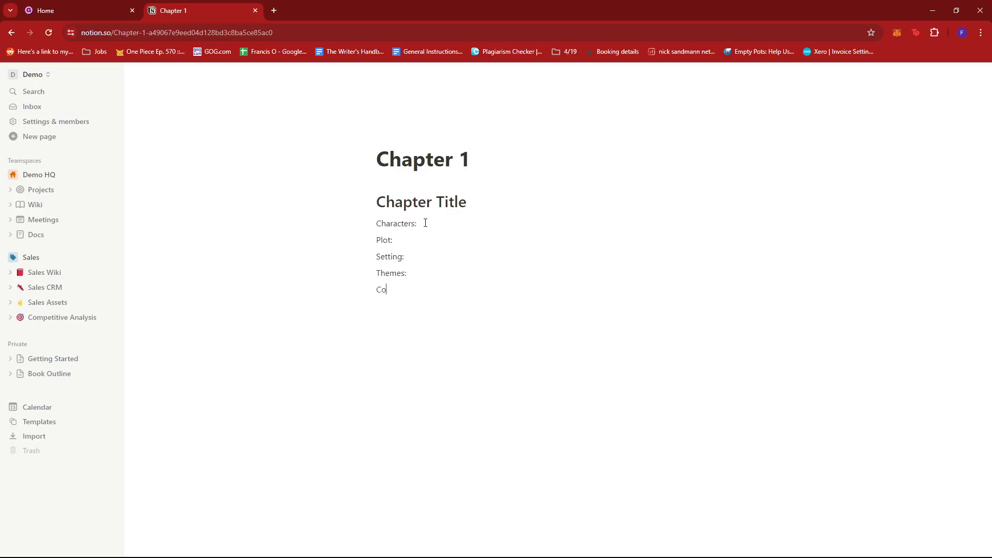
text(nflict:)
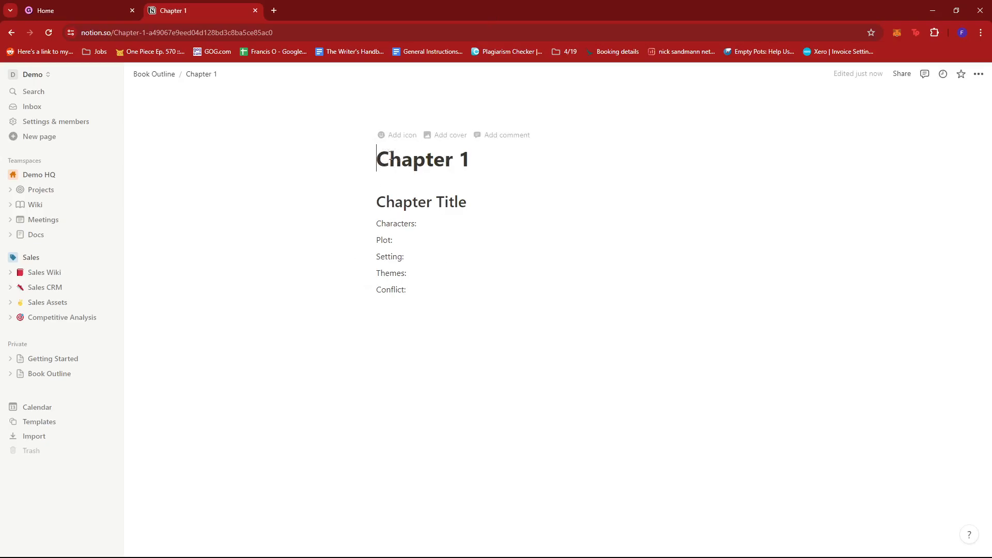
Step: Give Chapter 1 the blue number-1 icon and check it shows on the Book Outline page
click(401, 135)
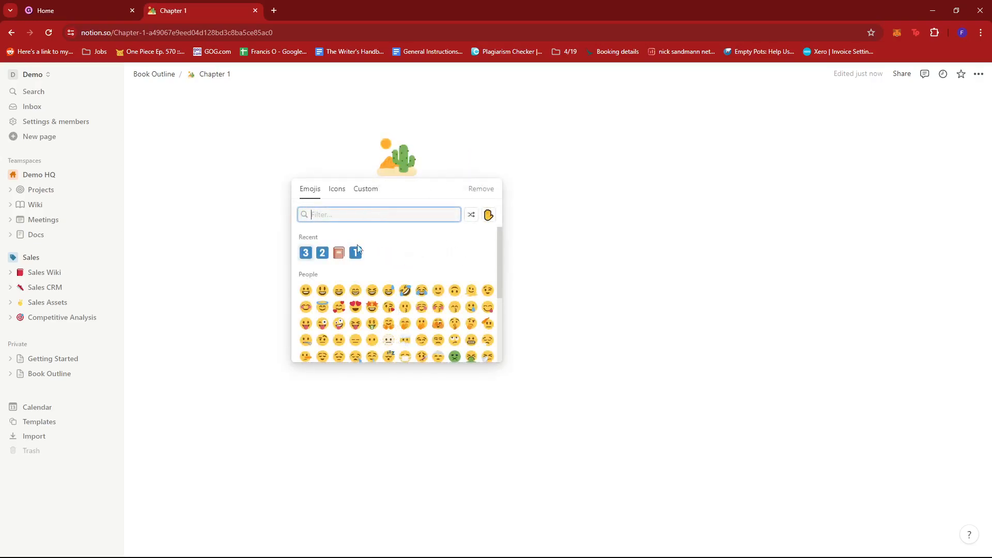
click(354, 252)
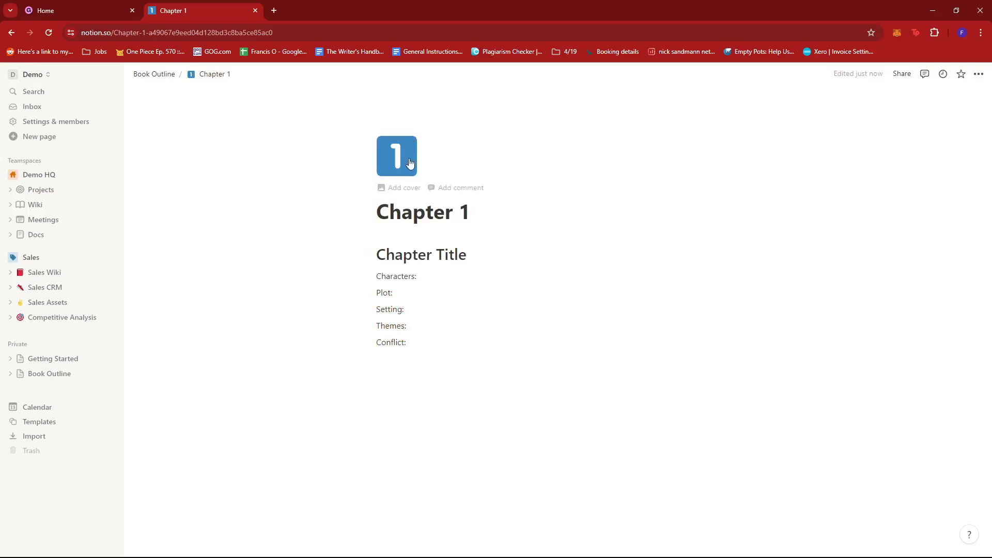
mouse_move(153, 75)
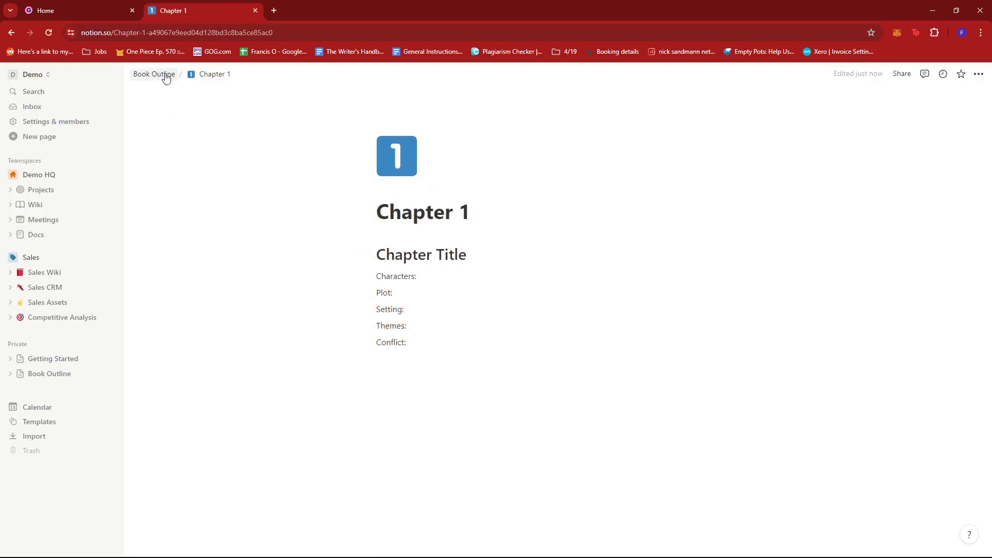
click(153, 75)
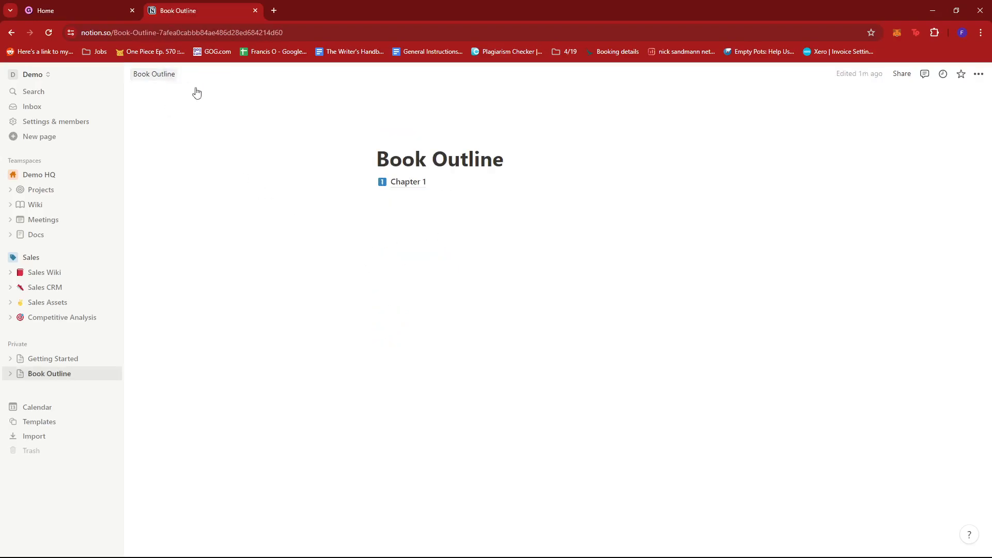
click(408, 182)
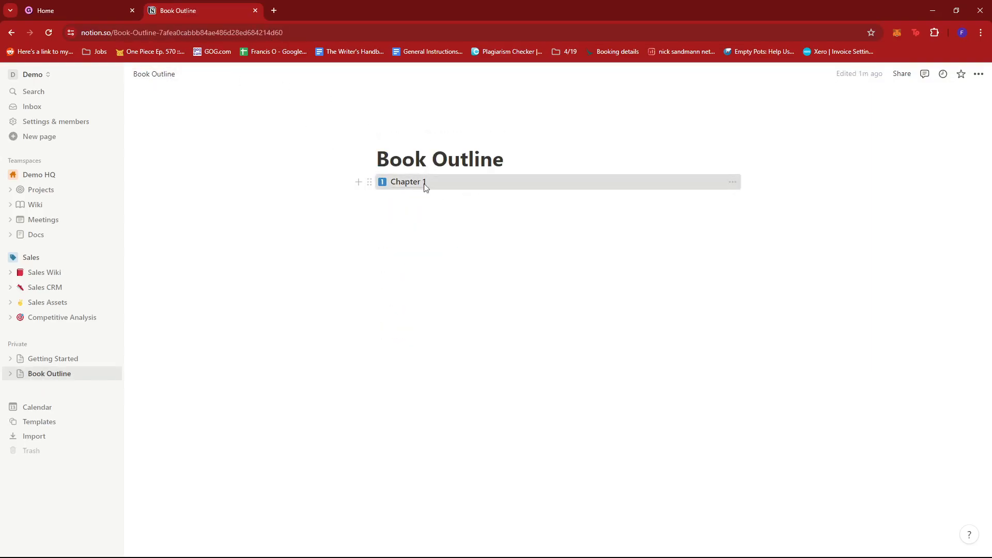
click(406, 182)
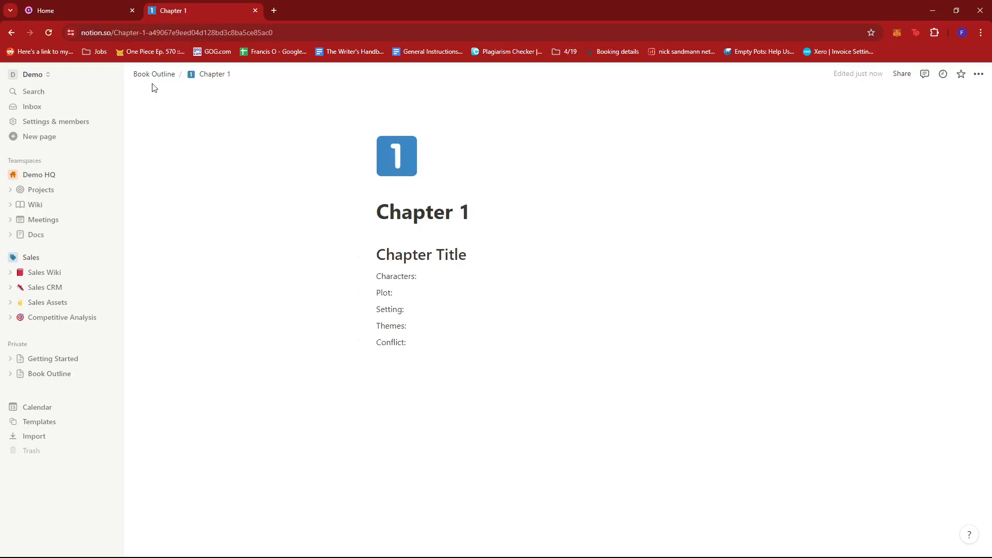
Step: Give Book Outline a book icon and the MET Museum green leaf-pattern cover
click(154, 74)
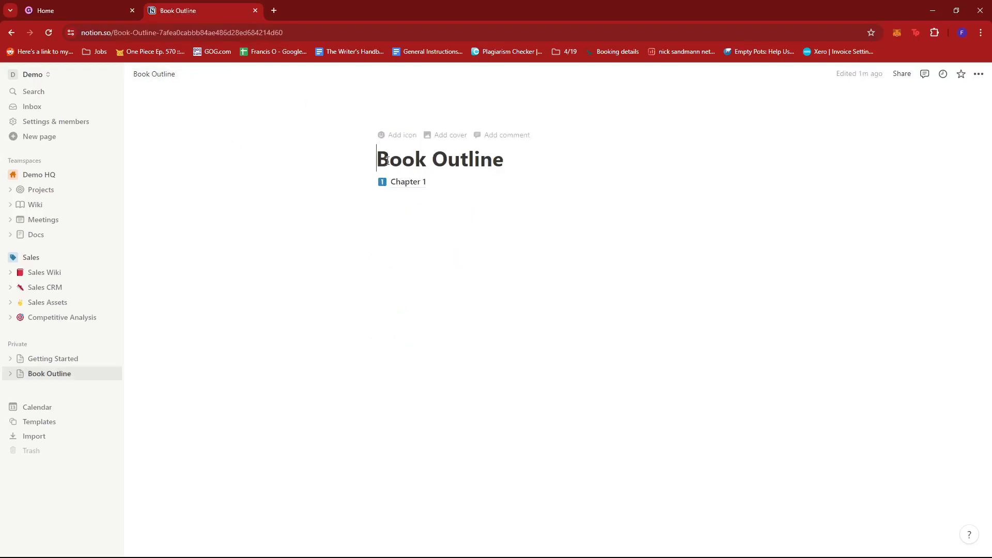
click(402, 135)
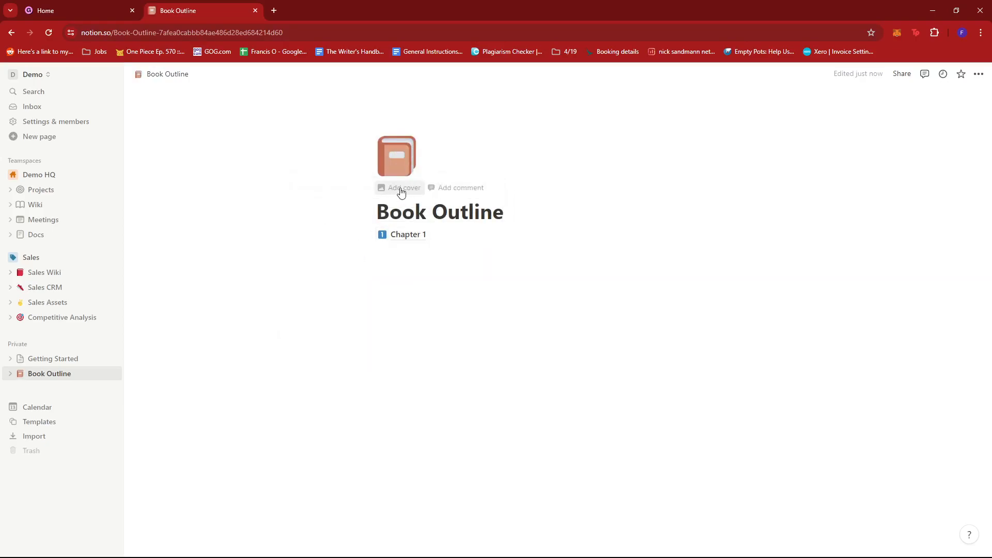
click(404, 188)
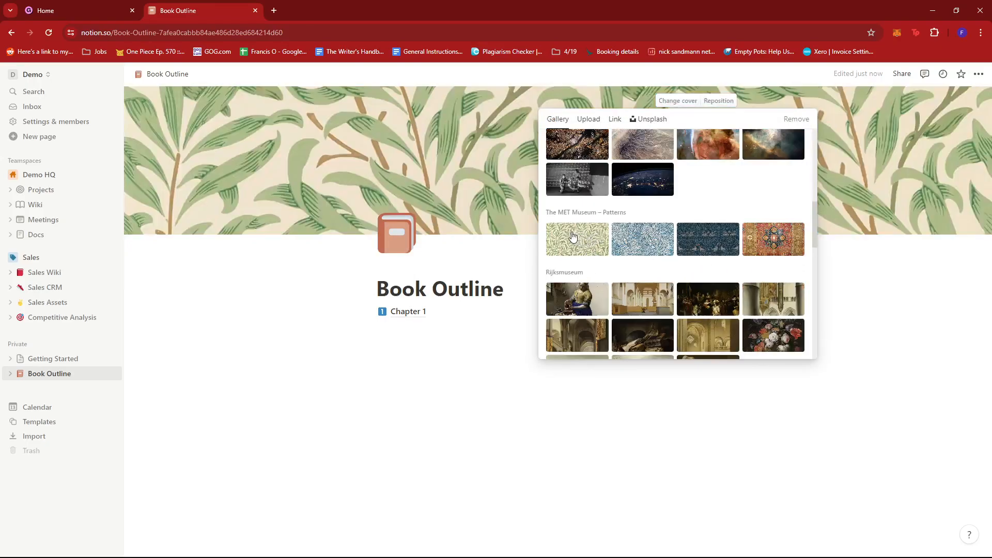
click(576, 239)
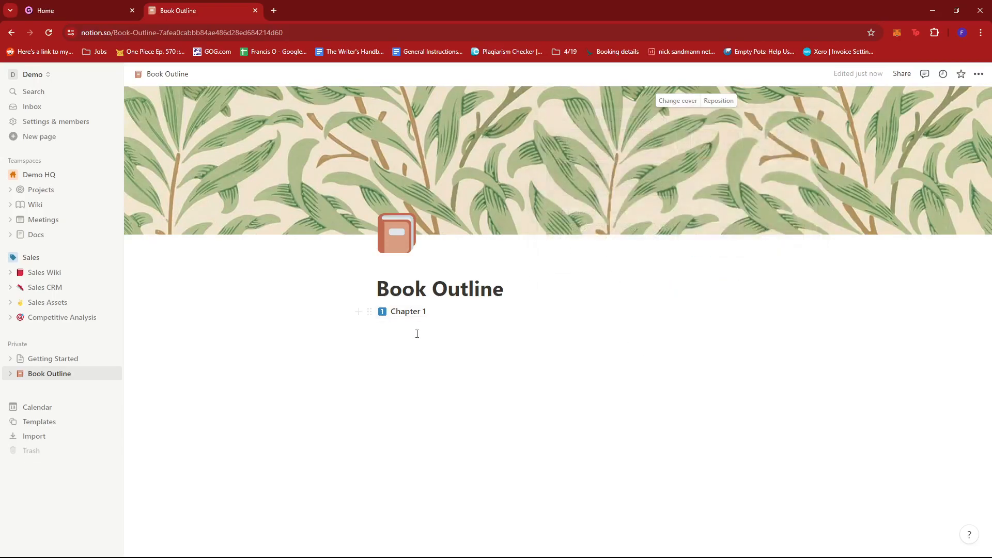
Step: Add a 'Chapter 2' sub-page below Chapter 1 with the blue number-2 icon
click(407, 311)
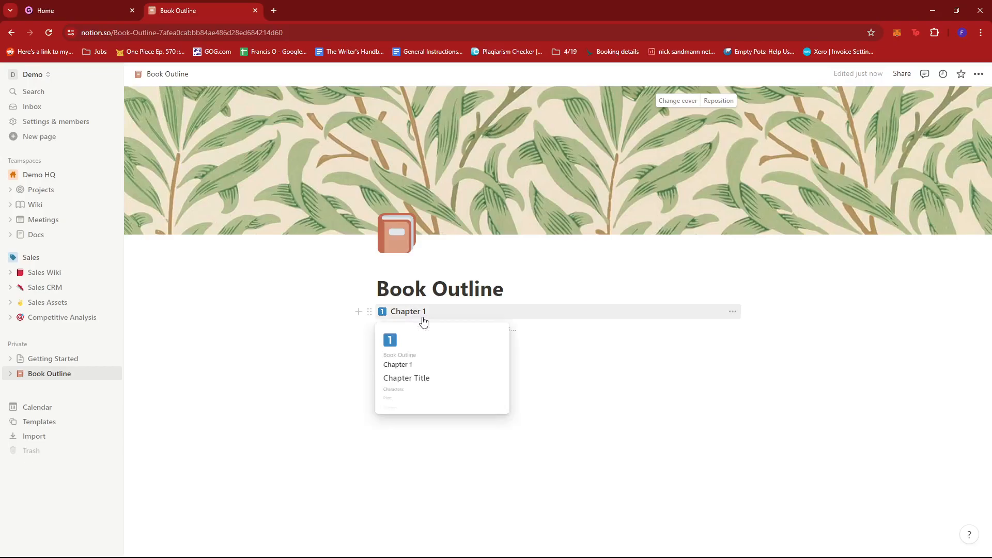
click(443, 329)
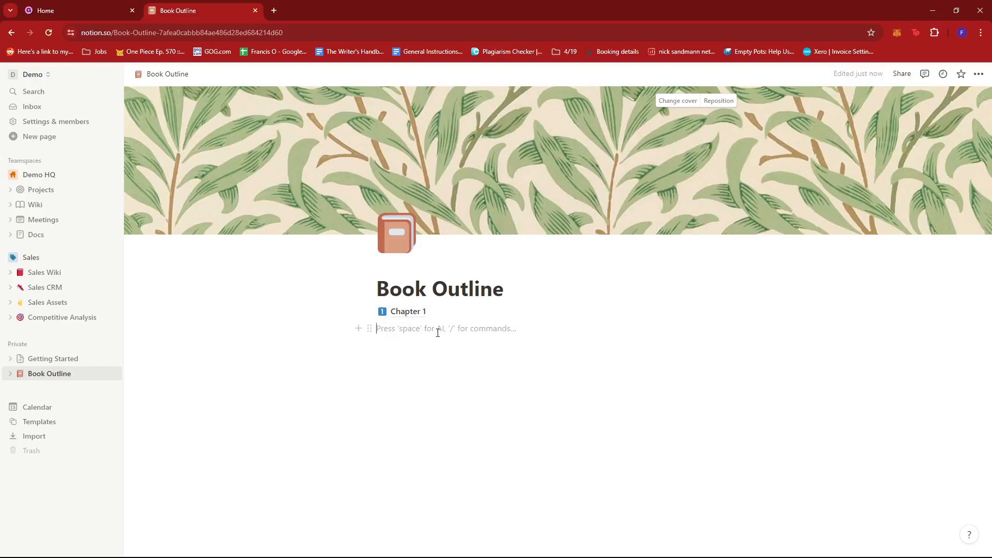
text(/)
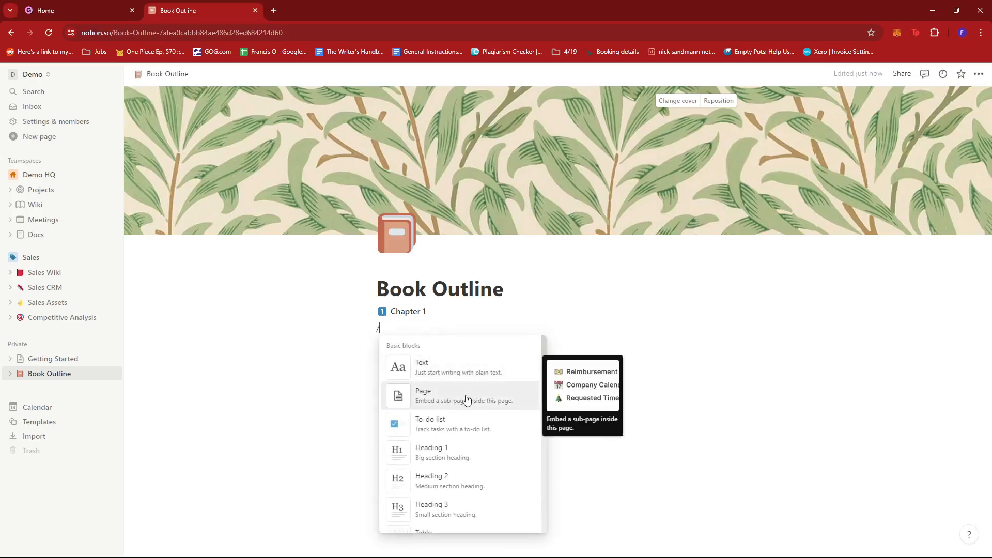
click(422, 396)
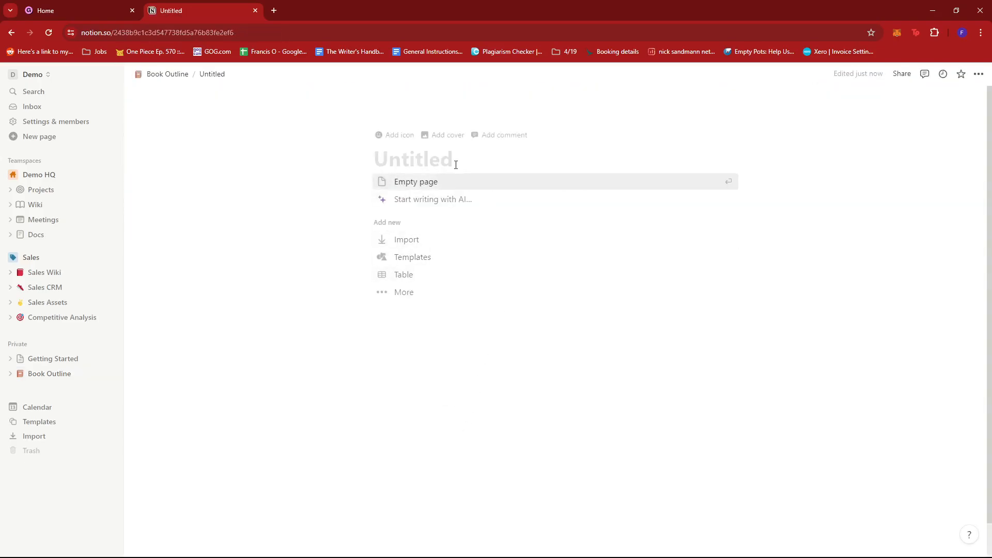
text(Chapter 2)
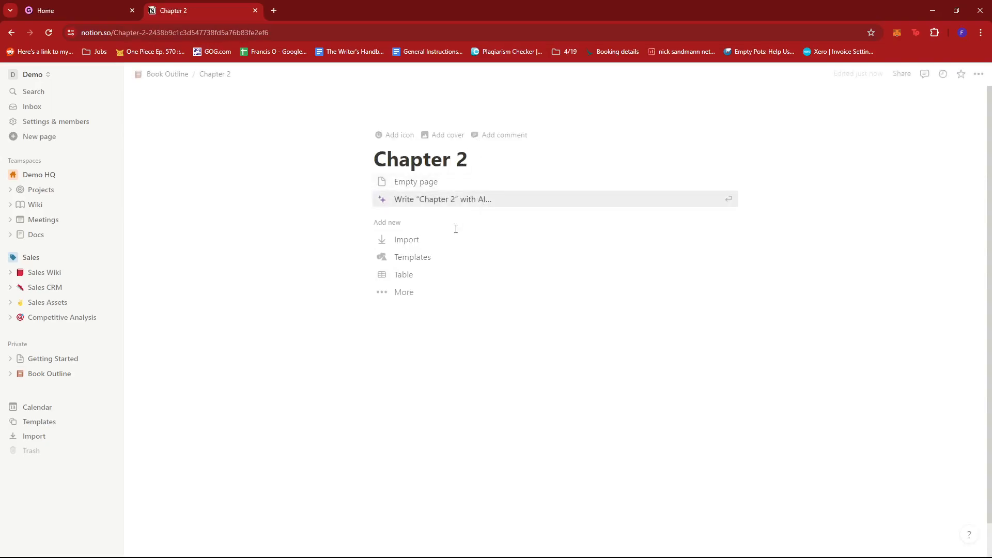
click(394, 135)
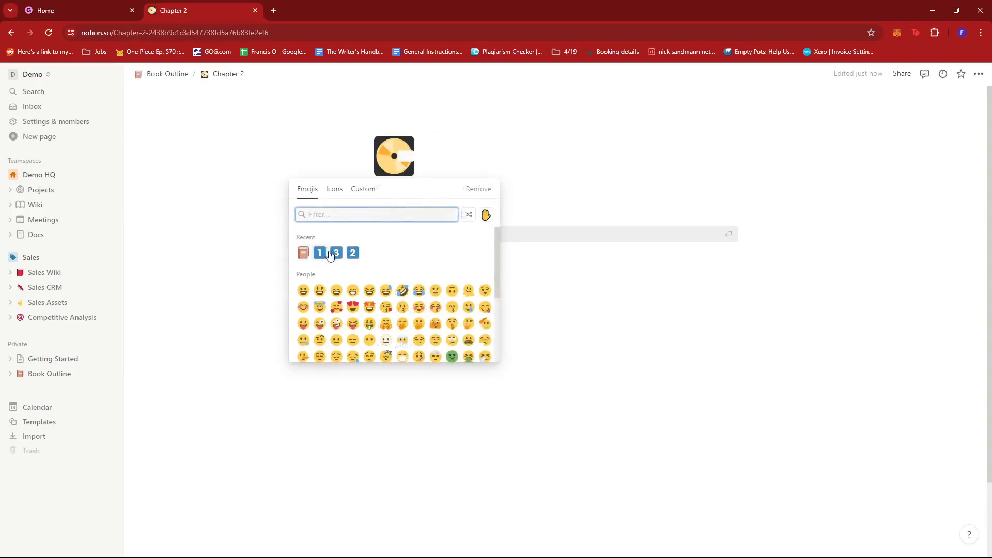
click(352, 252)
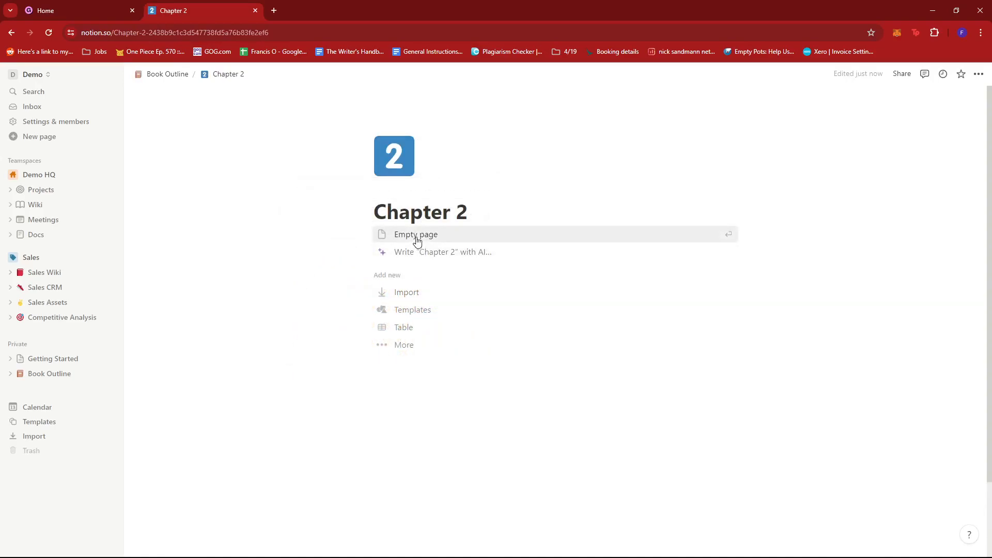
Step: Copy Chapter 1's prompt lines into Chapter 2 and redo 'Chapter Title' as a heading
click(168, 74)
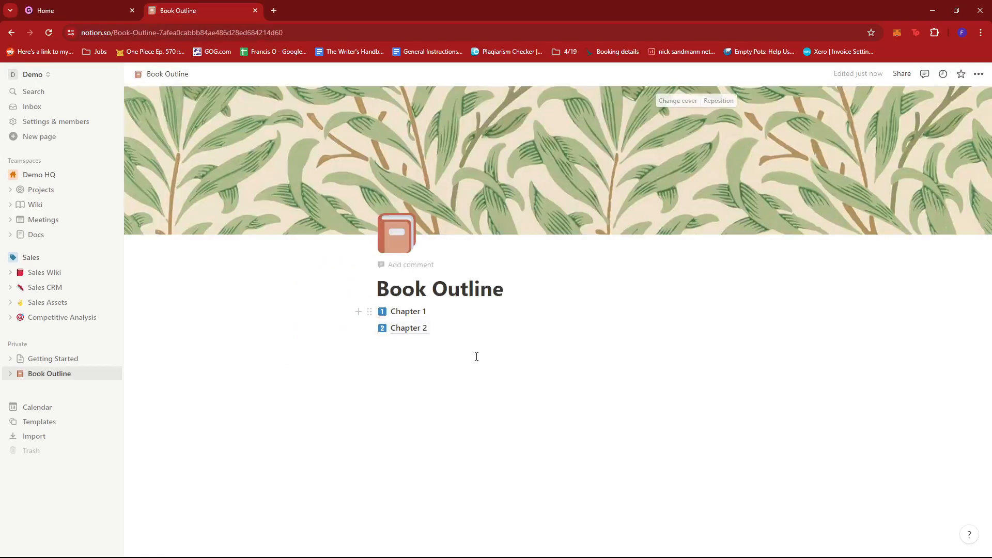
click(408, 327)
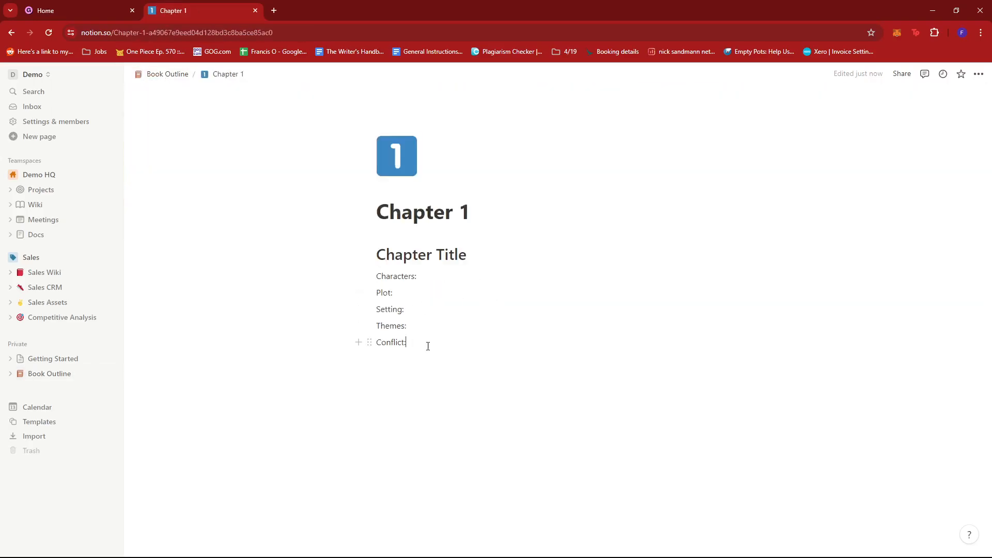
click(168, 74)
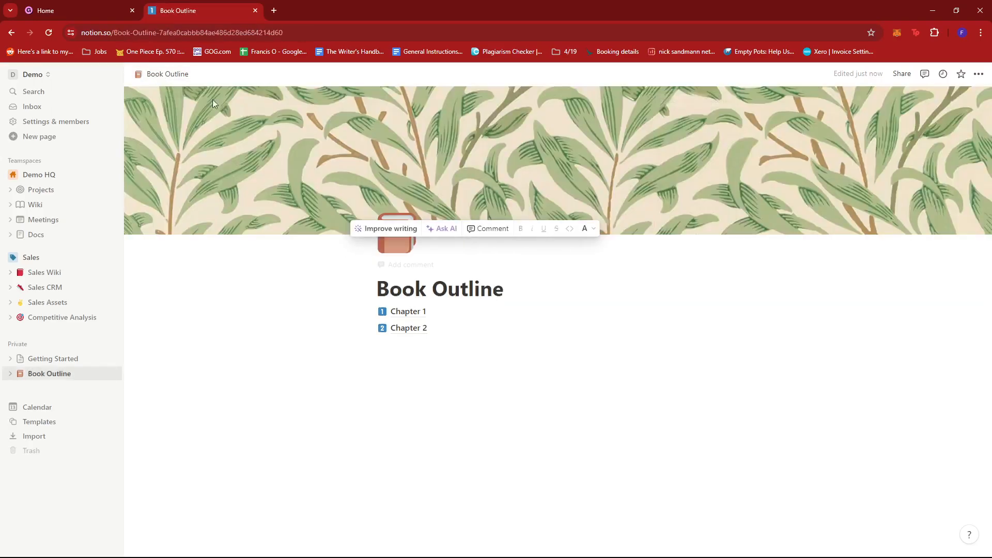
click(408, 311)
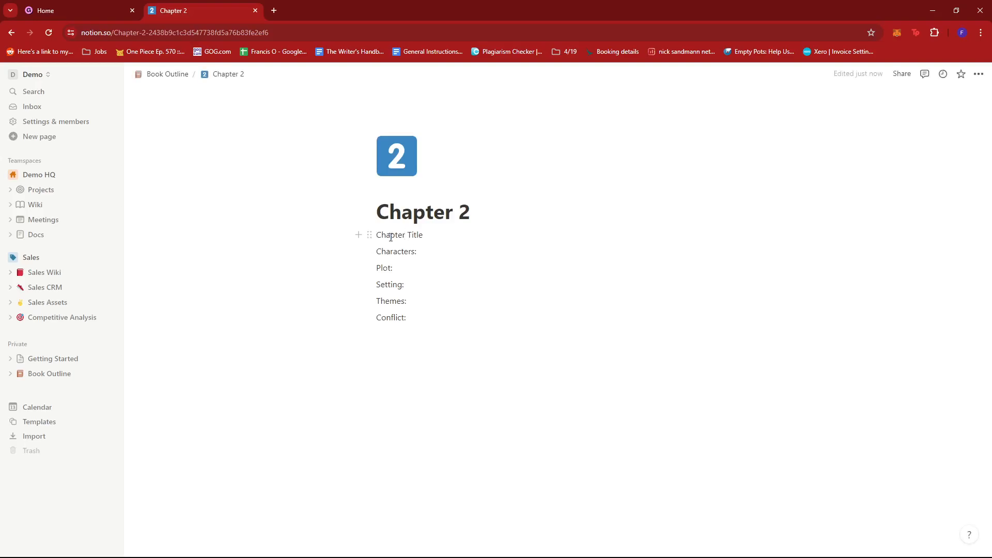
drag(376, 235, 424, 234)
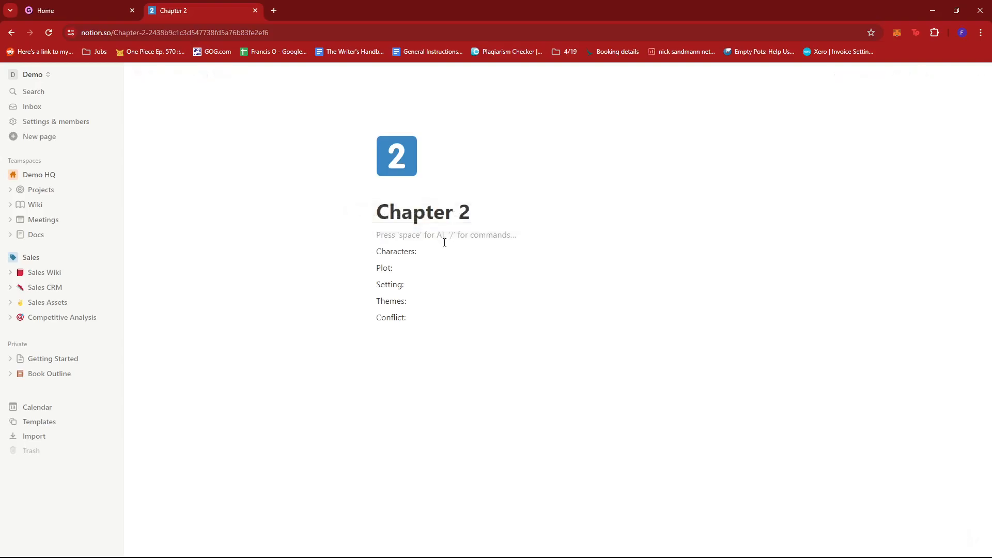
text(/)
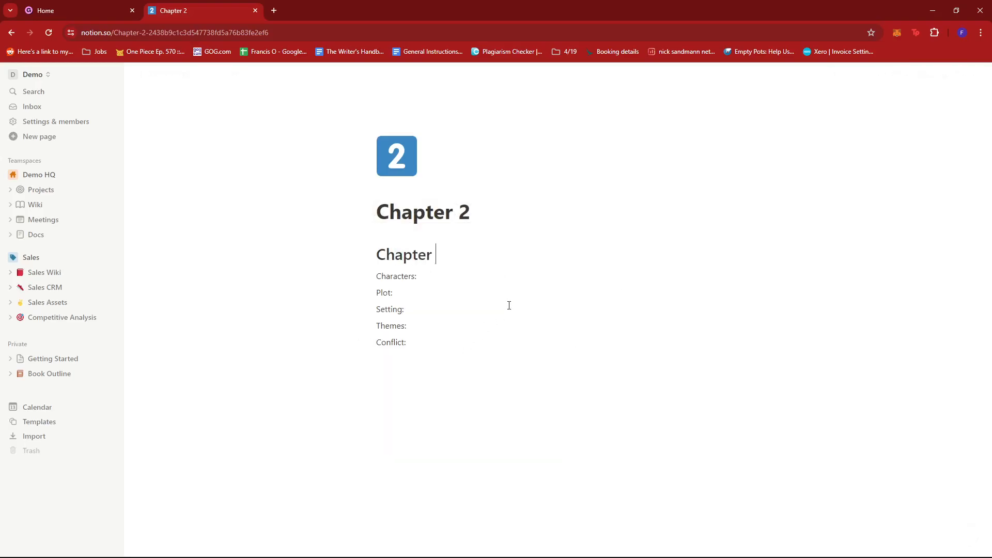
text(Title)
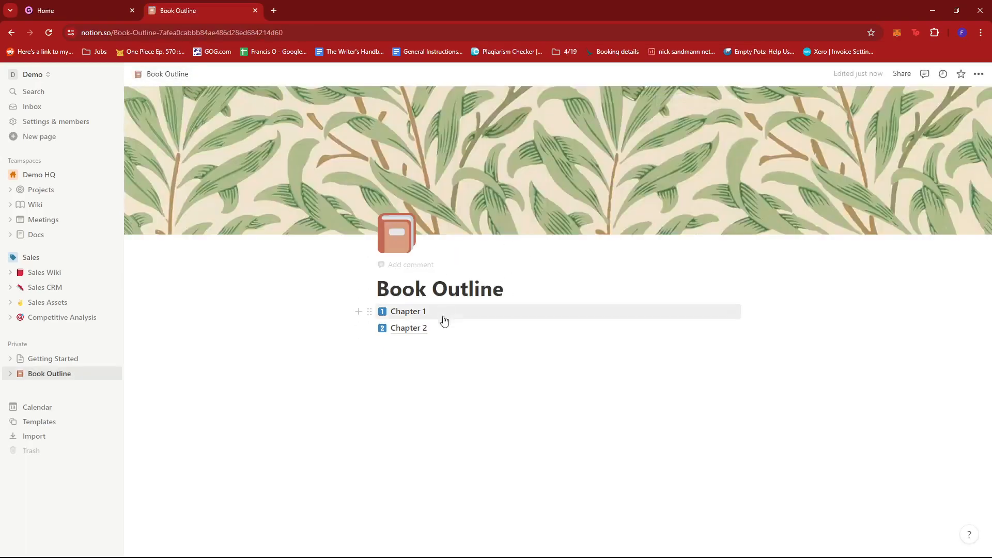
mouse_move(498, 332)
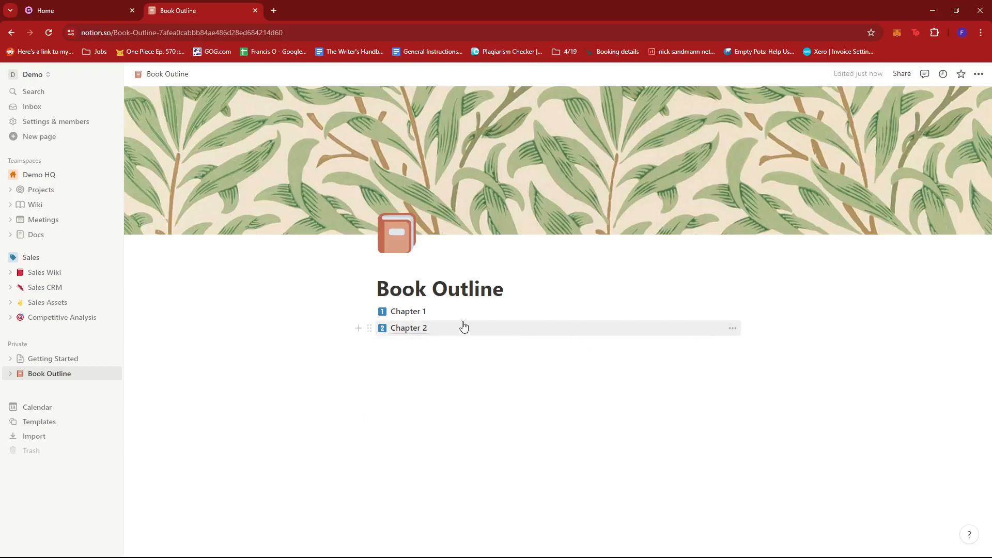
mouse_move(732, 328)
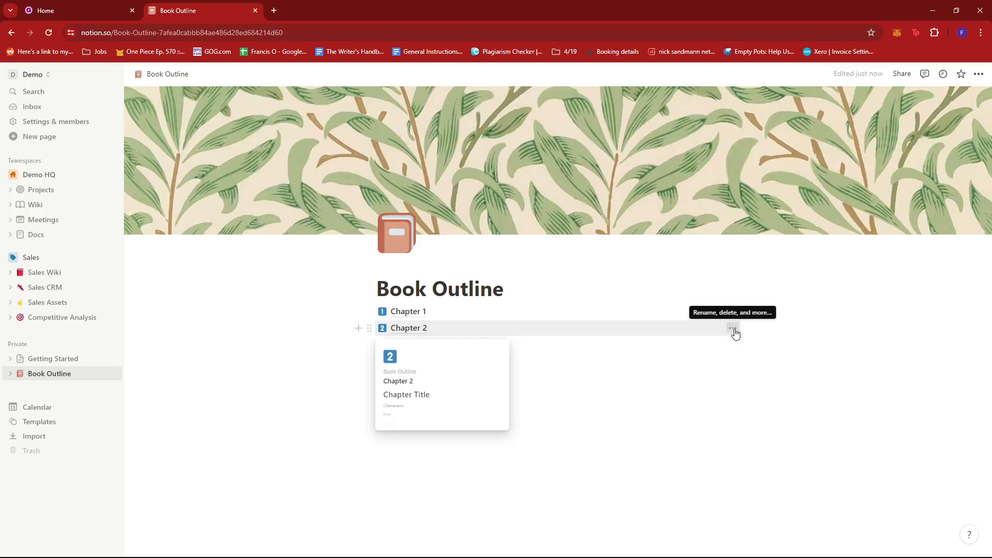
Step: Duplicate Chapter 2, rename the copy 'Chapter 3' and return to Book Outline
click(731, 328)
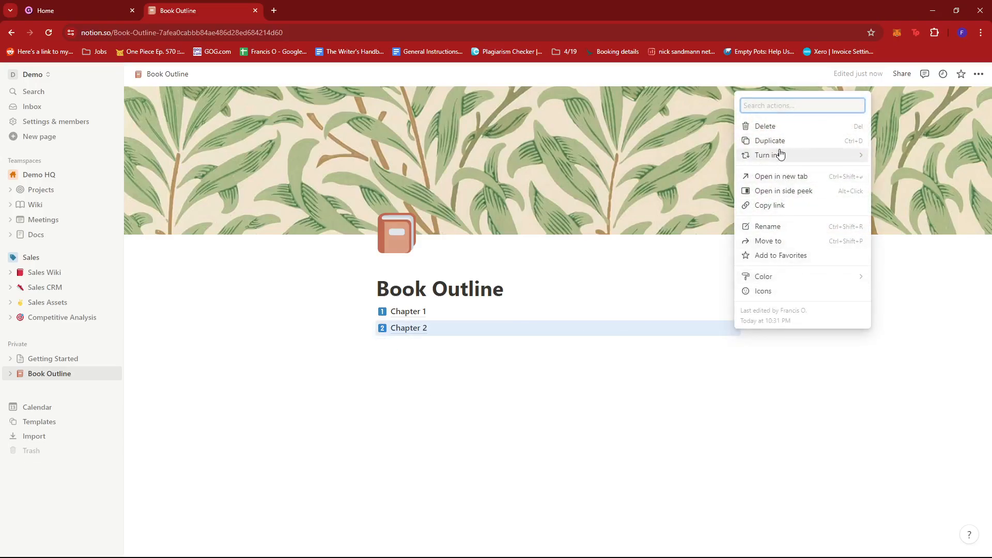
click(770, 140)
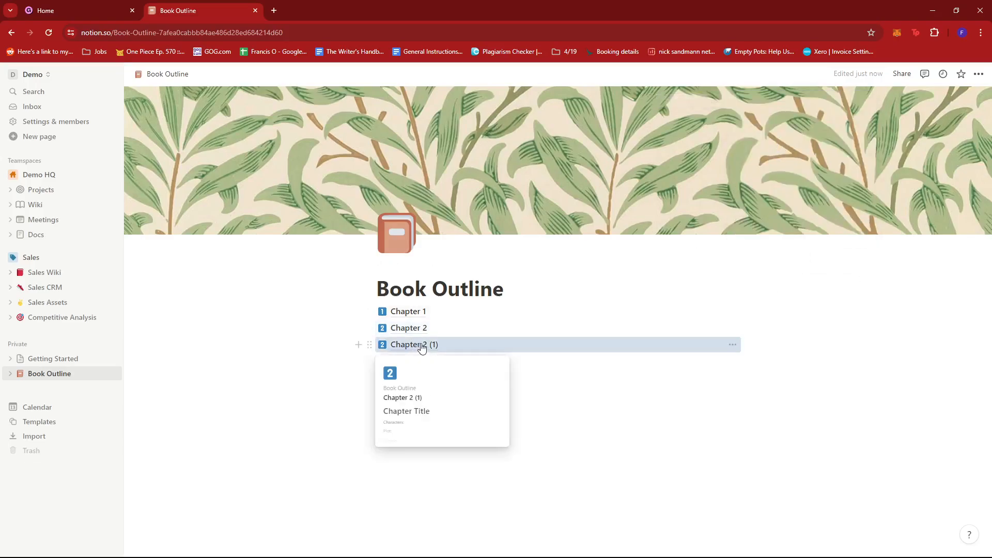
click(414, 344)
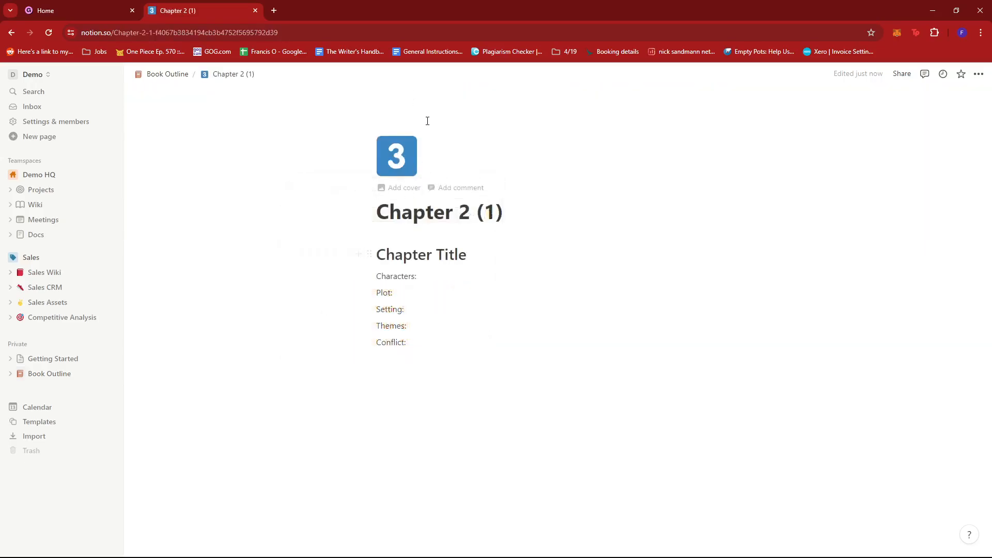
click(501, 212)
text(3)
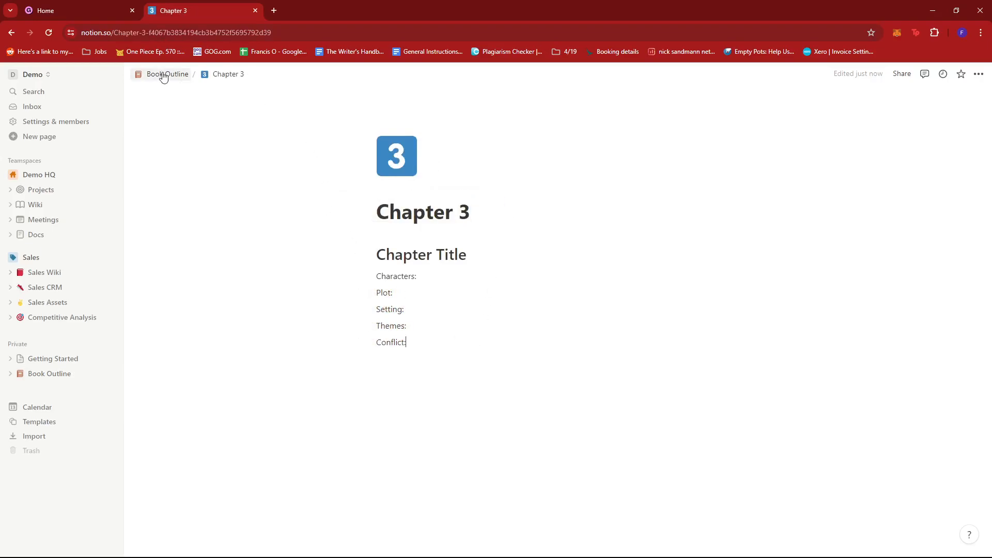
click(168, 74)
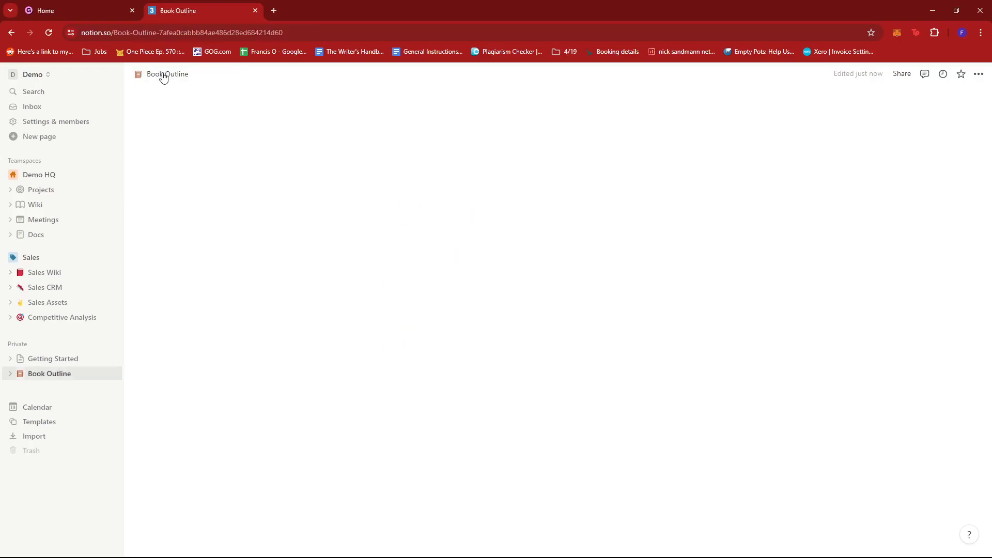
click(168, 74)
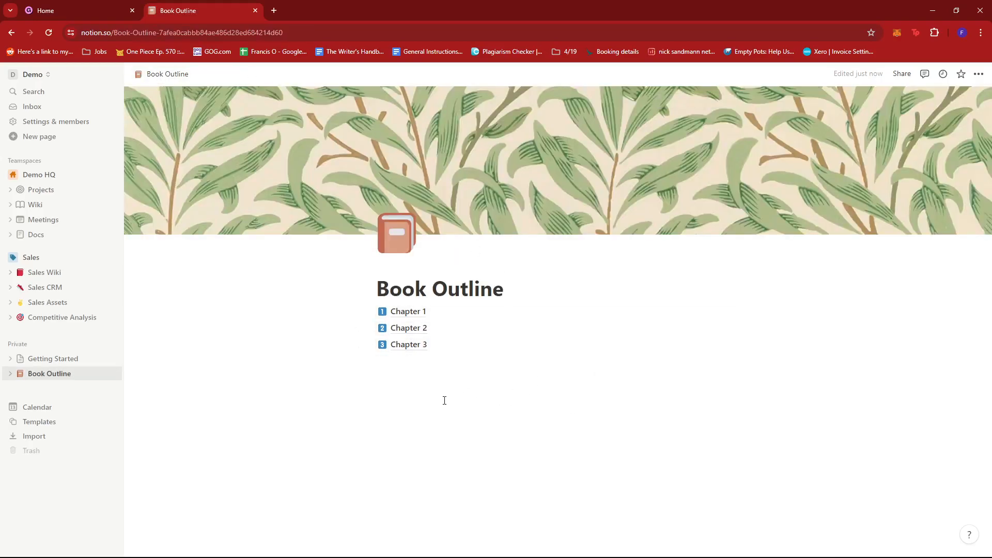
mouse_move(489, 382)
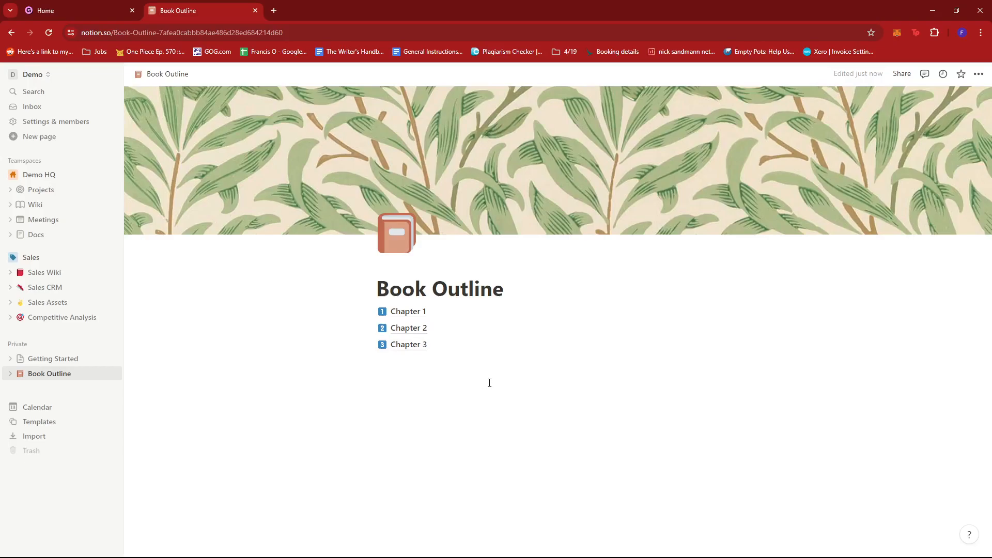
mouse_move(659, 424)
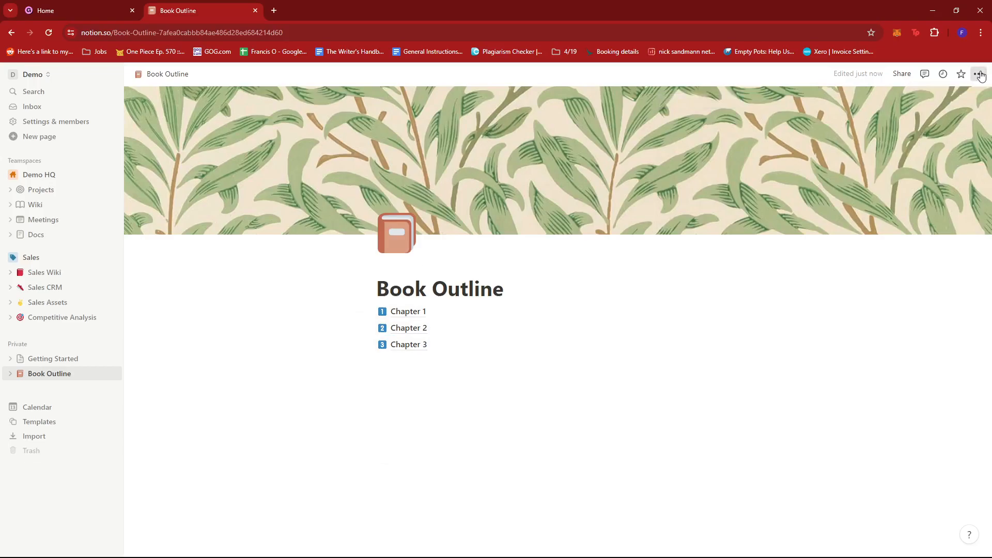
Step: Copy the Book Outline page link from the ••• menu and switch to the Gumroad tab
click(978, 75)
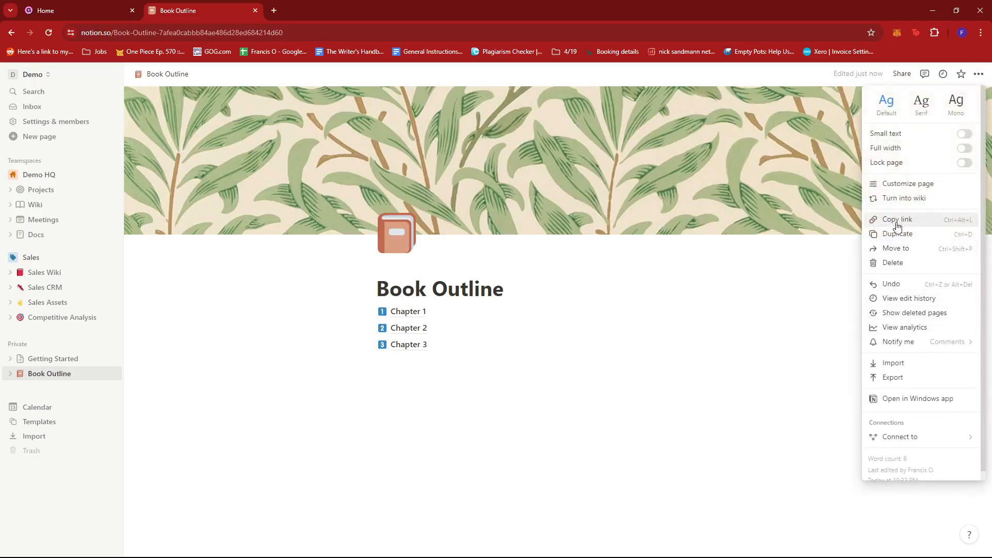
click(897, 219)
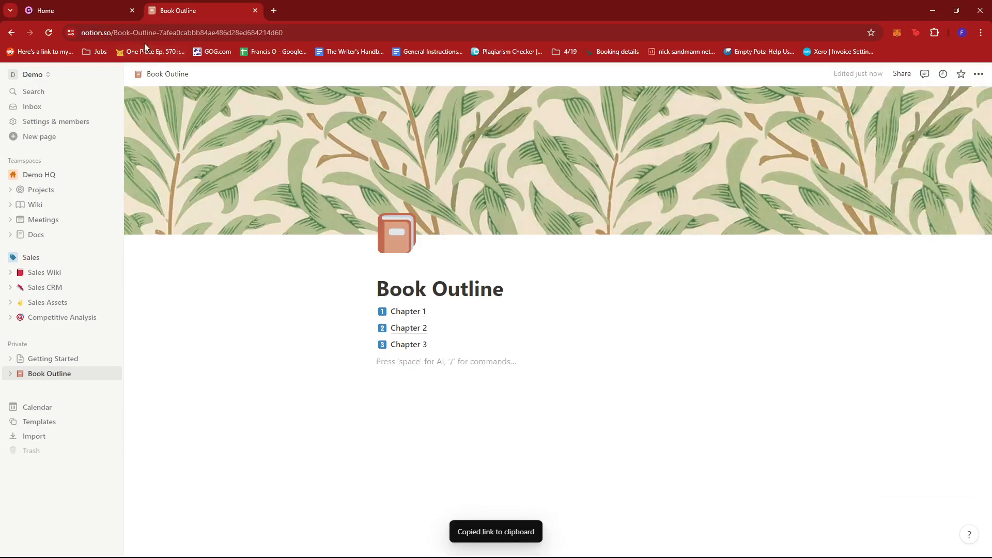
click(69, 11)
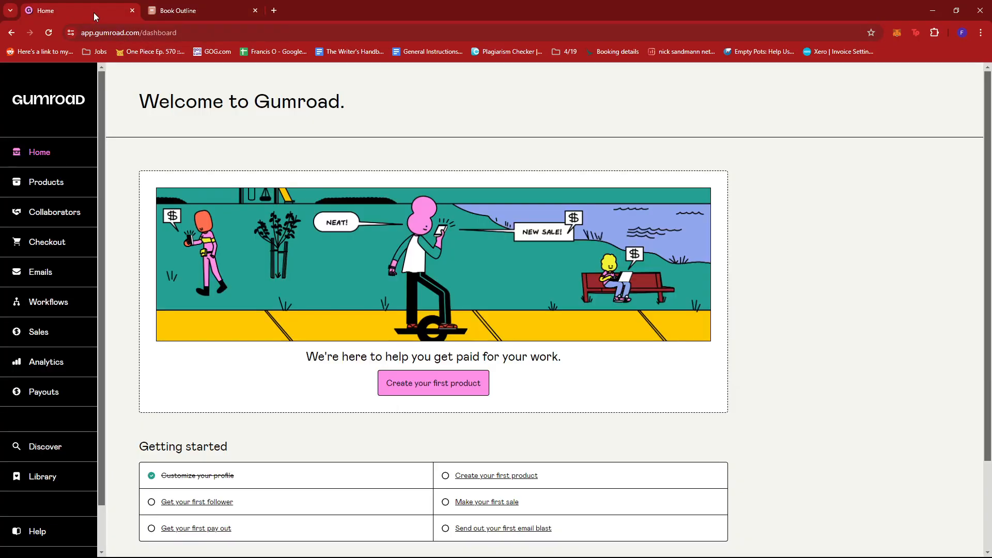
Step: Go to the empty Products list and start a new product
scroll(down, 3)
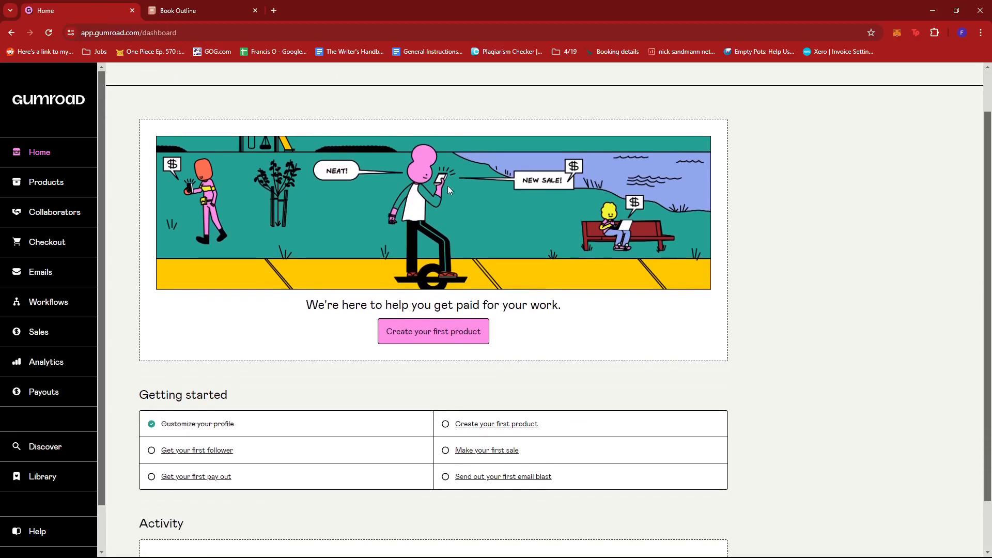
mouse_move(46, 182)
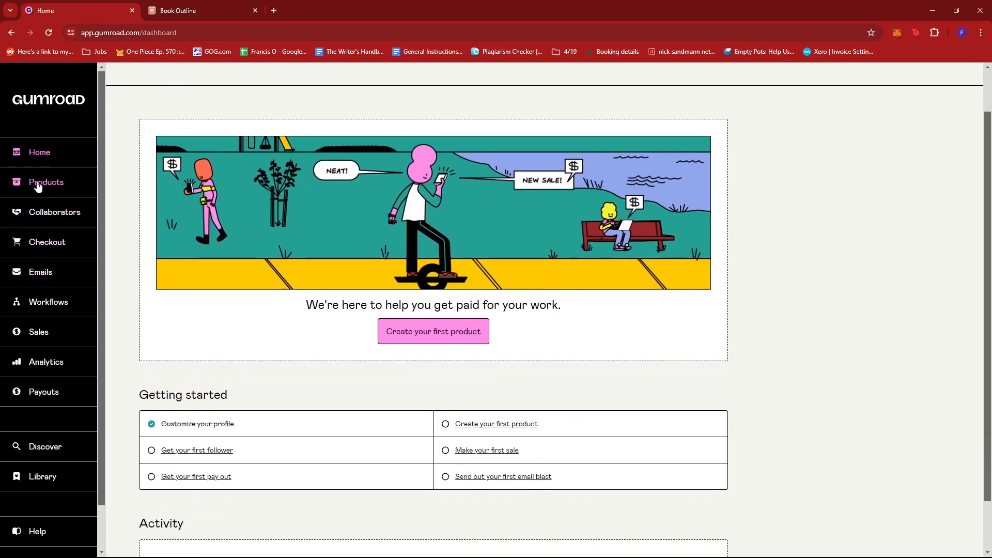
click(46, 182)
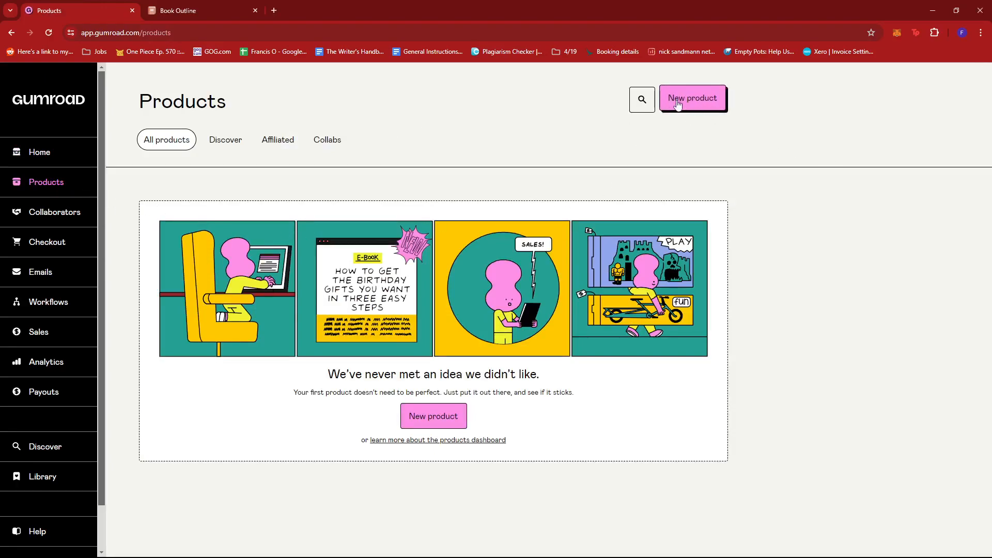
click(693, 99)
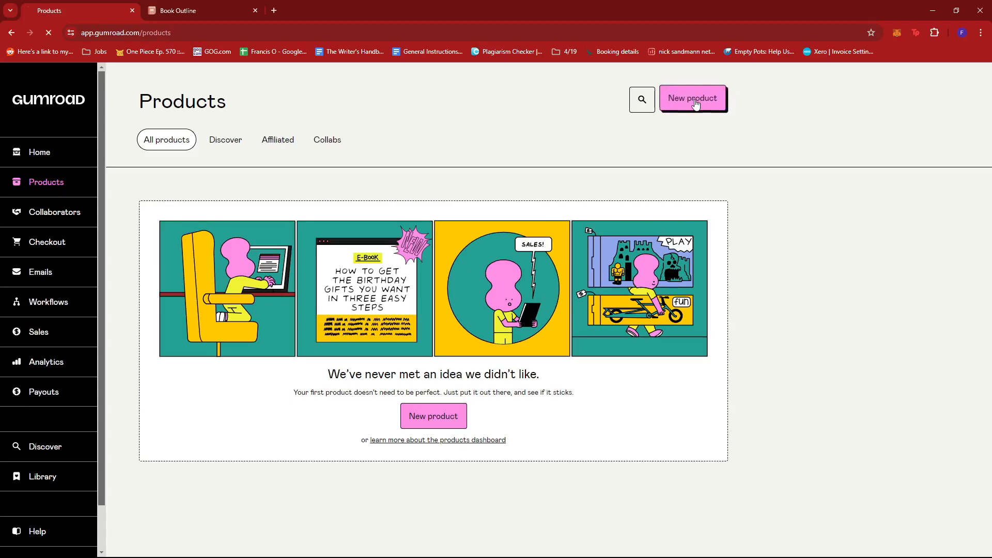
Step: Create a digital product named 'Book Outline' priced at $20 and continue to Customize
click(693, 98)
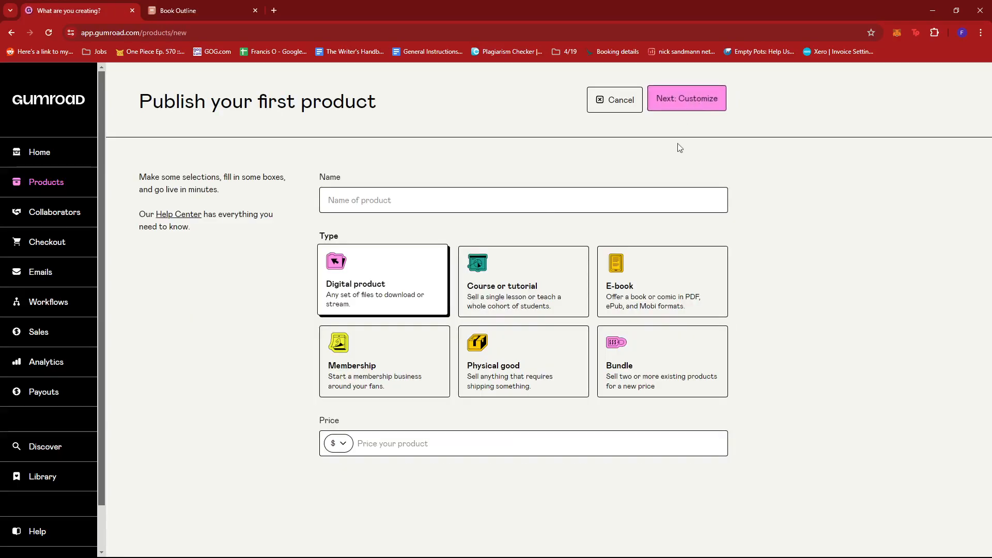
click(523, 199)
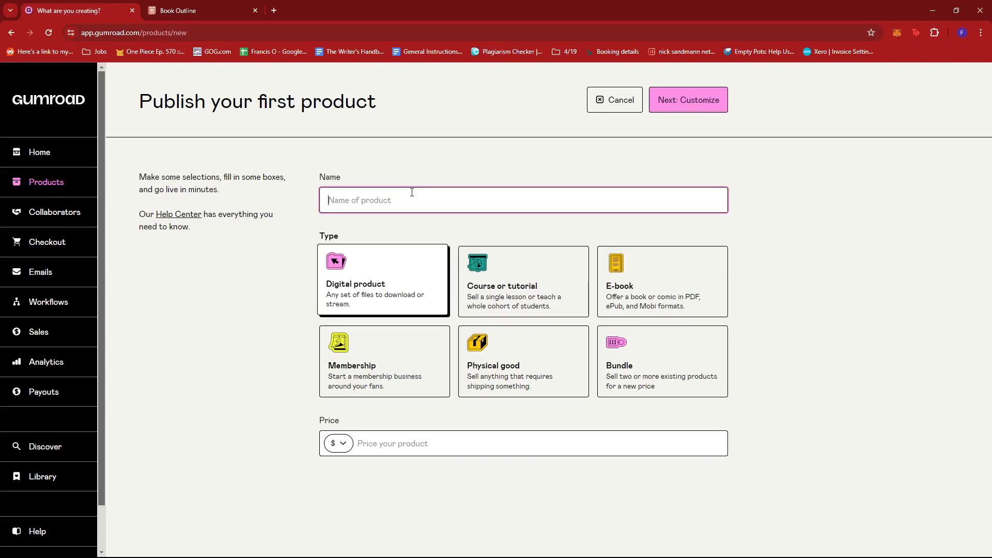
text(Book Outline)
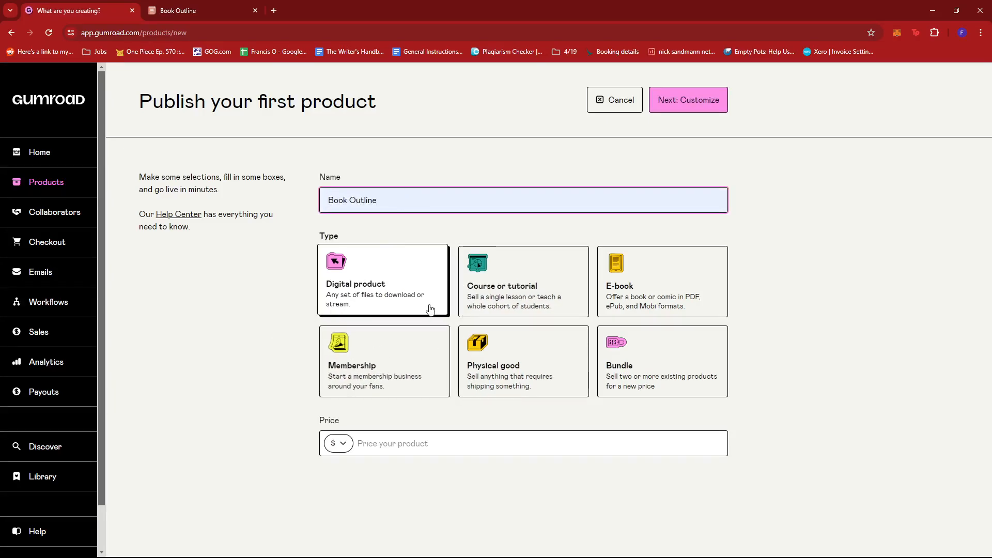
mouse_move(378, 273)
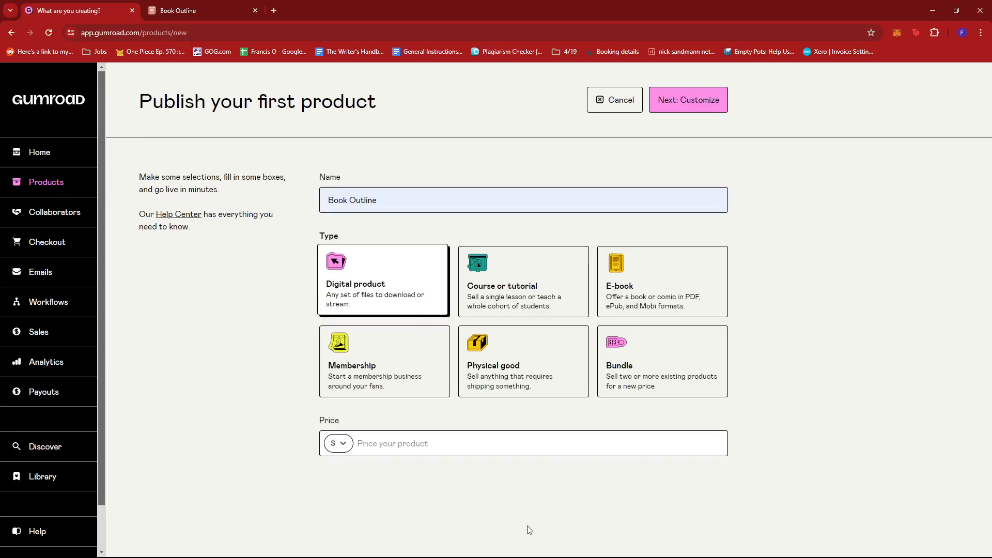
click(446, 443)
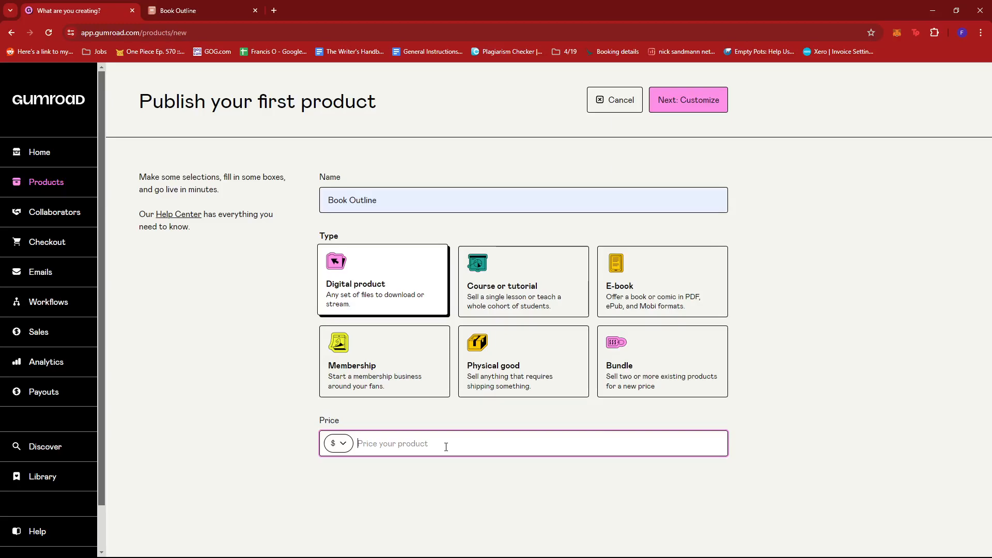
text(20)
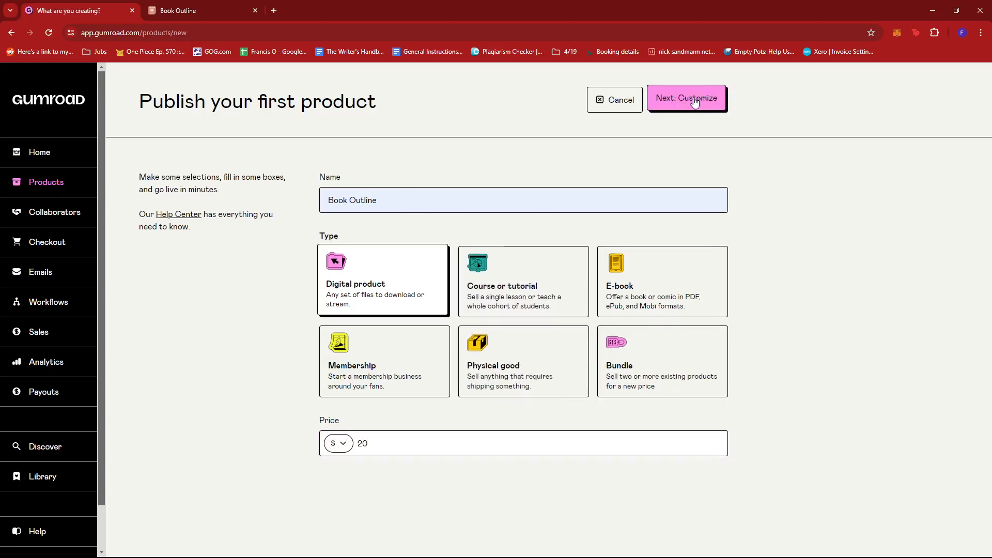
click(686, 98)
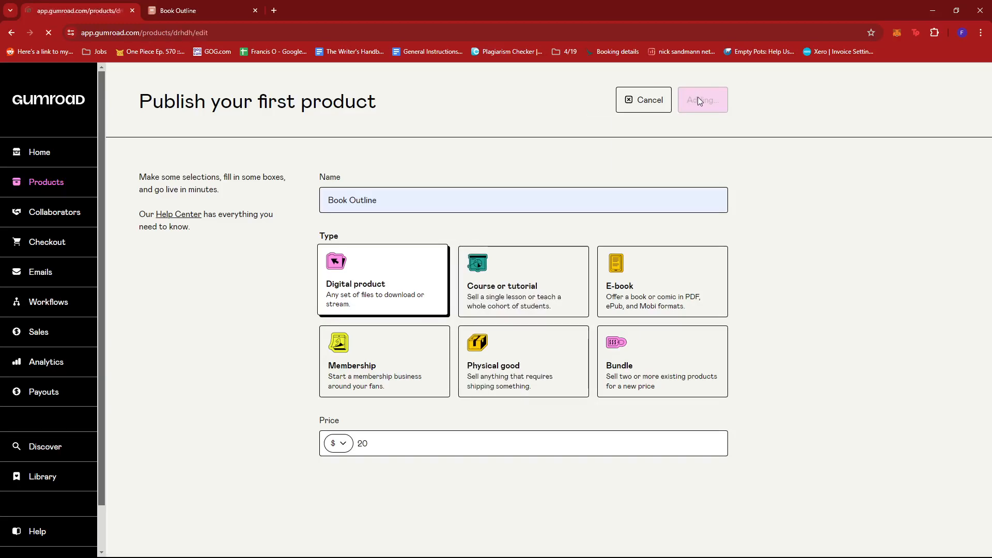
Step: Enter the description 'Notion template book outline for starting authors.'
click(701, 101)
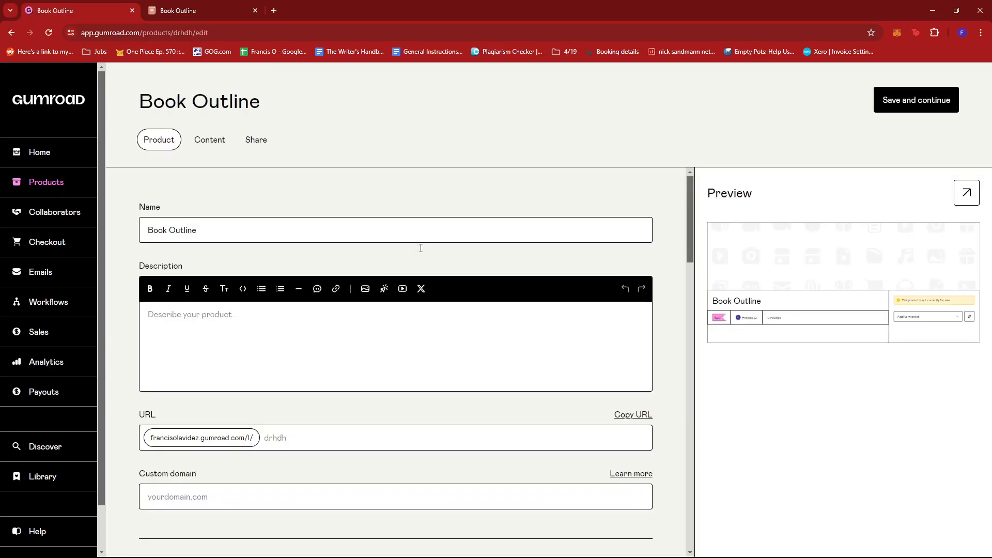
scroll(down, 3)
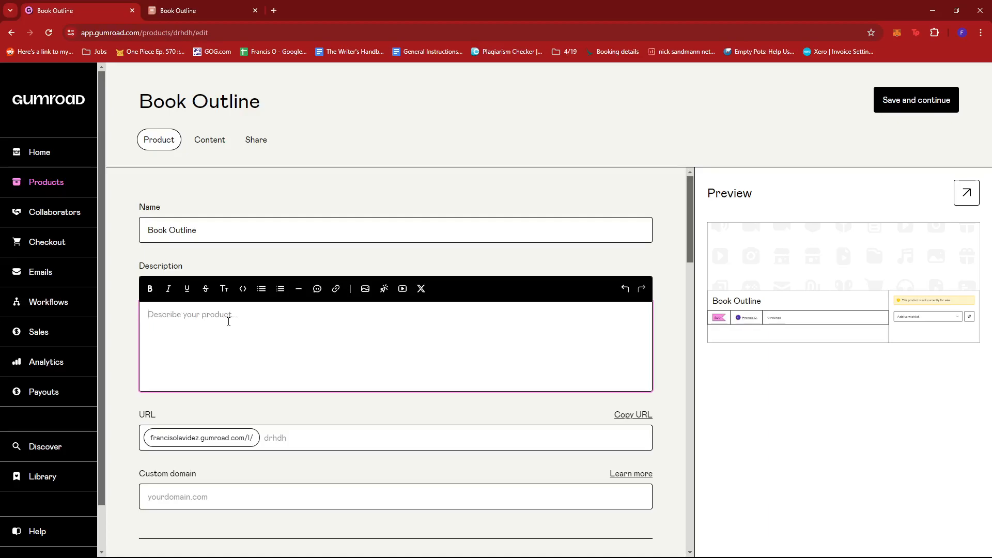
text(Notion templa)
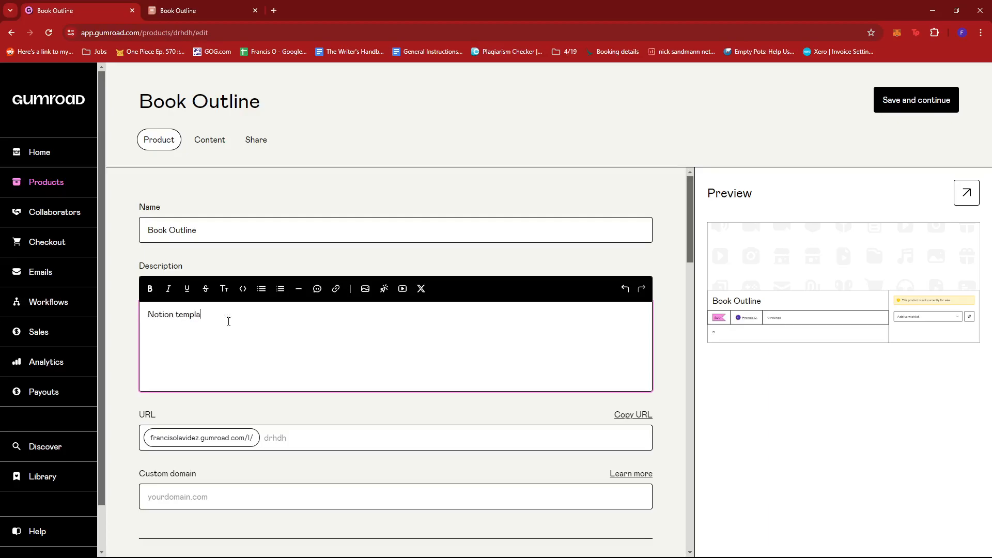
text(te)
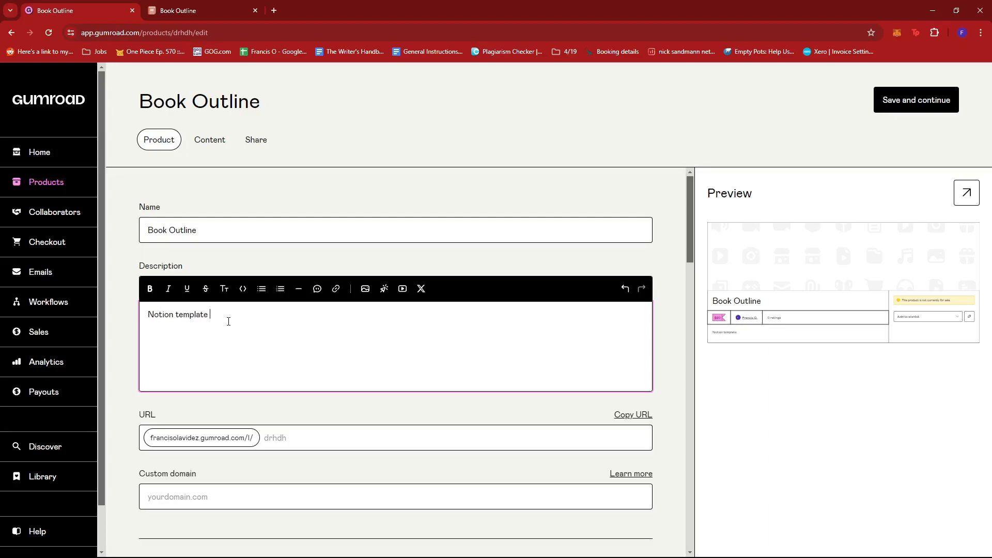
text(book ou)
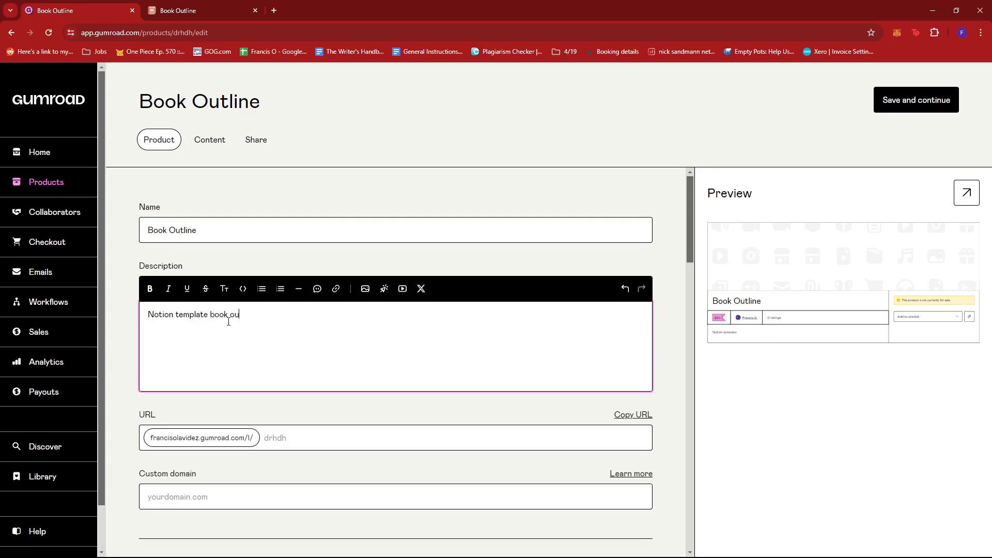
text(tline for starting author)
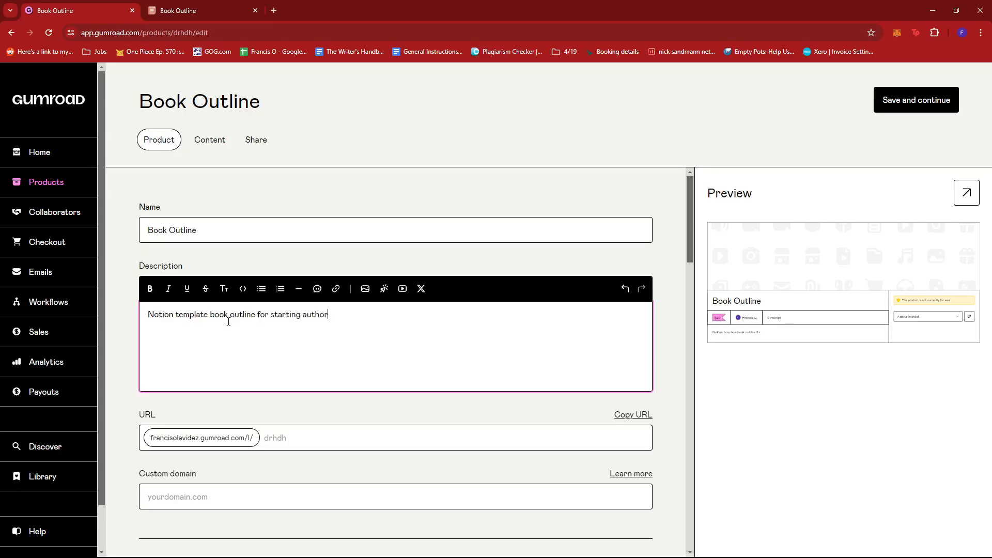
text(s.)
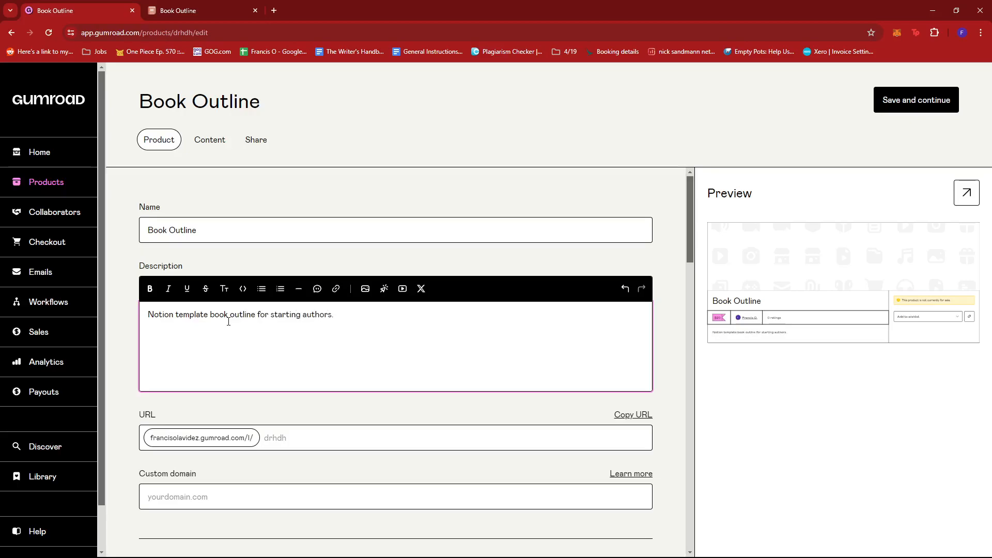
scroll(down, 3)
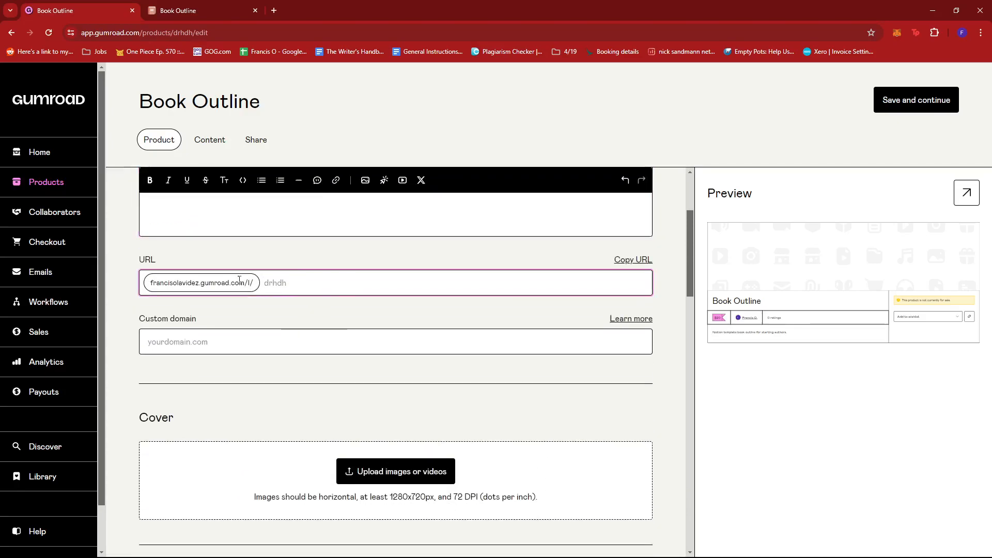
Step: Bring up the cover image upload choices, then move on to Product info without adding one
scroll(down, 3)
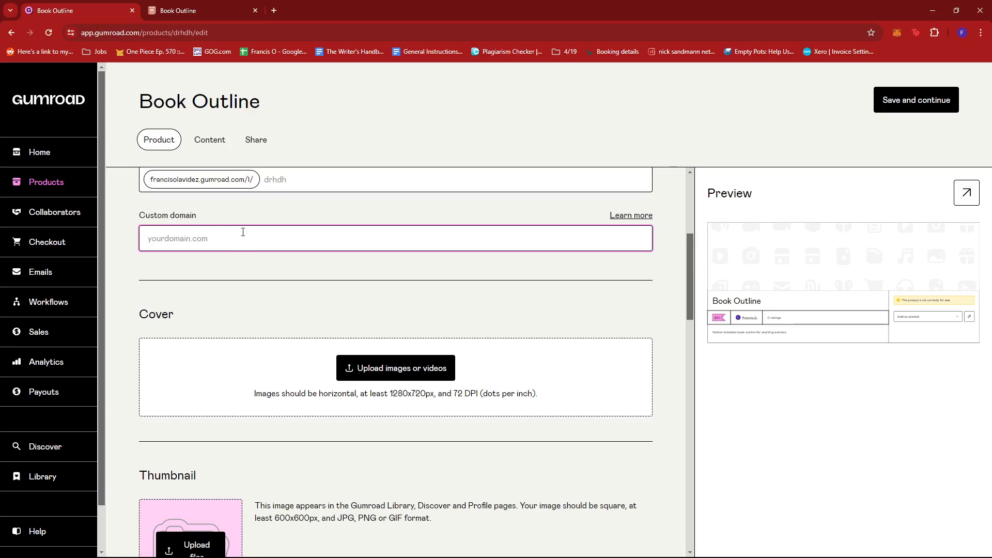
scroll(down, 3)
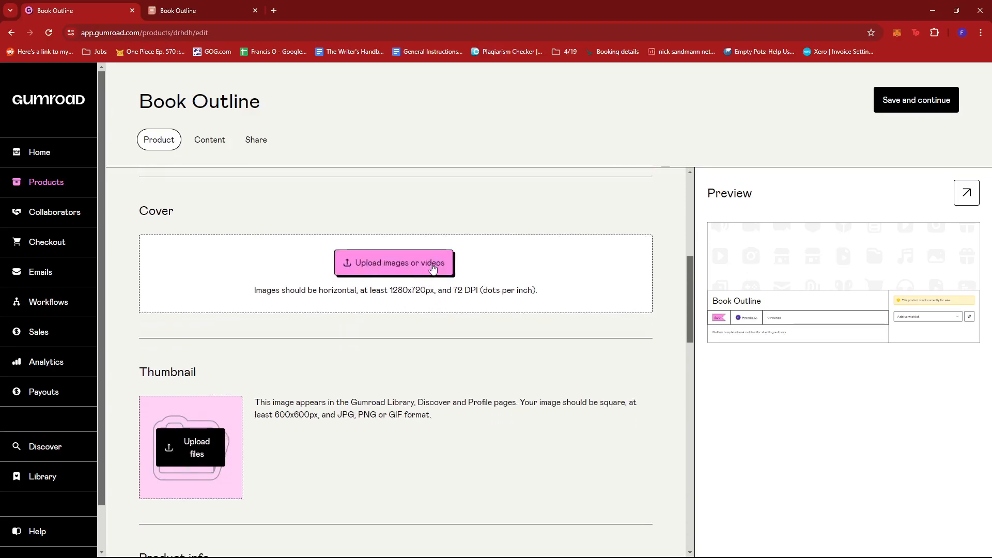
click(394, 262)
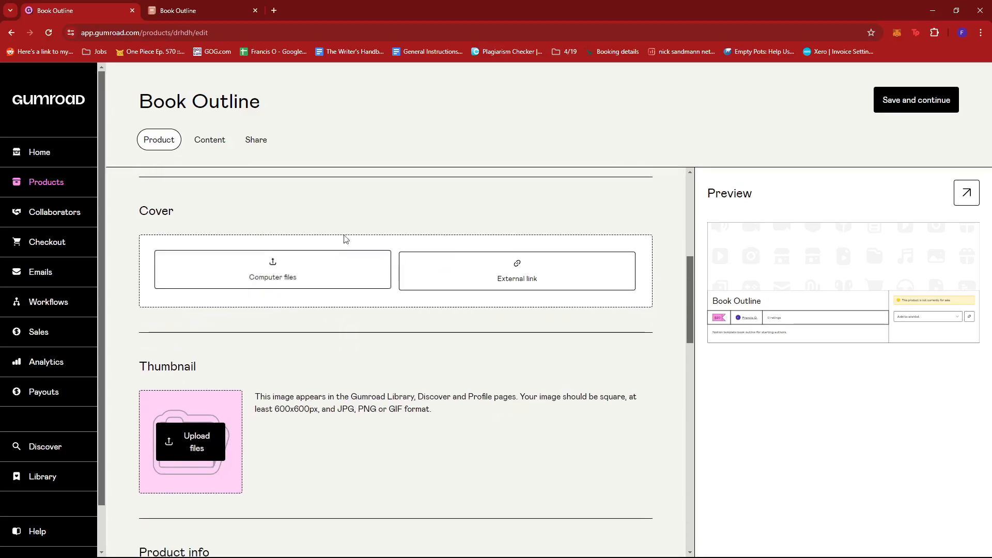
scroll(down, 3)
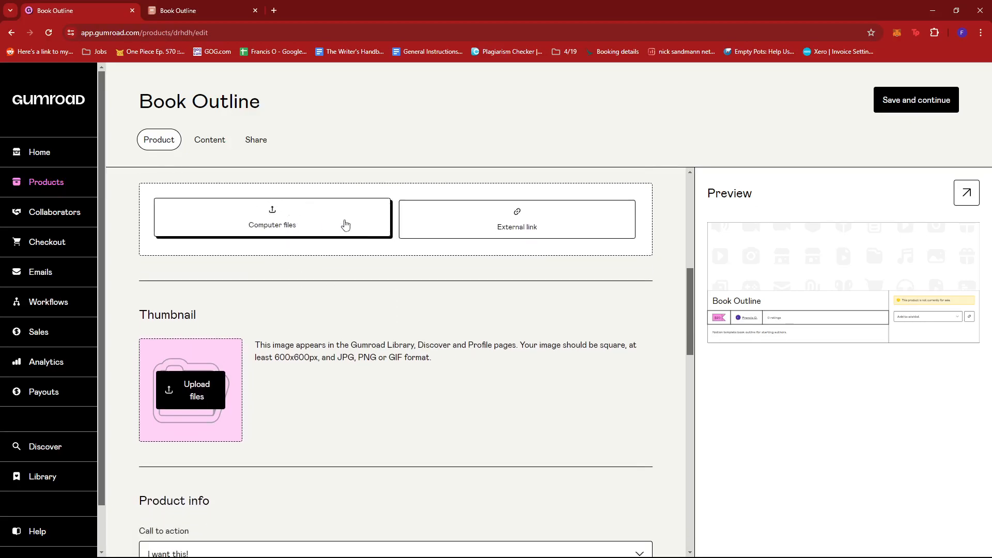
scroll(down, 3)
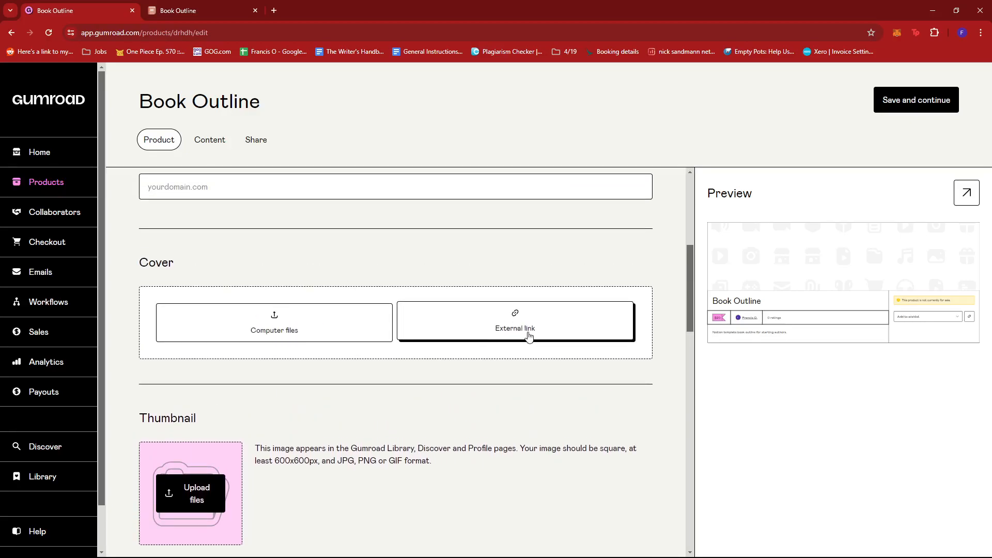
scroll(down, 3)
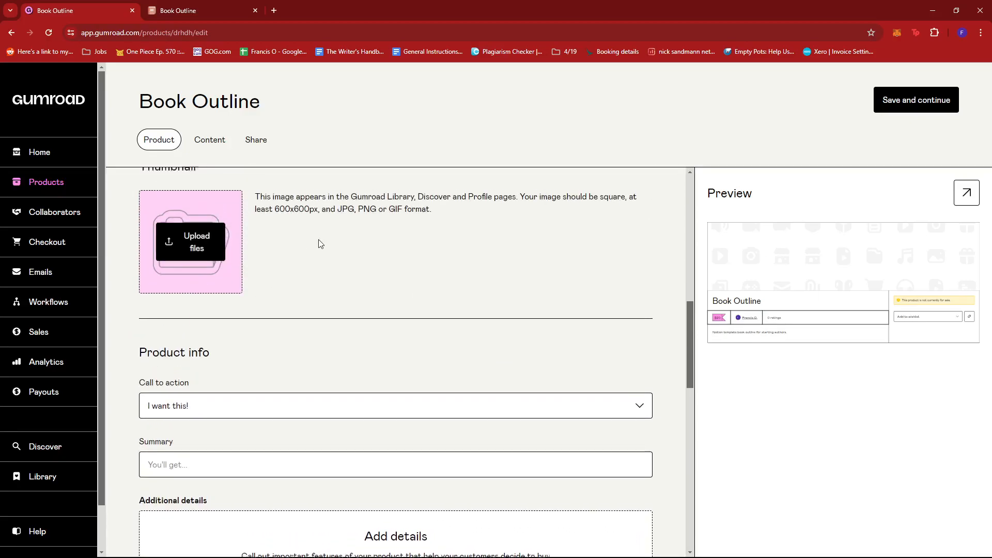
scroll(down, 3)
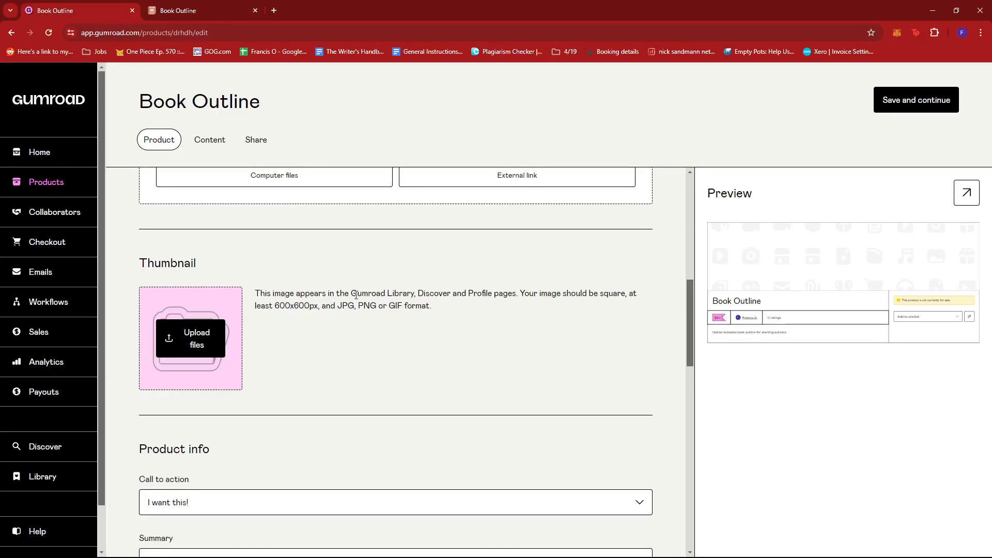
scroll(down, 3)
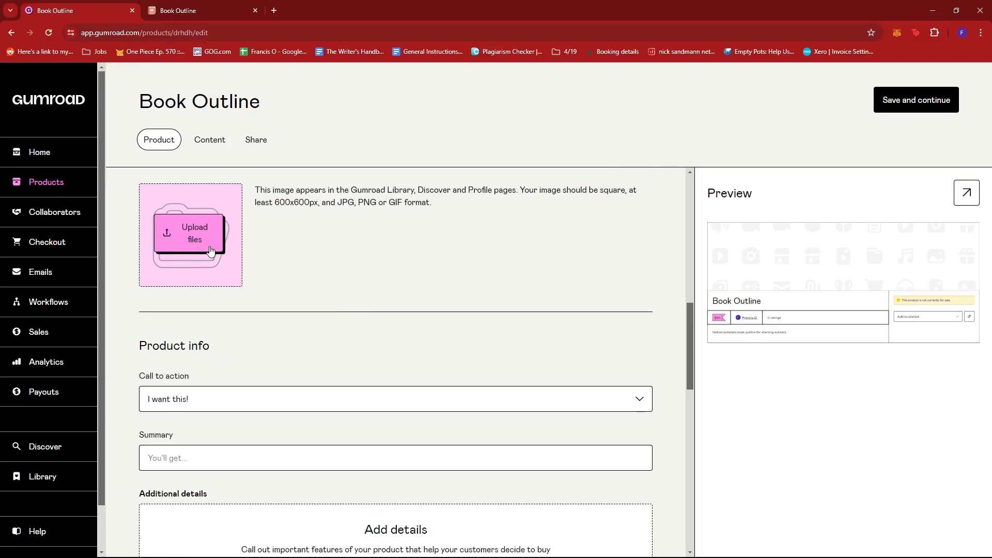
scroll(down, 3)
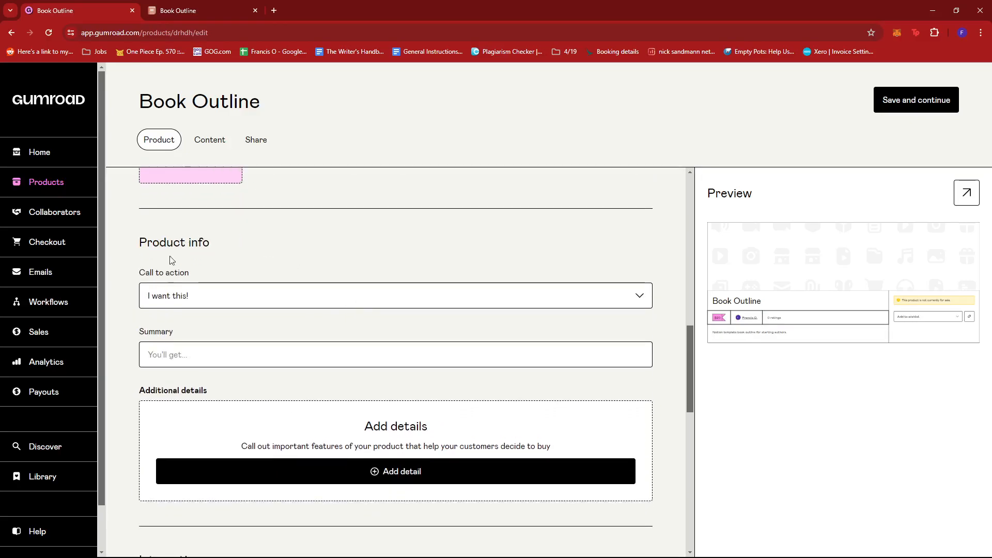
mouse_move(407, 309)
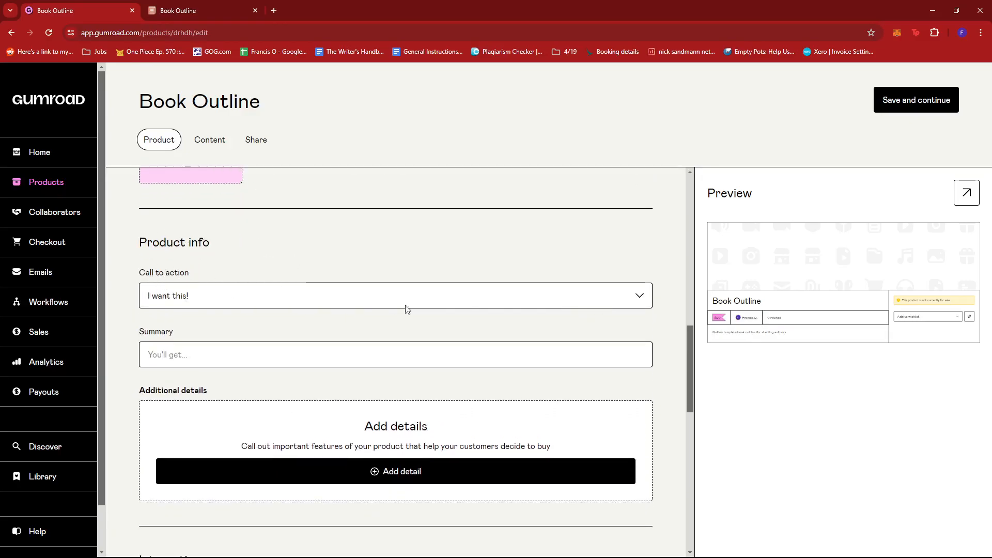
Step: Set the call to action to 'Buy this' and review Pricing, Versions and Settings at $20
click(395, 295)
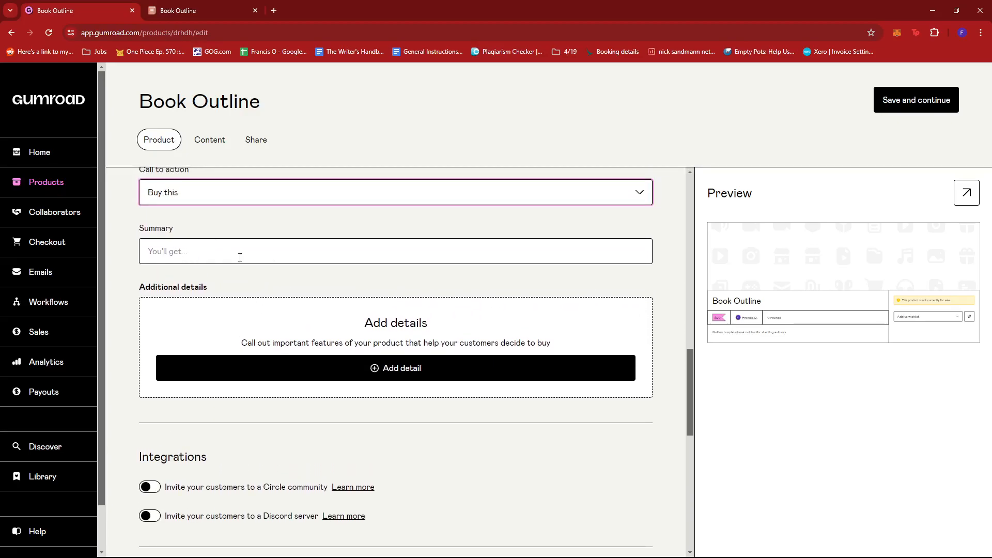
scroll(down, 3)
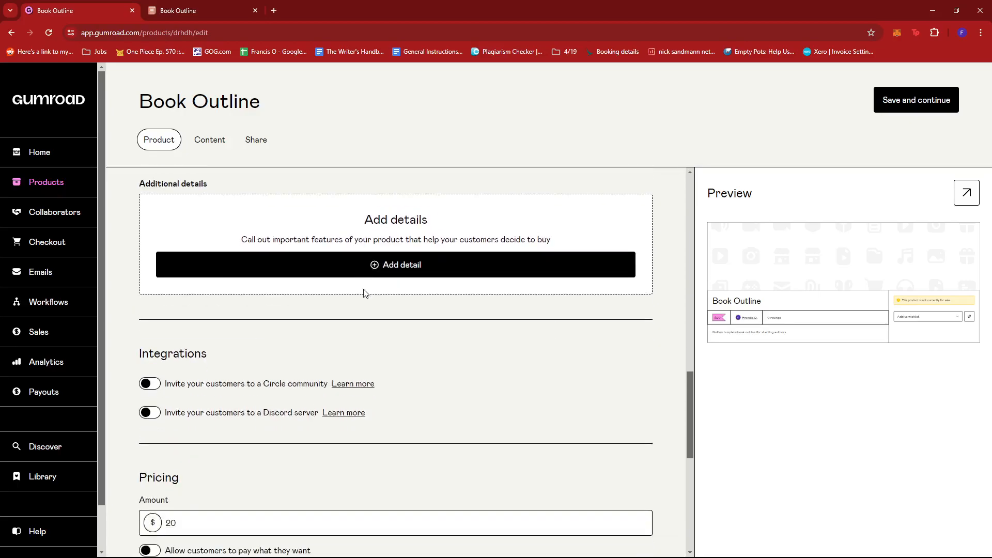
scroll(down, 3)
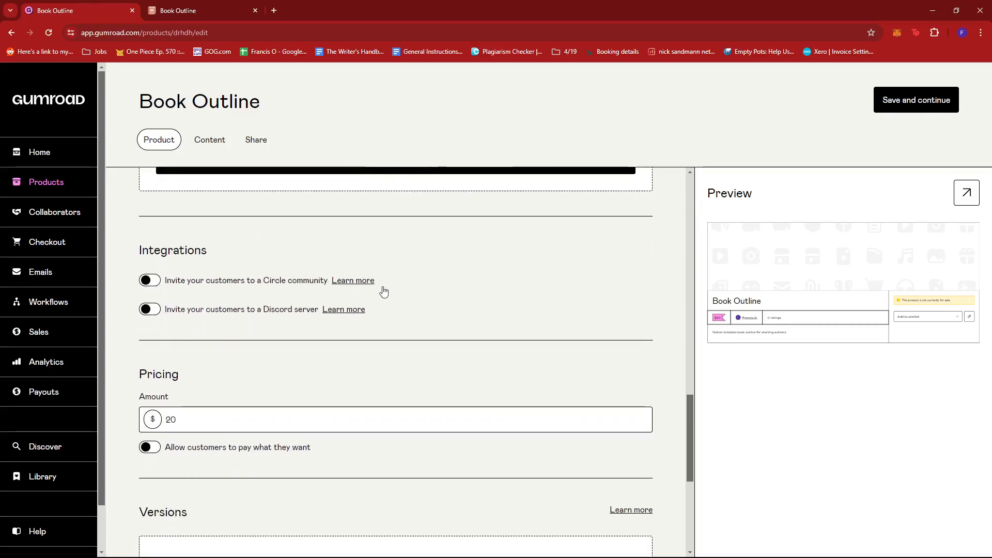
scroll(down, 3)
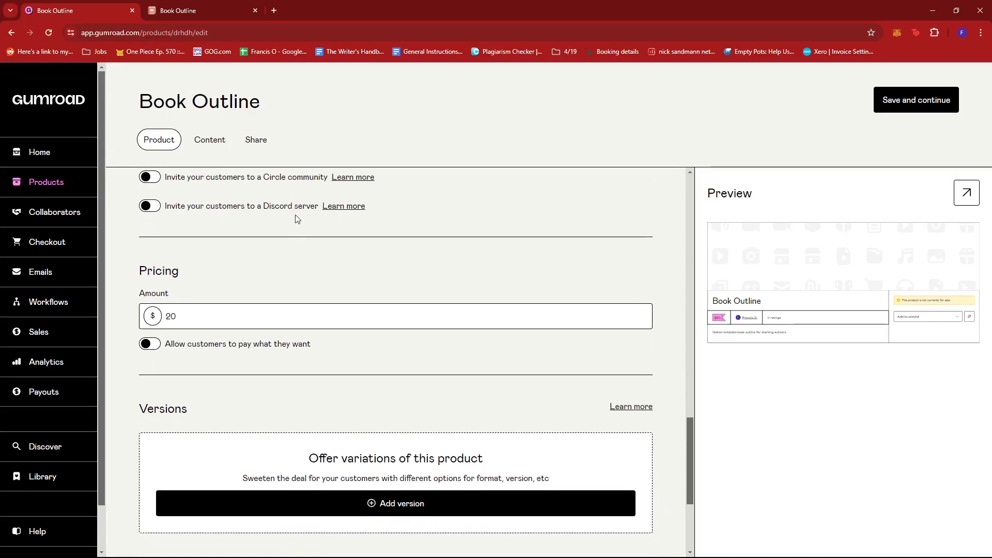
scroll(down, 3)
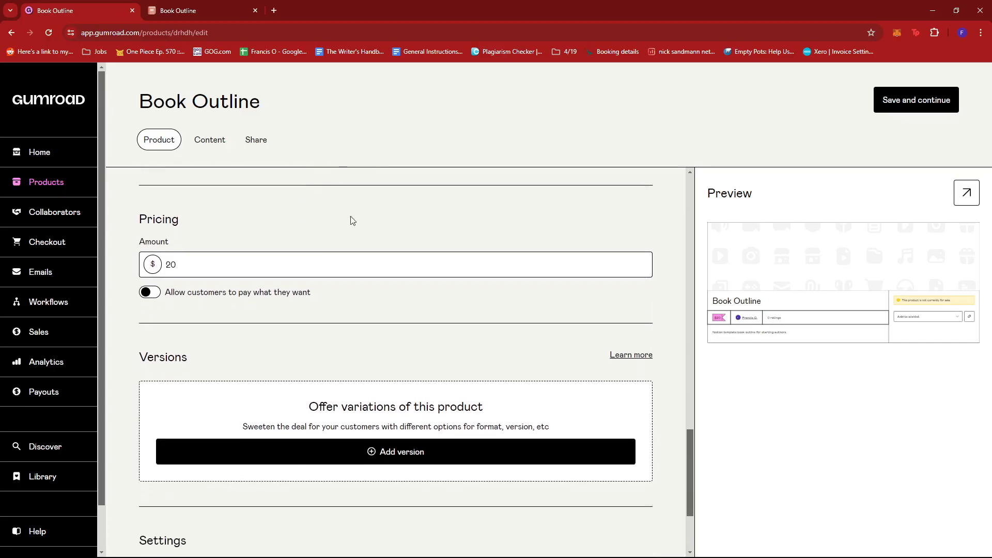
scroll(down, 3)
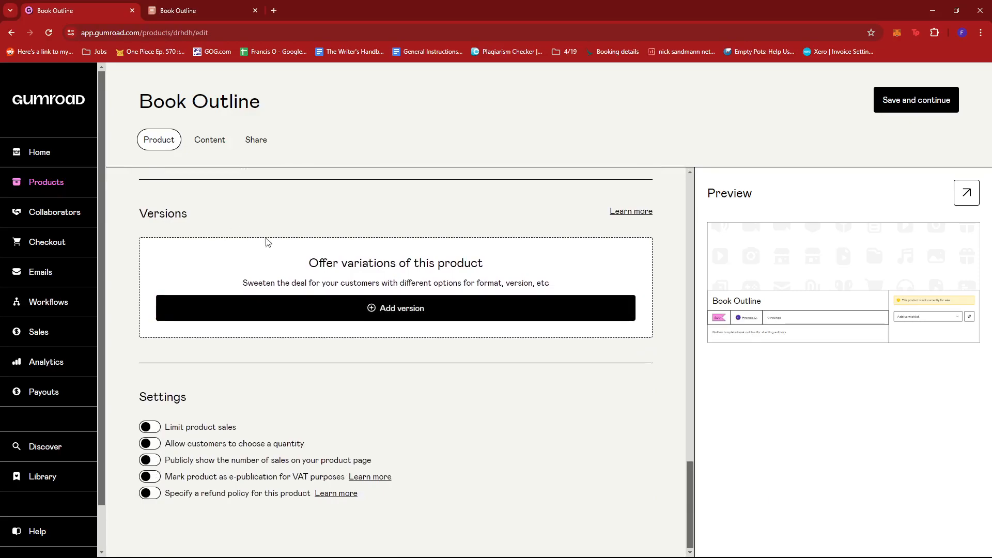
mouse_move(369, 295)
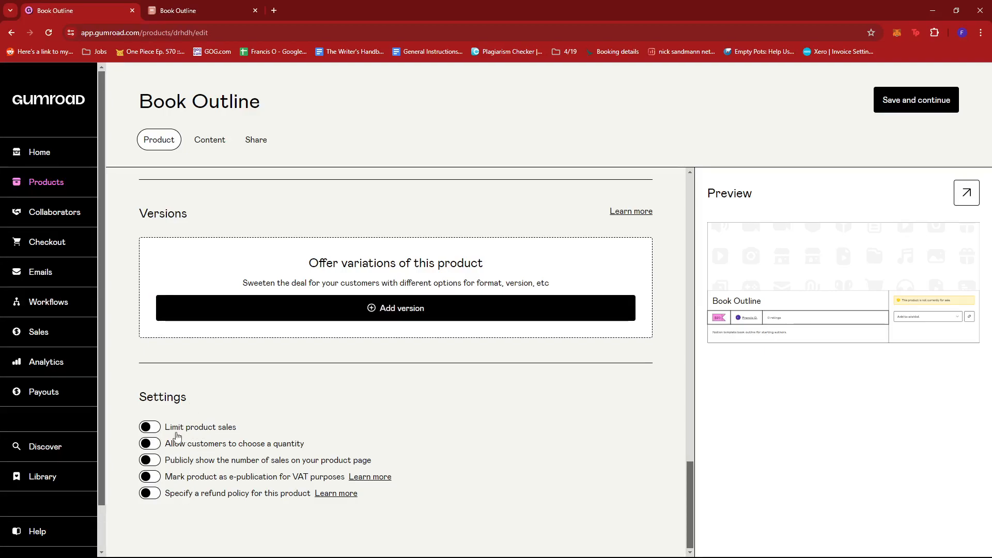
mouse_move(264, 455)
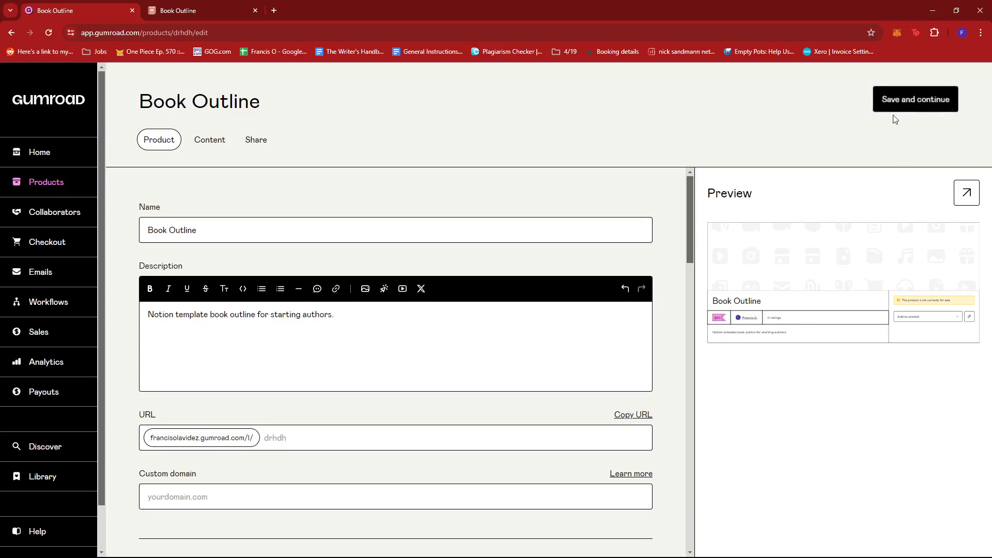
Step: Save, paste the Notion Book Outline URL as the product content, and publish
click(210, 140)
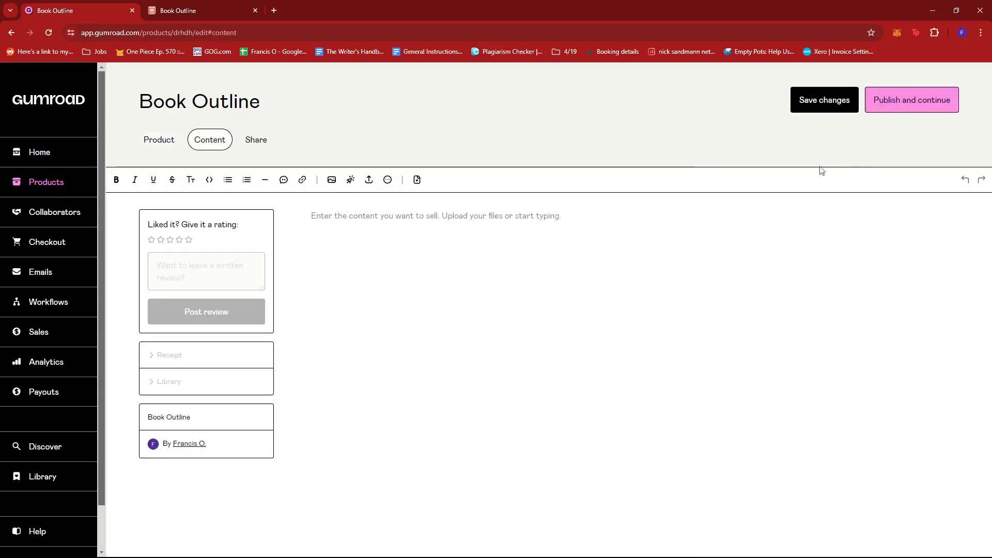
click(823, 99)
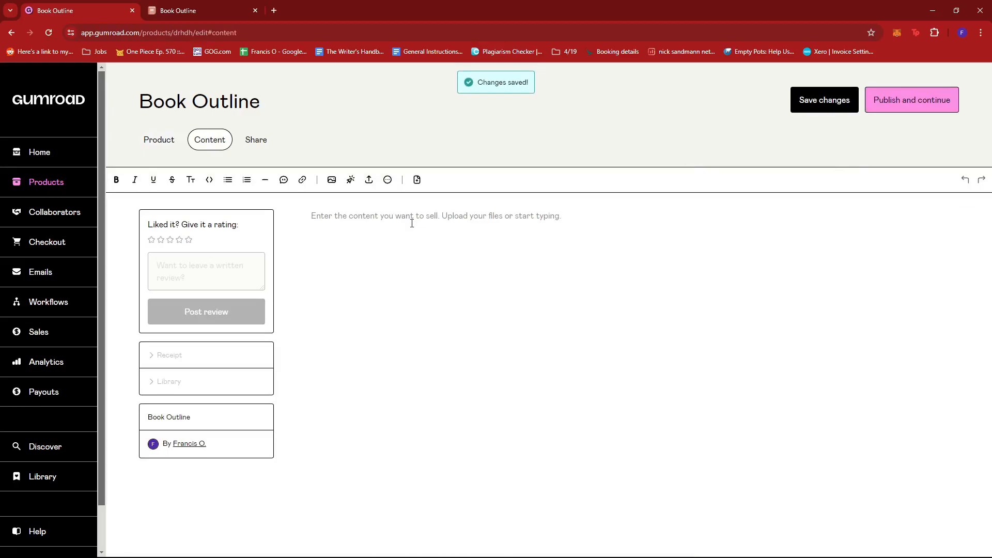
text(https://www.notion.so/Book-Outline-7afea0cabbb84ae486d28ed684214d60?pvs=4)
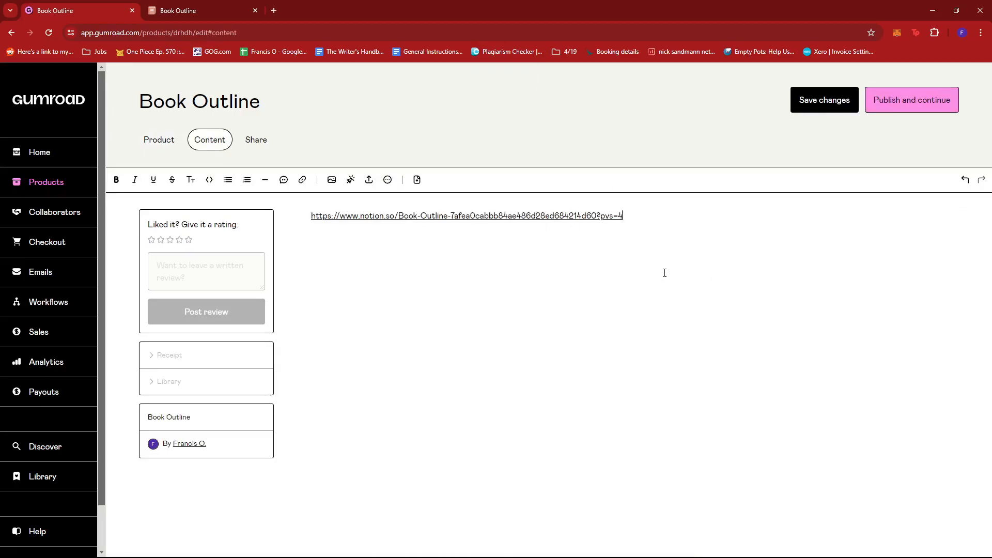
mouse_move(886, 299)
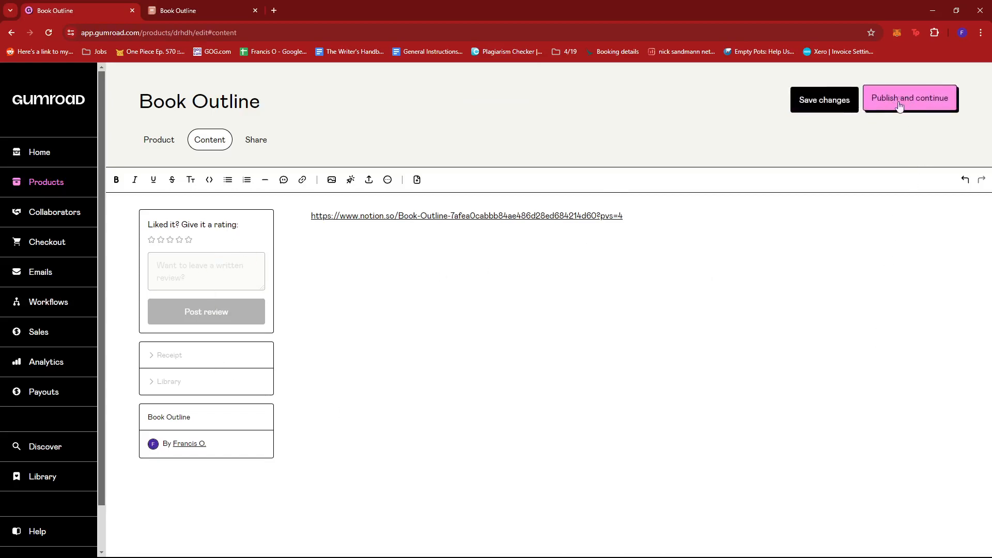
click(909, 100)
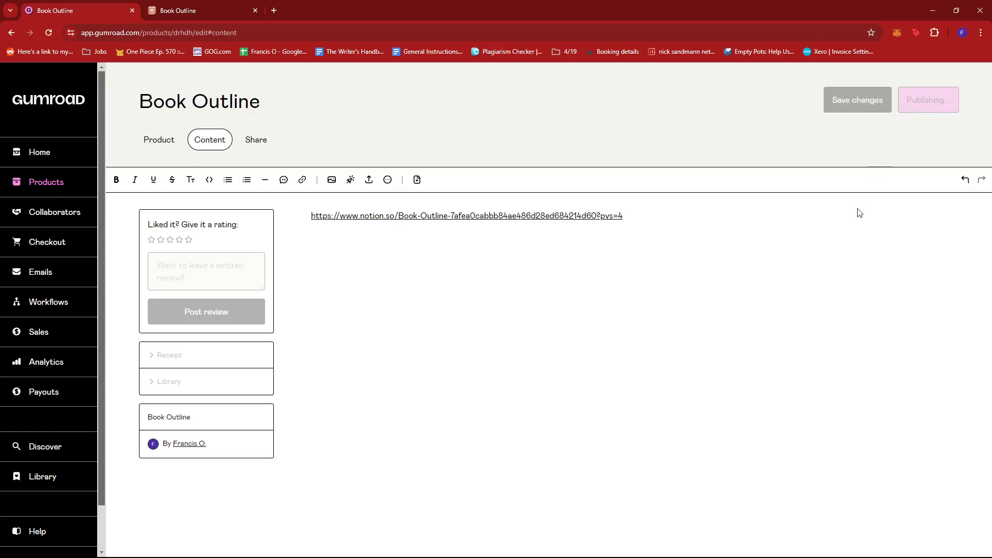
Step: Review the Share tab and return to the products list showing Book Outline published at $20
click(926, 99)
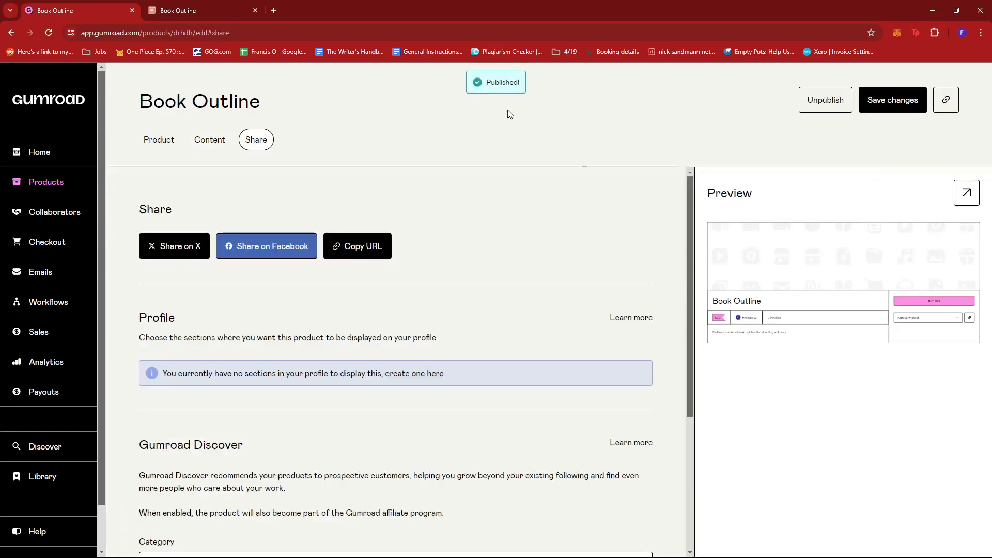
mouse_move(562, 244)
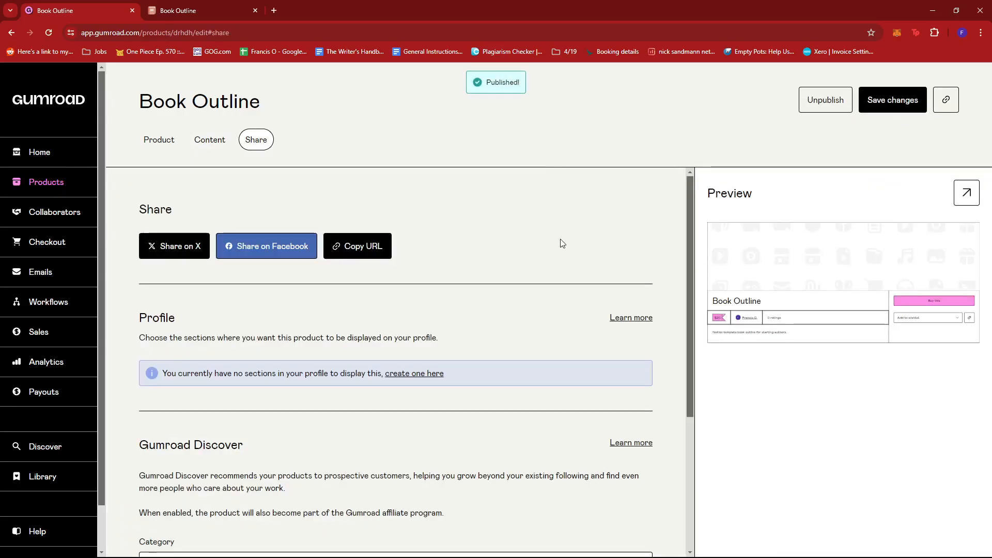
scroll(down, 3)
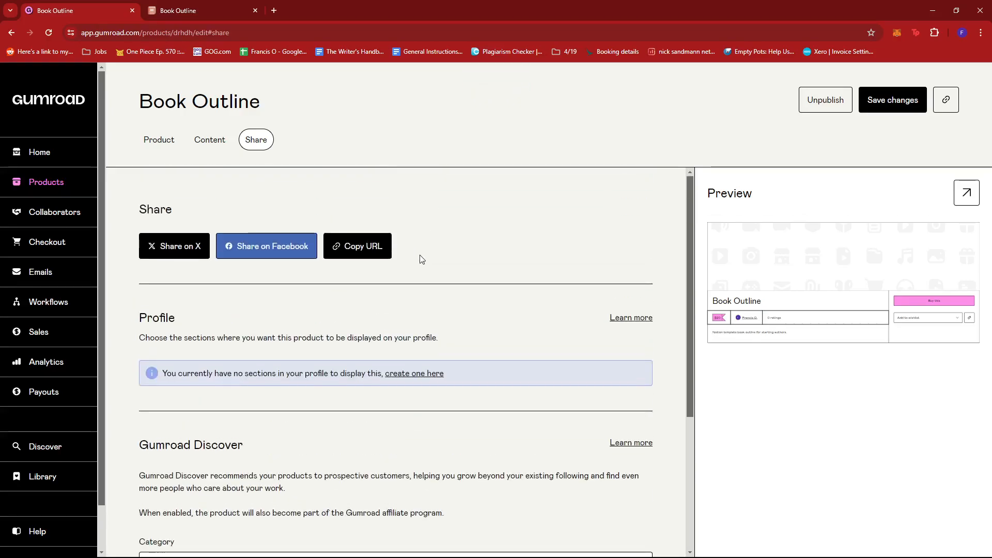
scroll(down, 3)
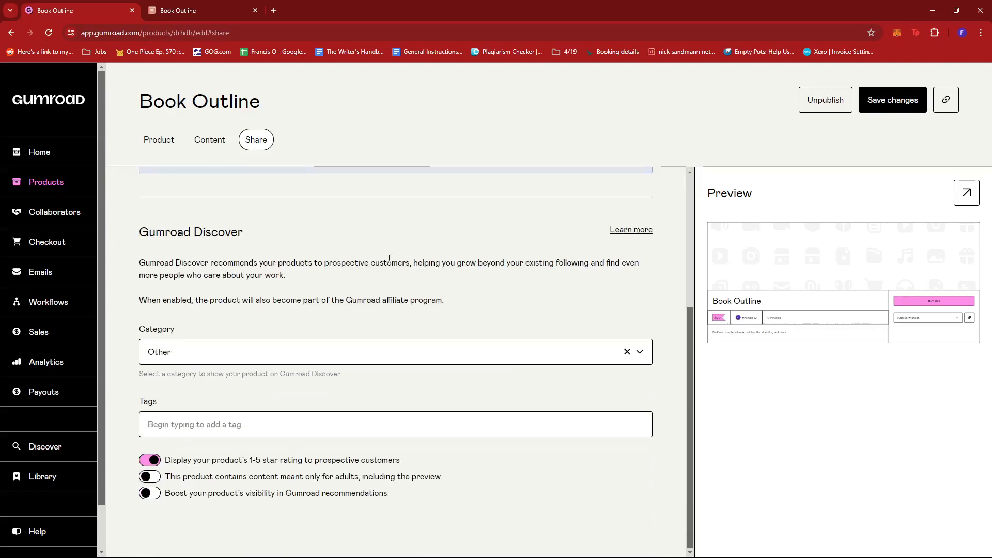
click(46, 181)
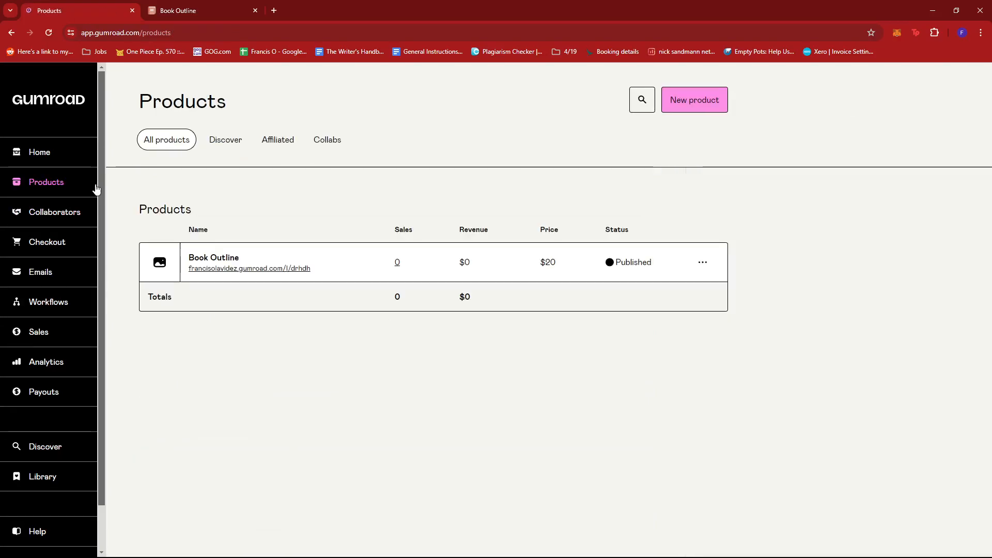
mouse_move(249, 269)
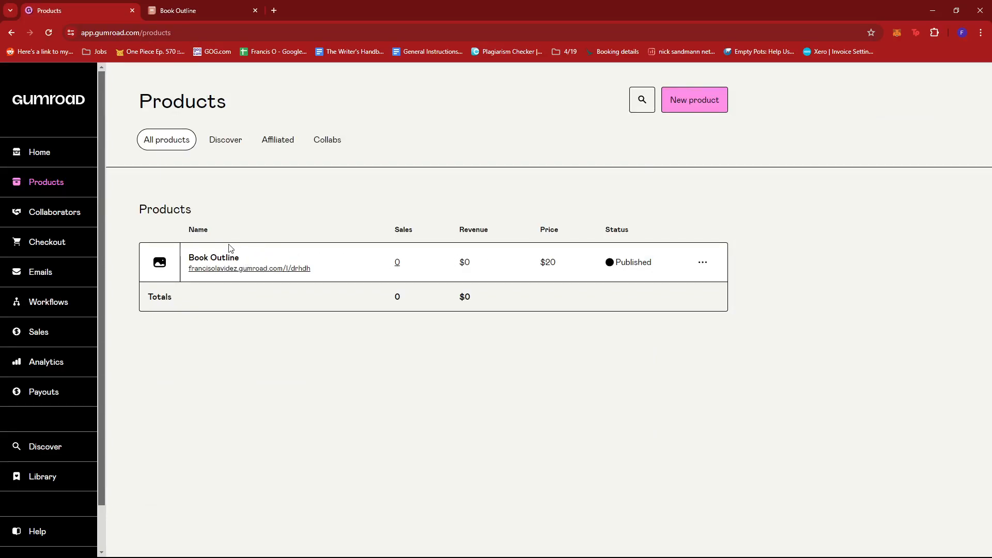
mouse_move(253, 275)
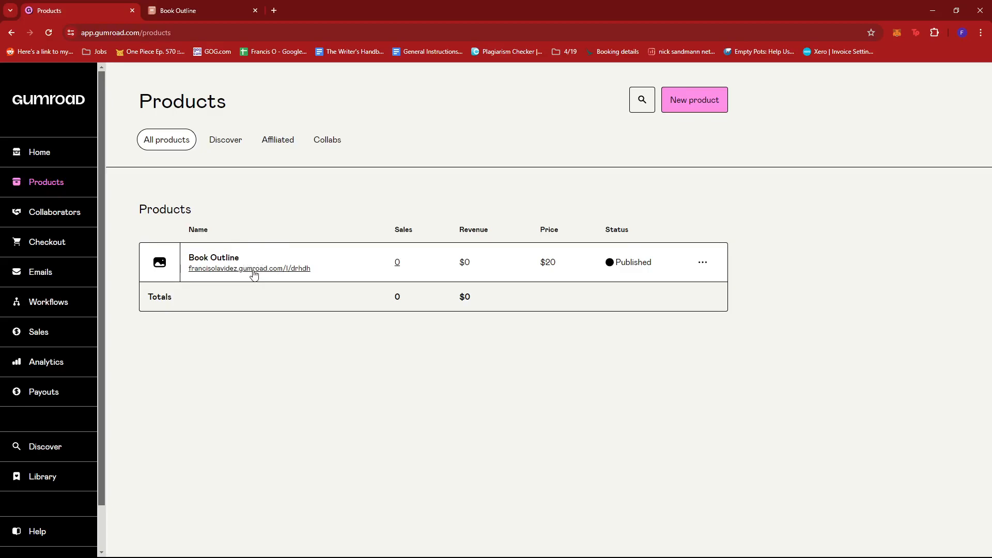
Step: Open the live Book Outline page and proceed to checkout for US$20
click(249, 269)
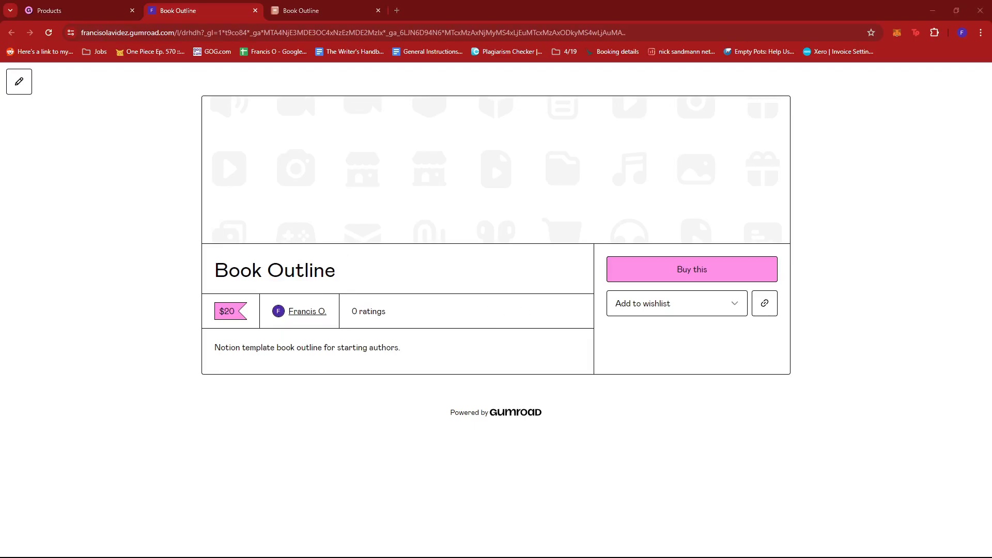
mouse_move(691, 268)
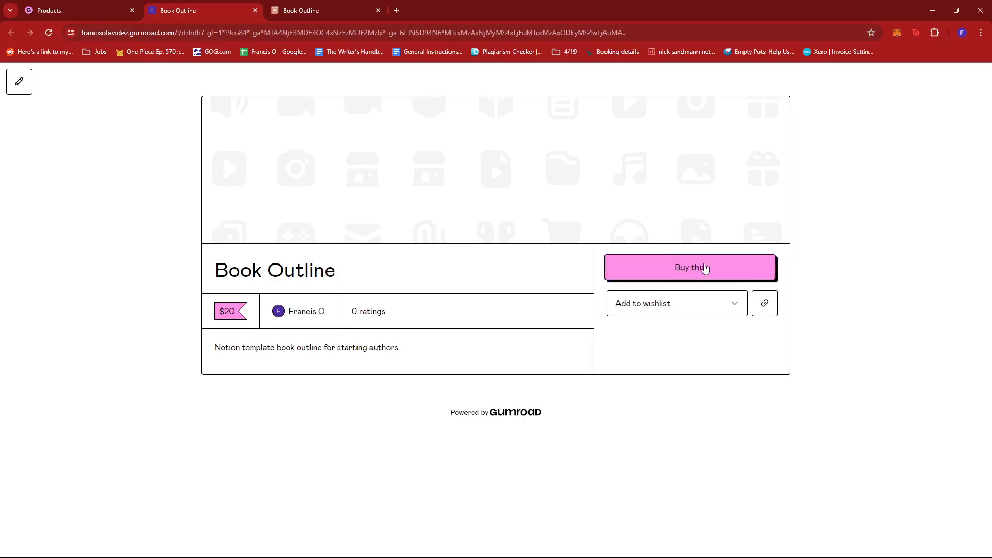
click(689, 267)
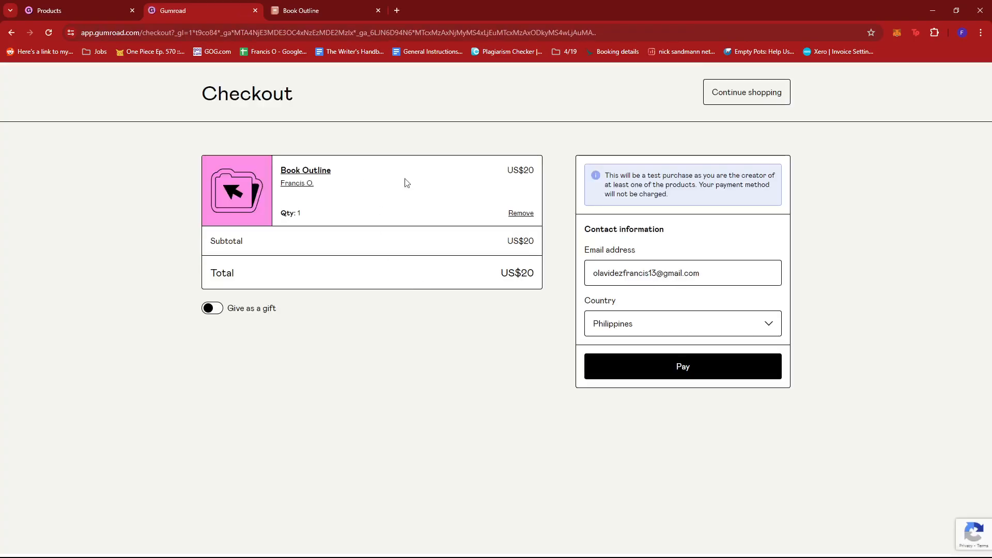